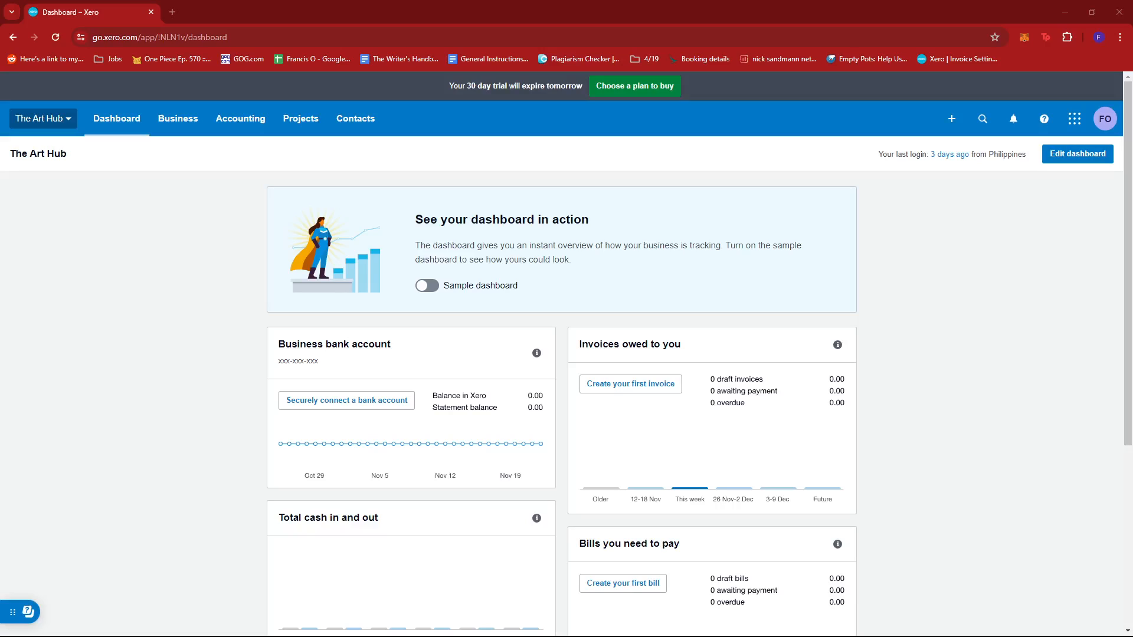
pyautogui.moveTo(955, 312)
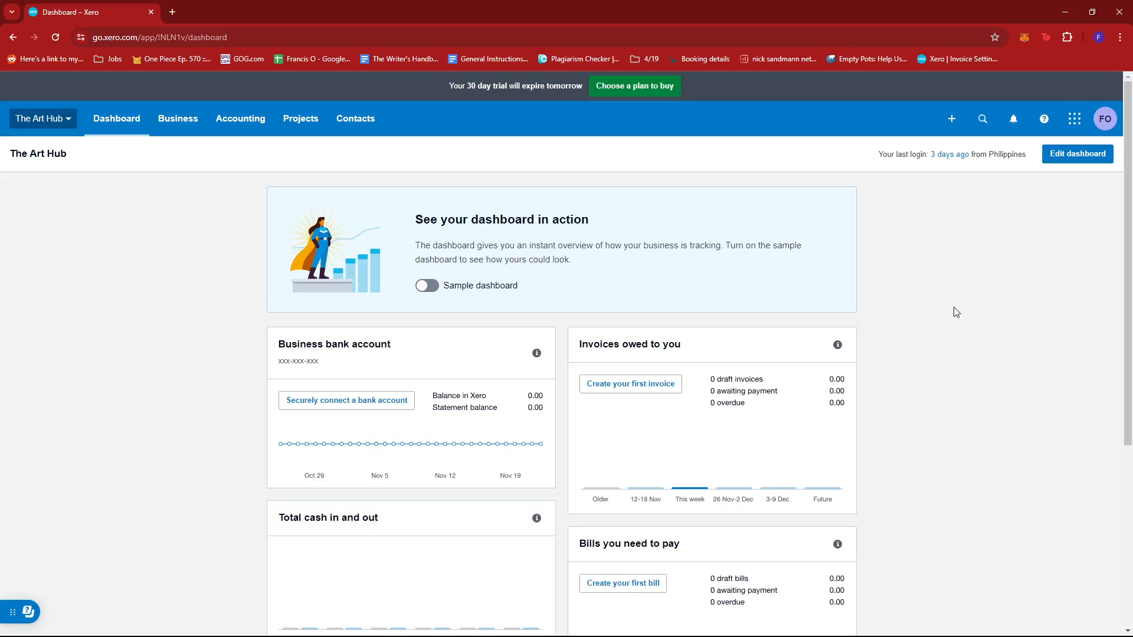
pyautogui.moveTo(213, 262)
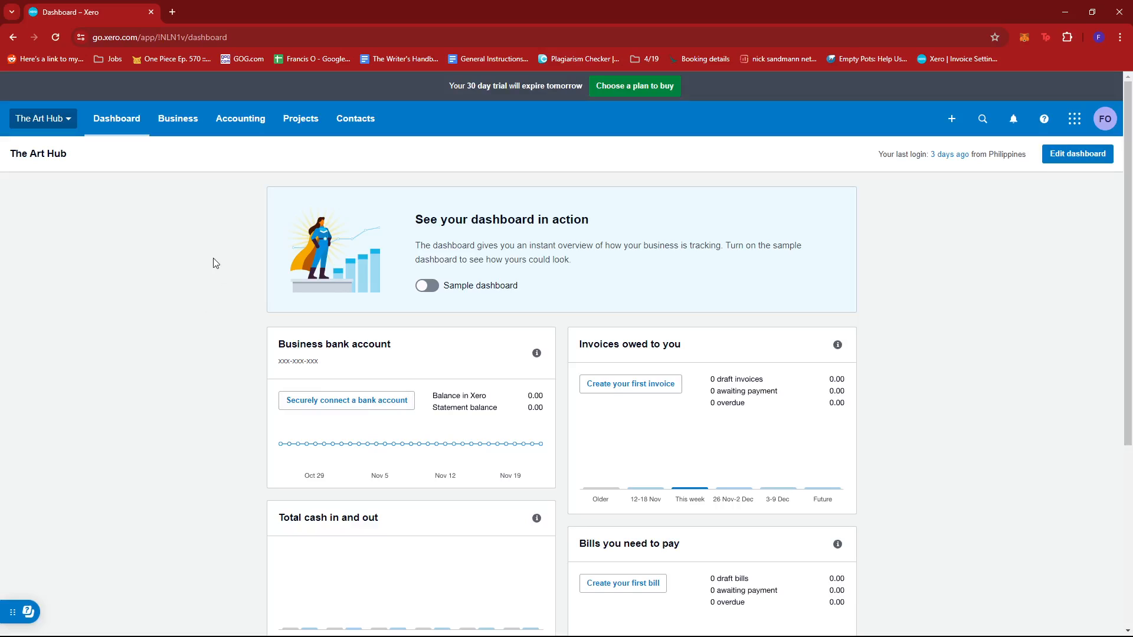
pyautogui.moveTo(67, 130)
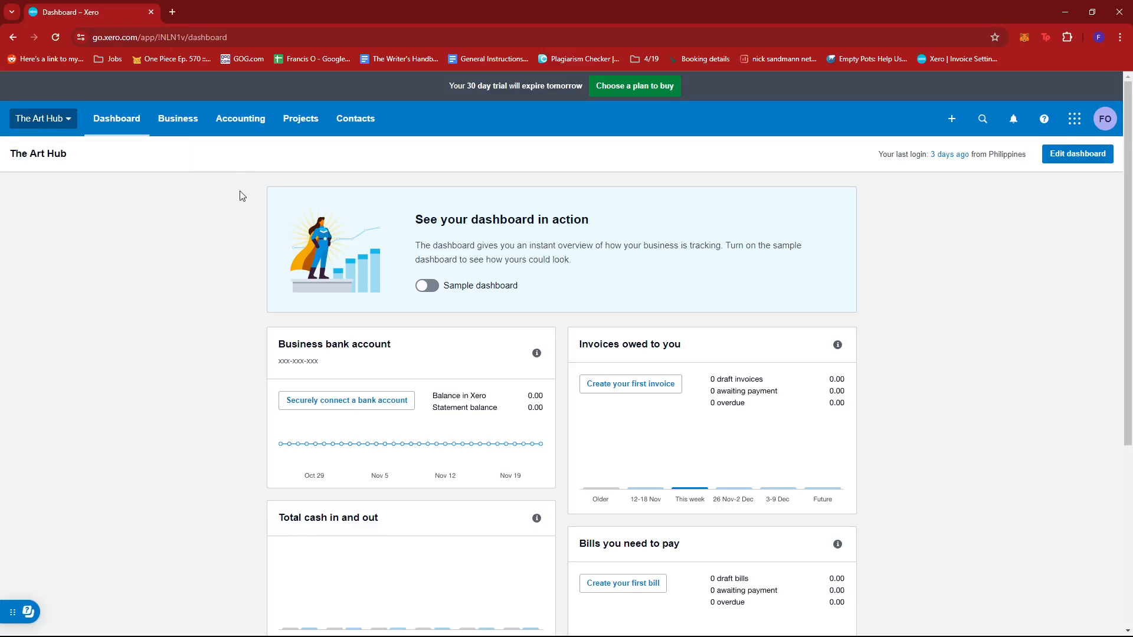
# Step: Go to Accounting > Bank accounts for The Art Hub and choose Add Bank Account
pyautogui.scroll(-3)
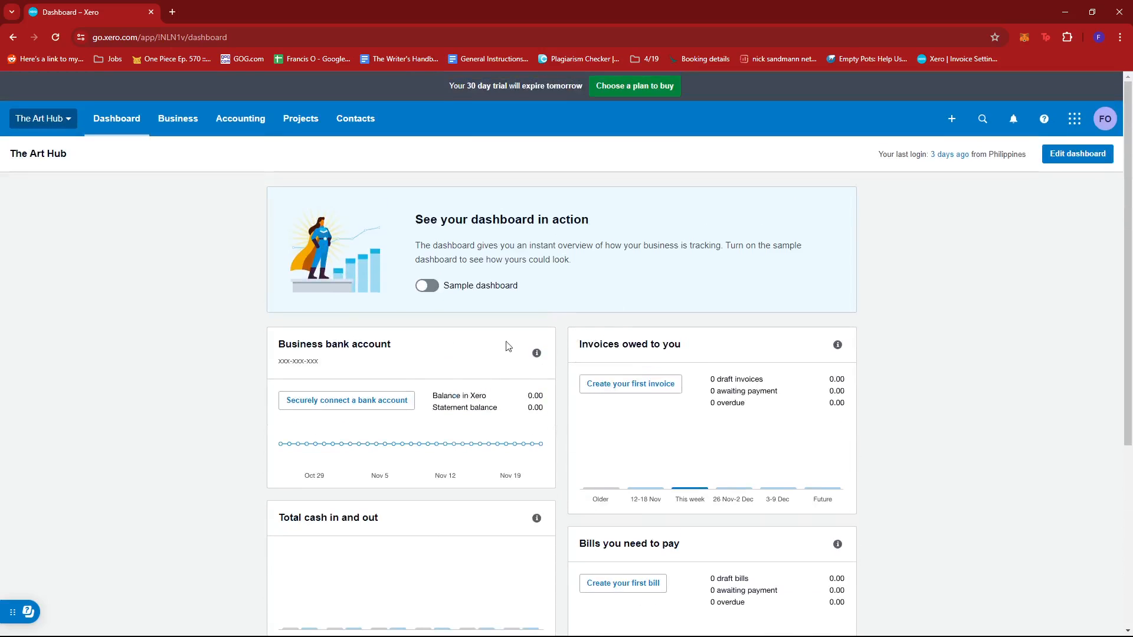
pyautogui.moveTo(503, 379)
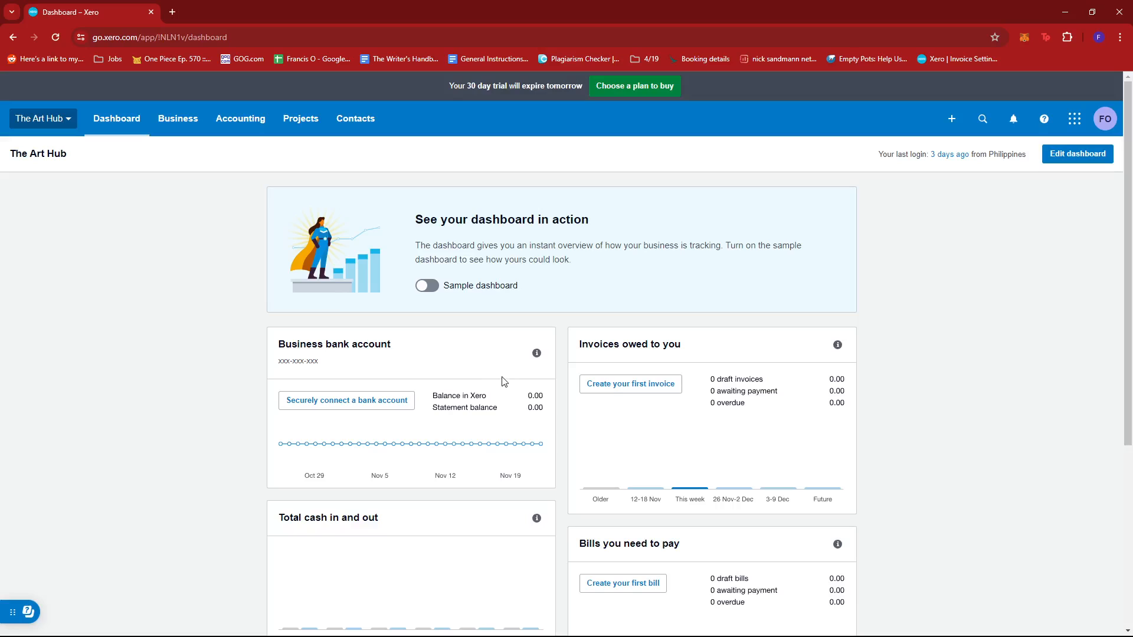
pyautogui.scroll(-3)
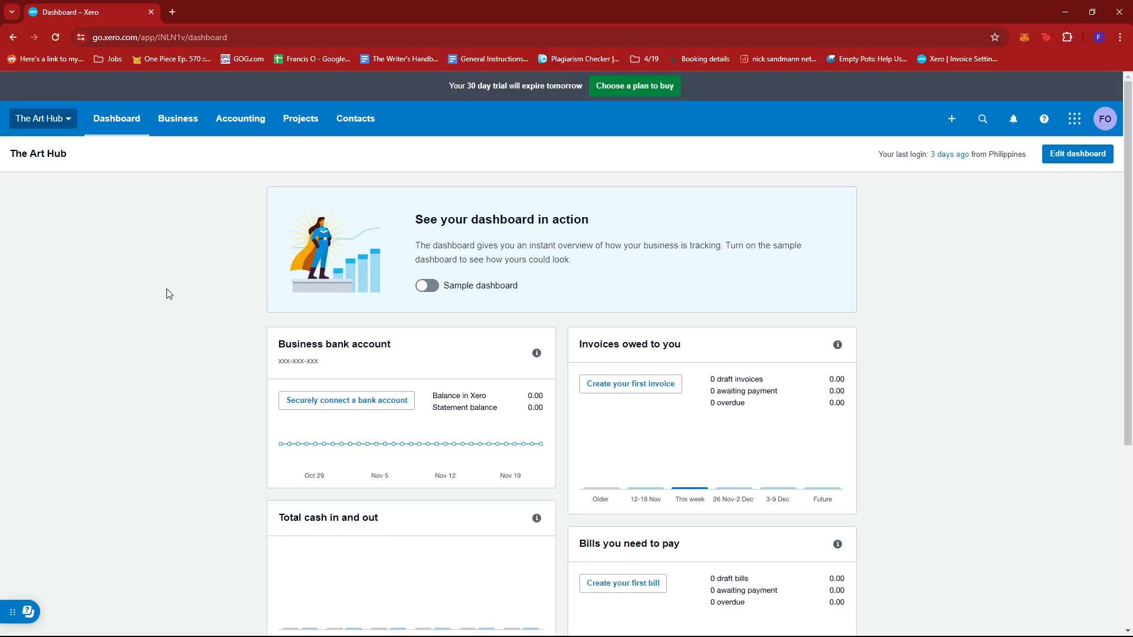
pyautogui.moveTo(483, 322)
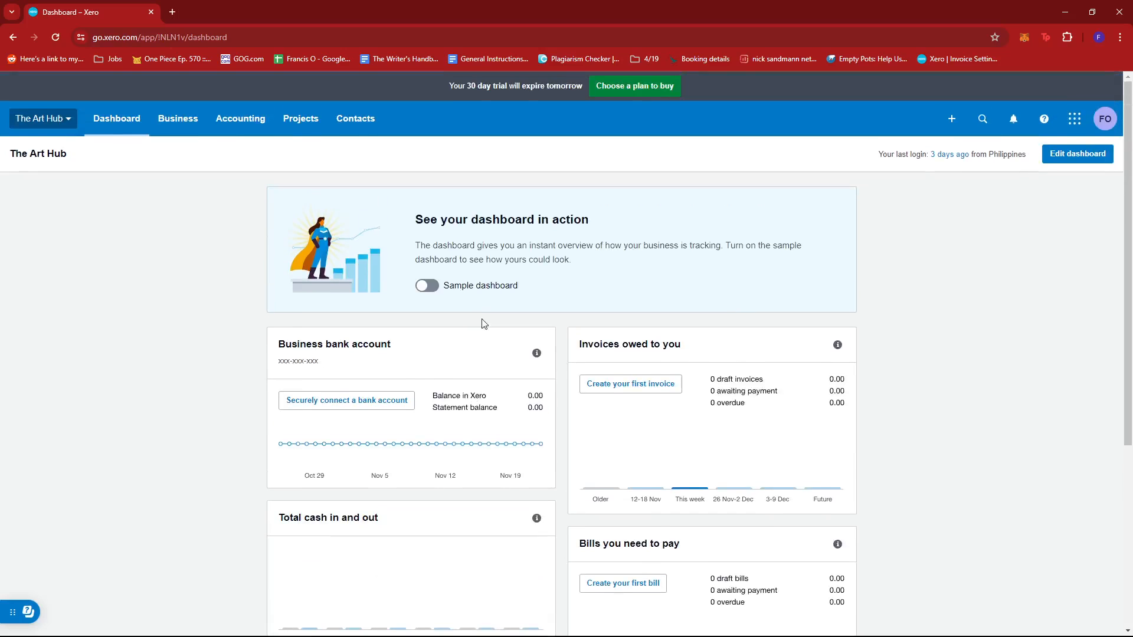
pyautogui.moveTo(388, 254)
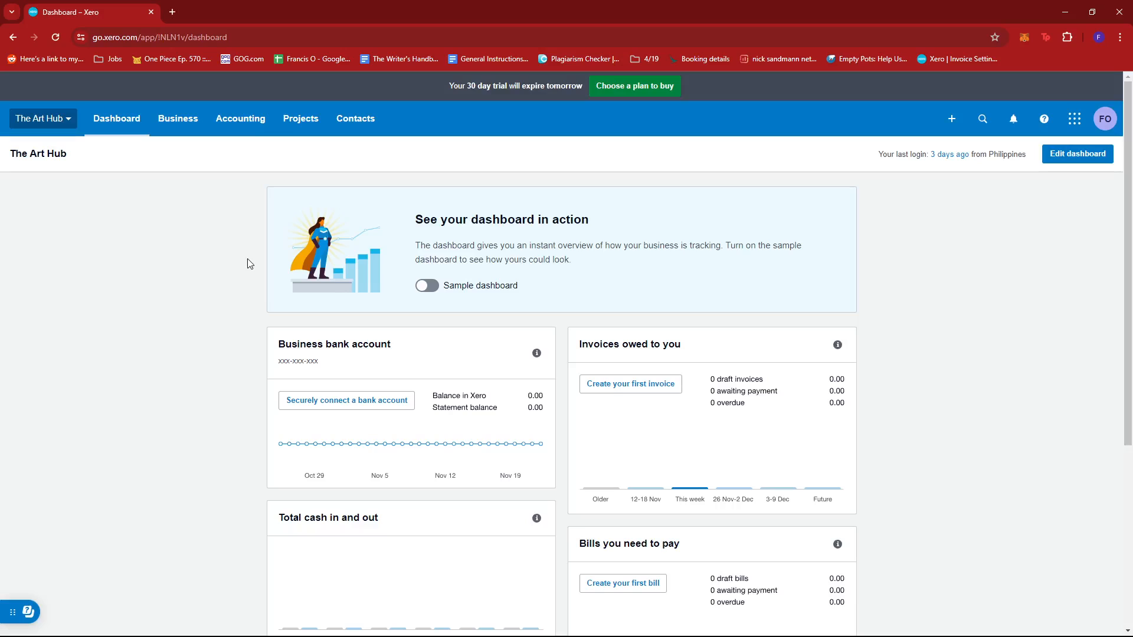
pyautogui.moveTo(217, 304)
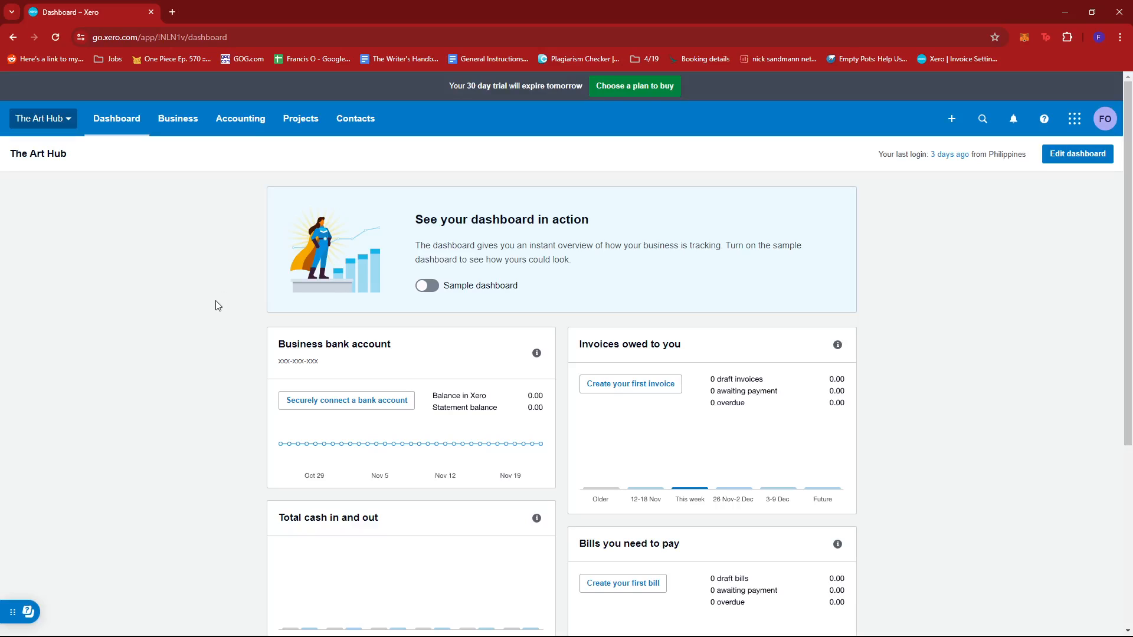
pyautogui.moveTo(230, 121)
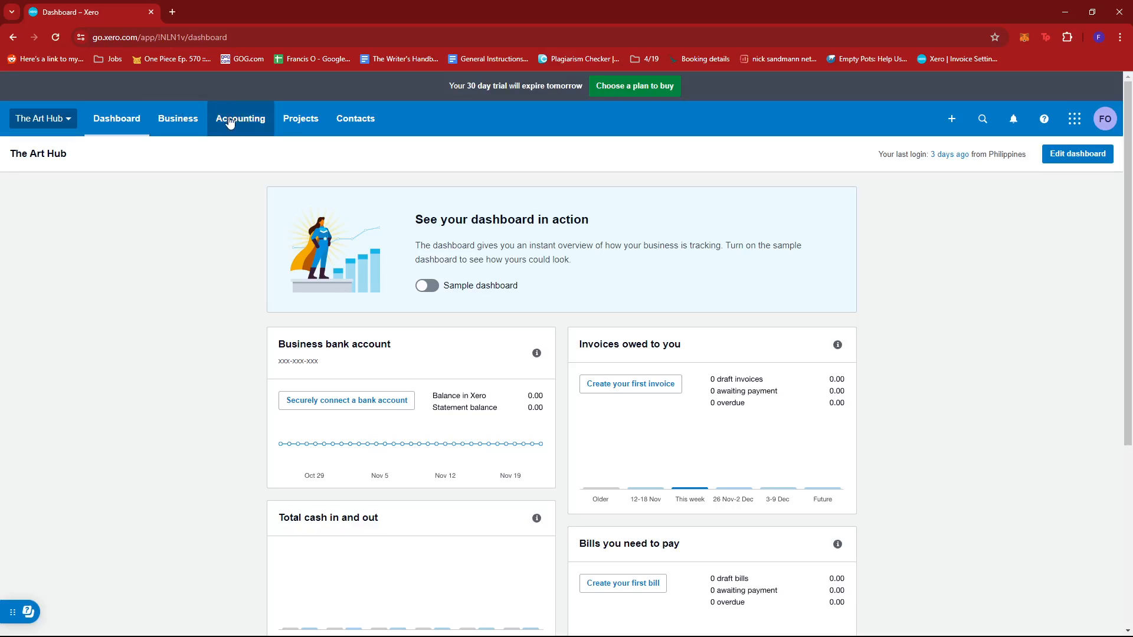
pyautogui.click(240, 119)
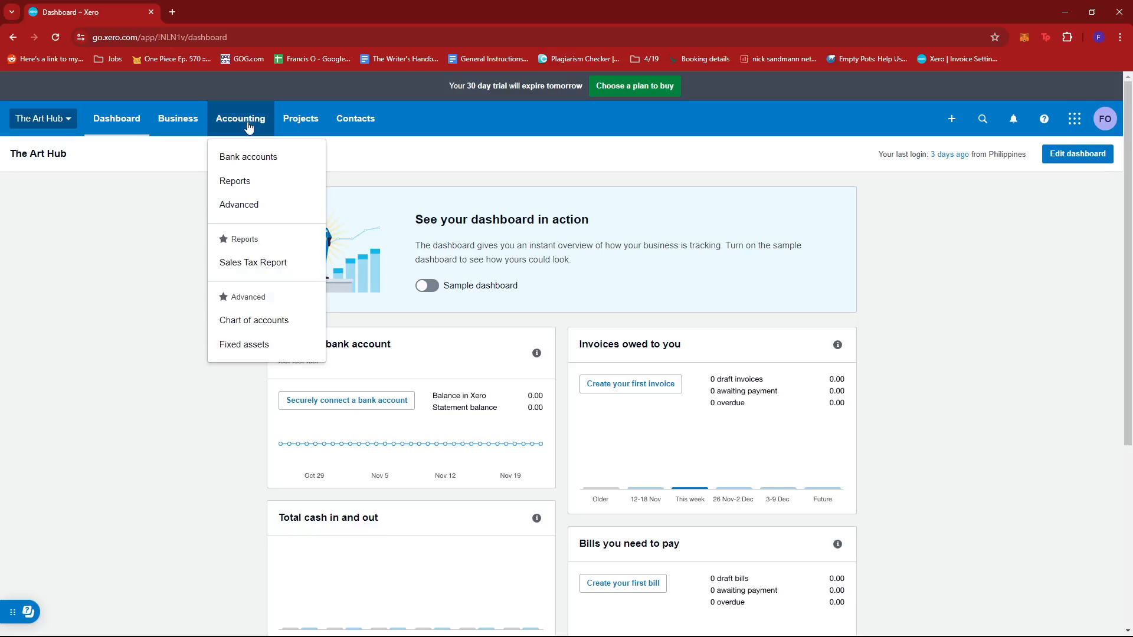
pyautogui.moveTo(247, 160)
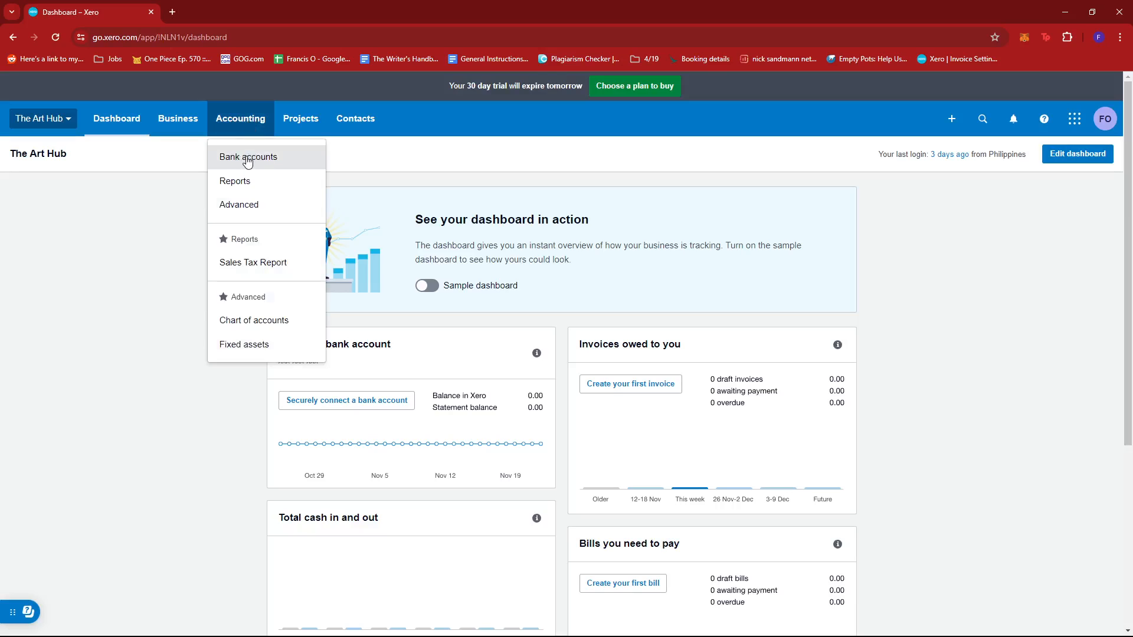
pyautogui.click(248, 157)
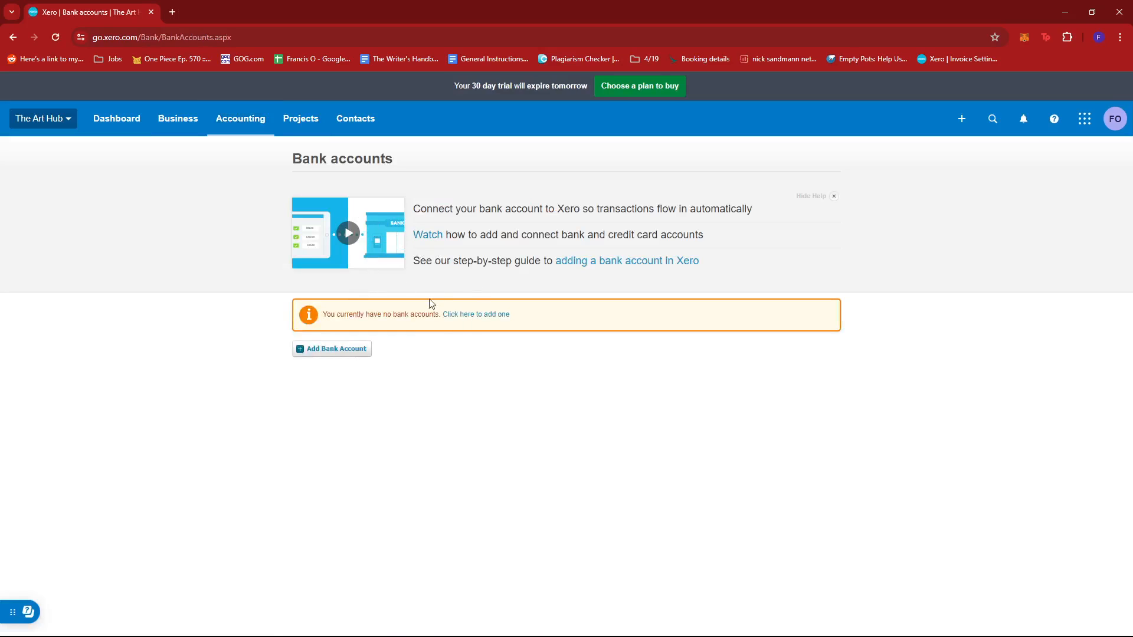
pyautogui.moveTo(493, 381)
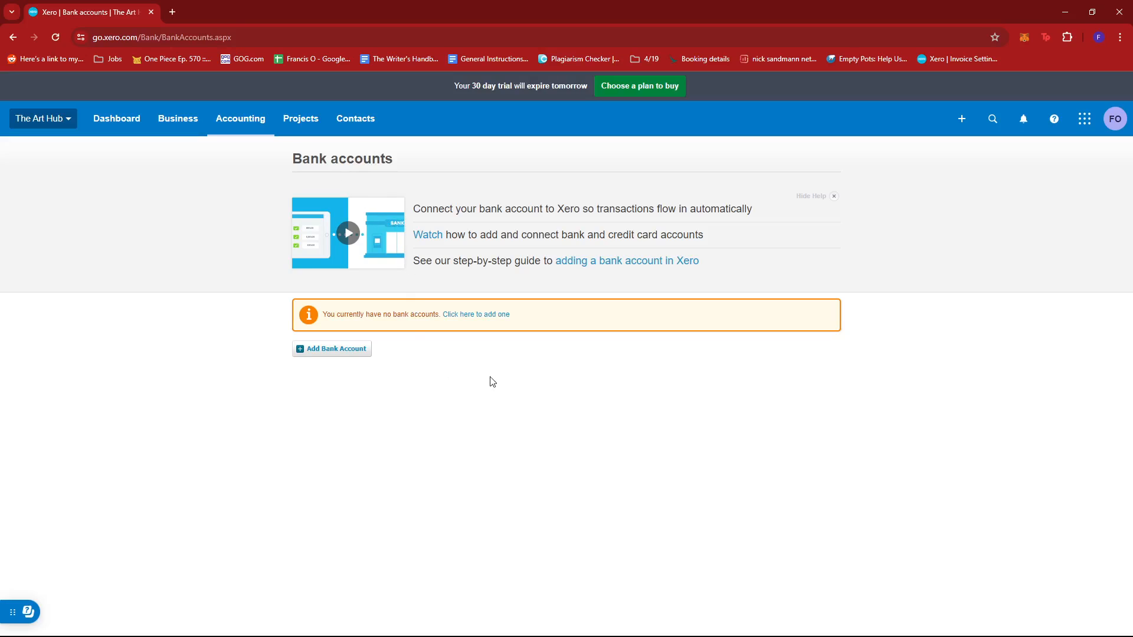
pyautogui.moveTo(312, 358)
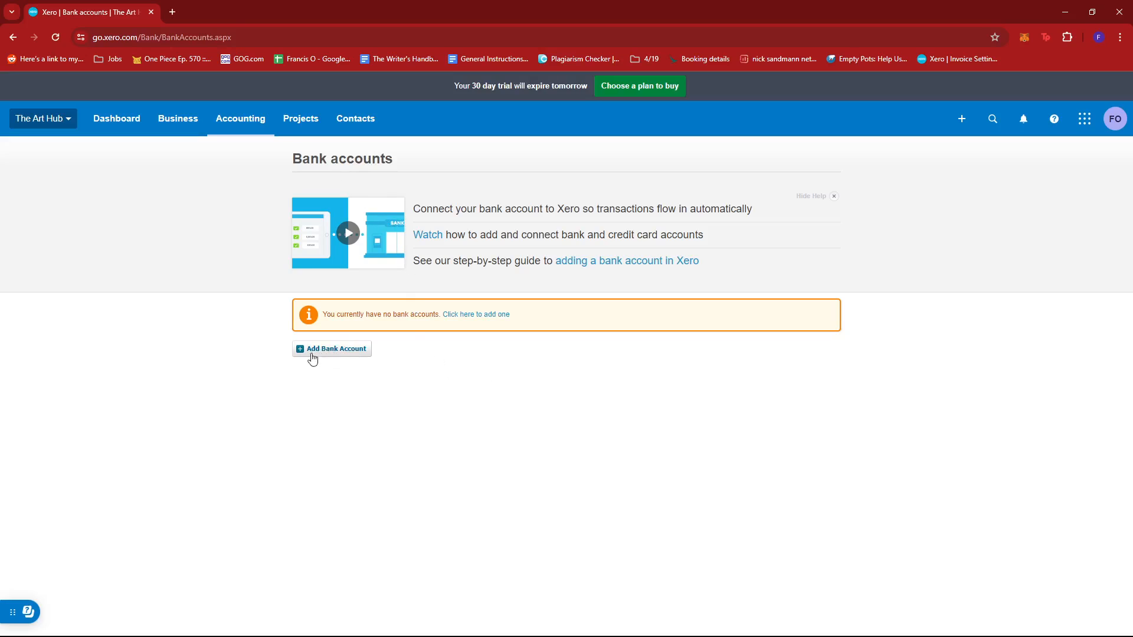
pyautogui.moveTo(323, 353)
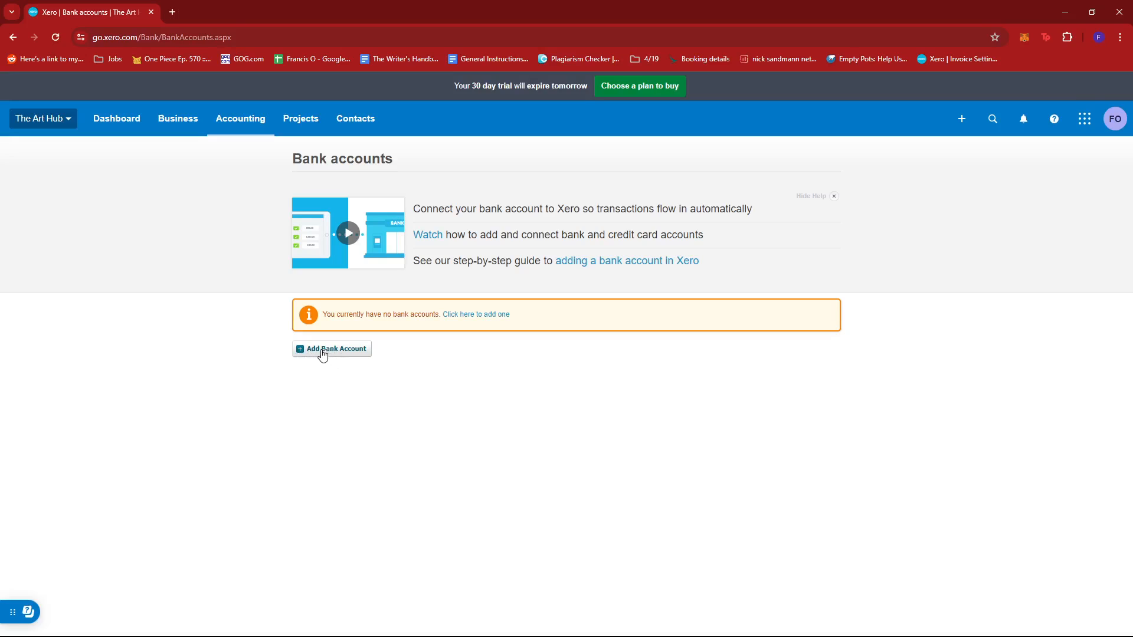
pyautogui.click(331, 348)
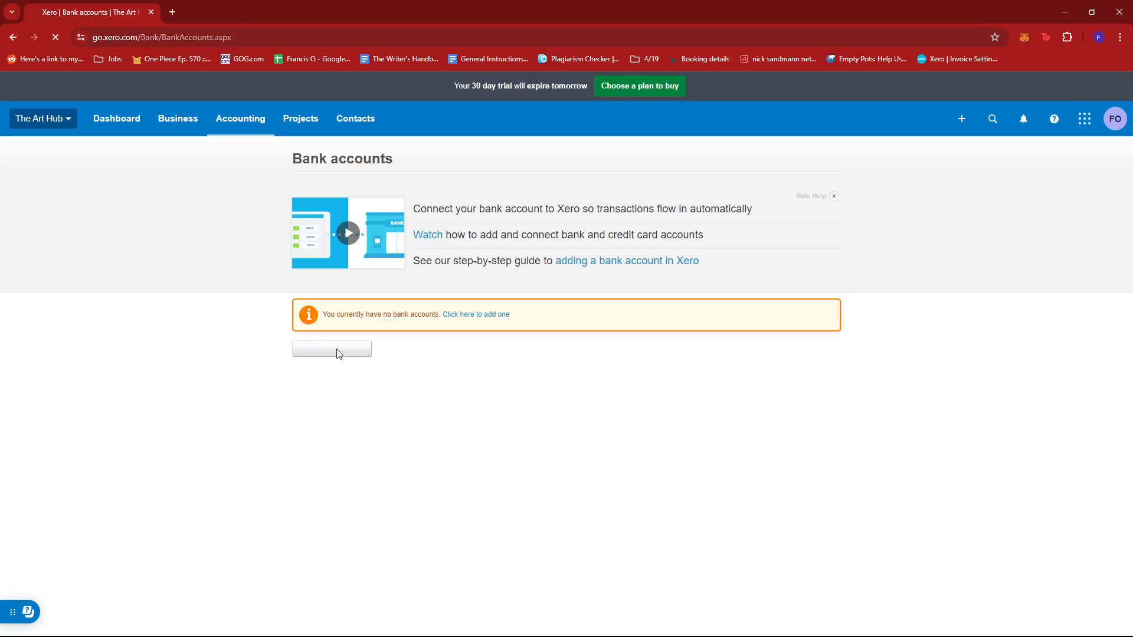
# Step: Begin adding a bank account to reach the Find account search page
pyautogui.click(476, 314)
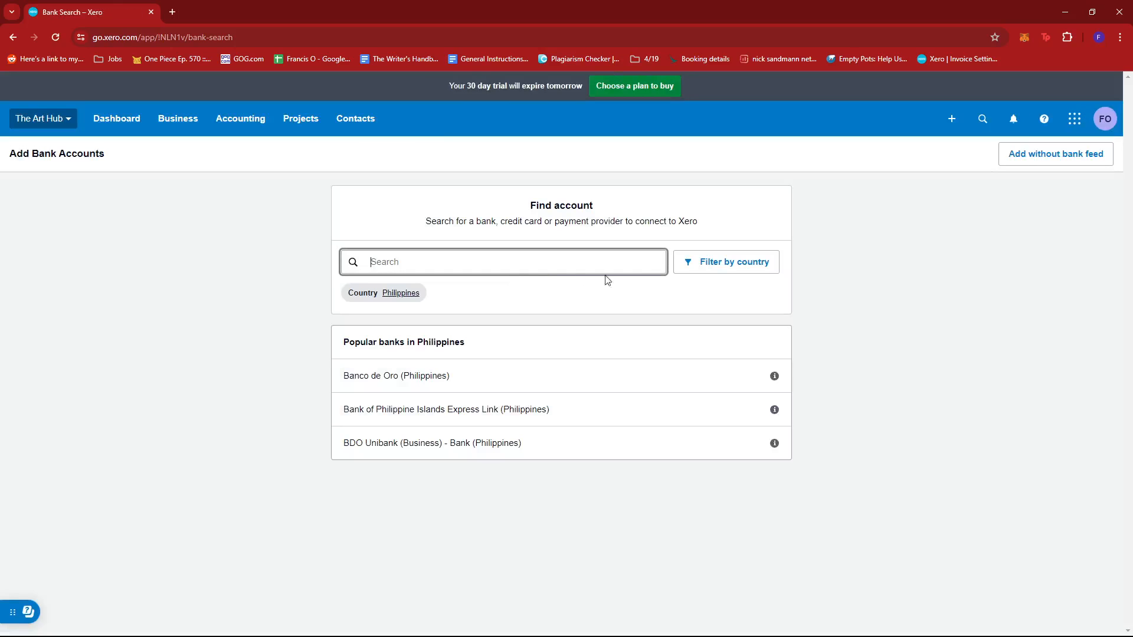
pyautogui.moveTo(431, 278)
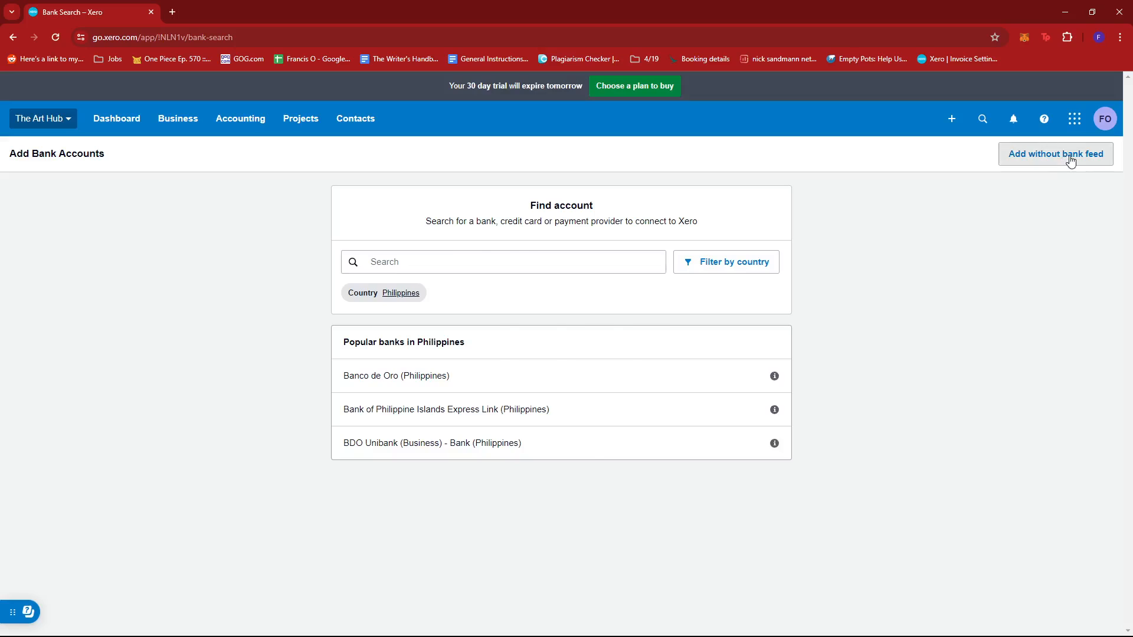
pyautogui.click(1055, 154)
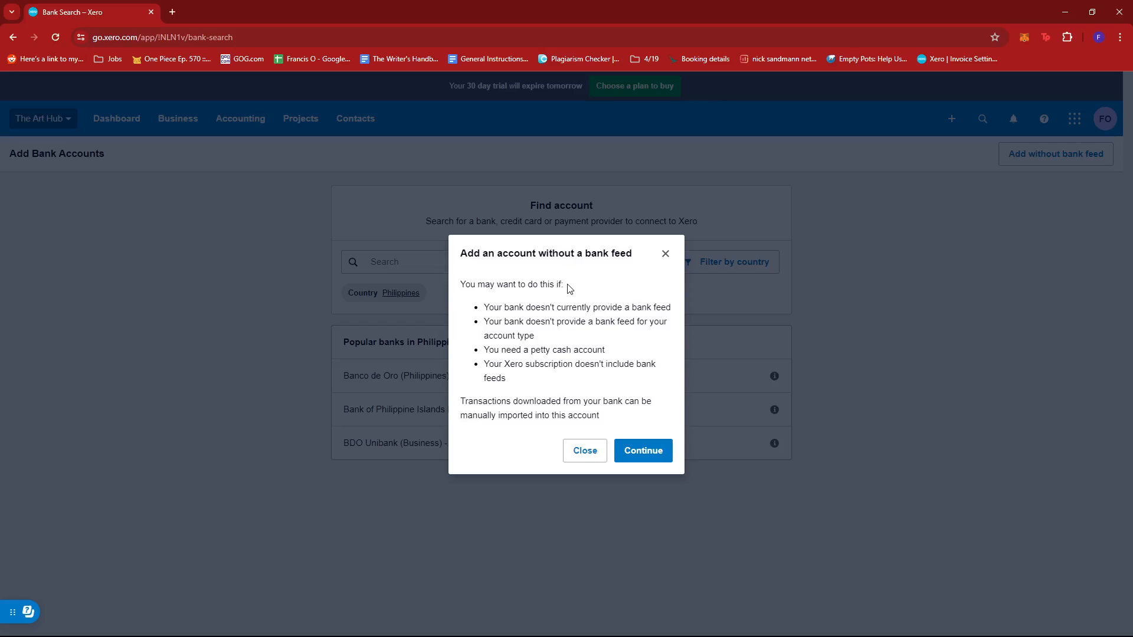
pyautogui.moveTo(533, 255)
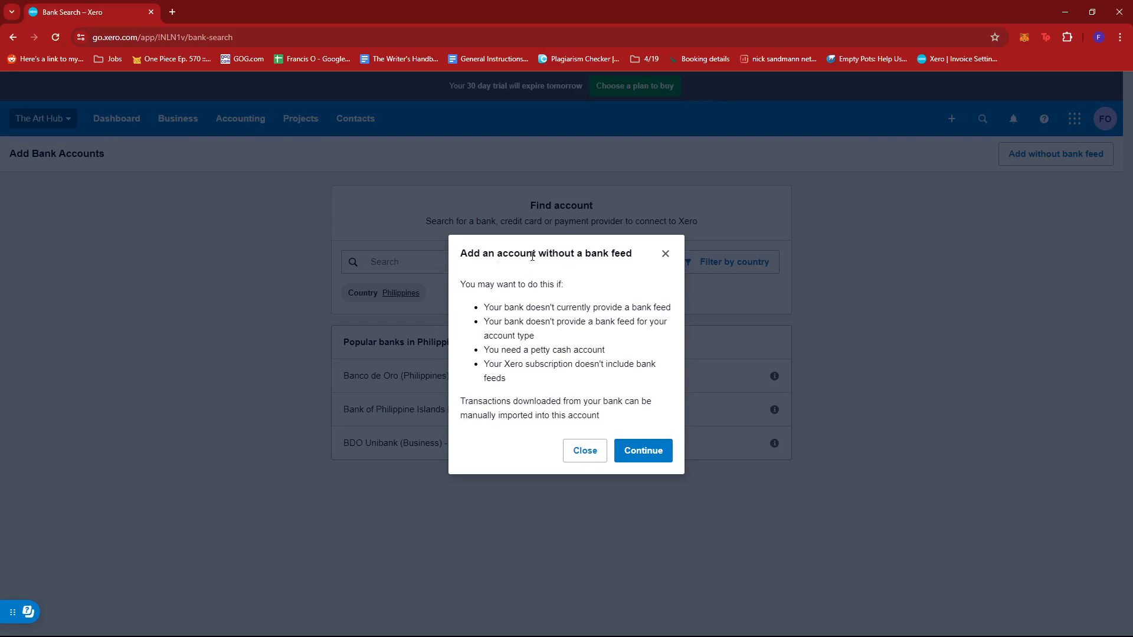
pyautogui.moveTo(616, 268)
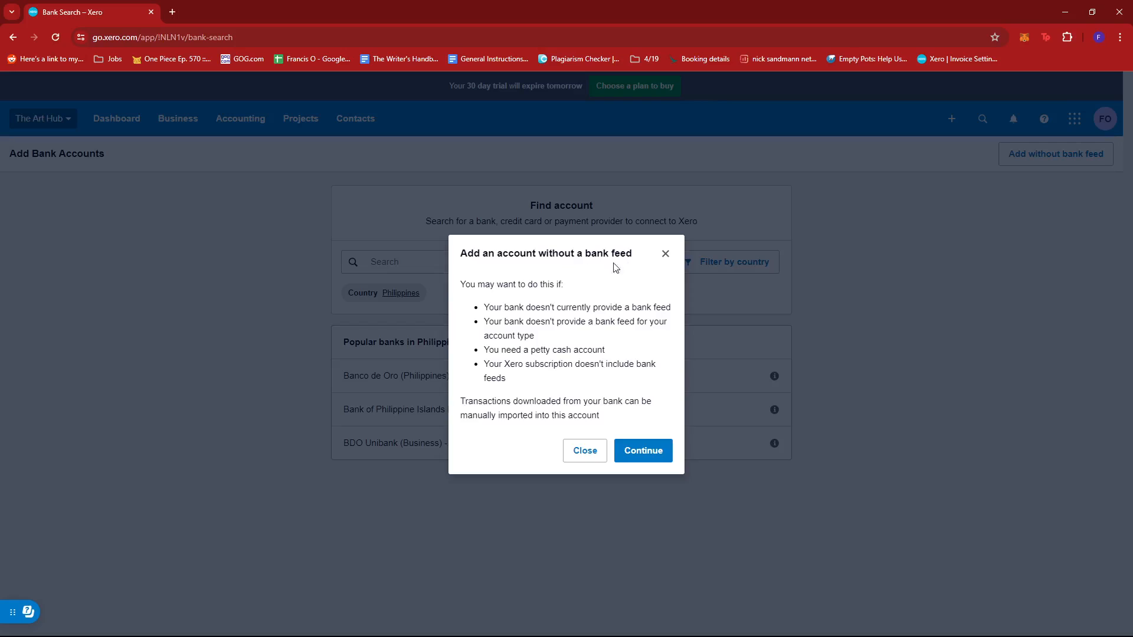
pyautogui.moveTo(461, 288)
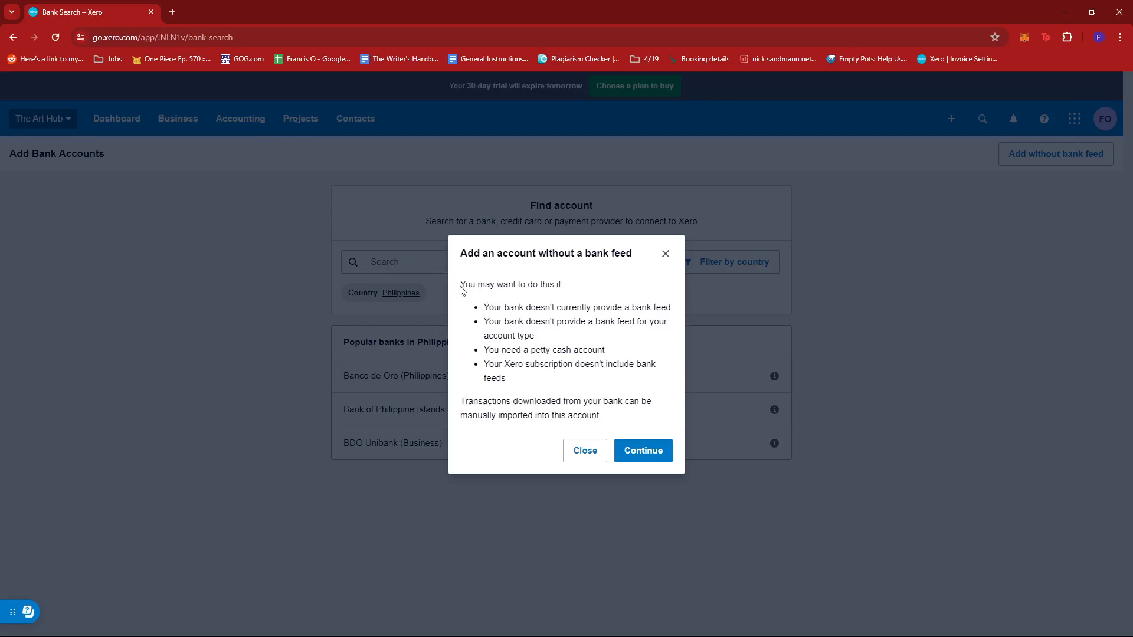
pyautogui.moveTo(527, 285)
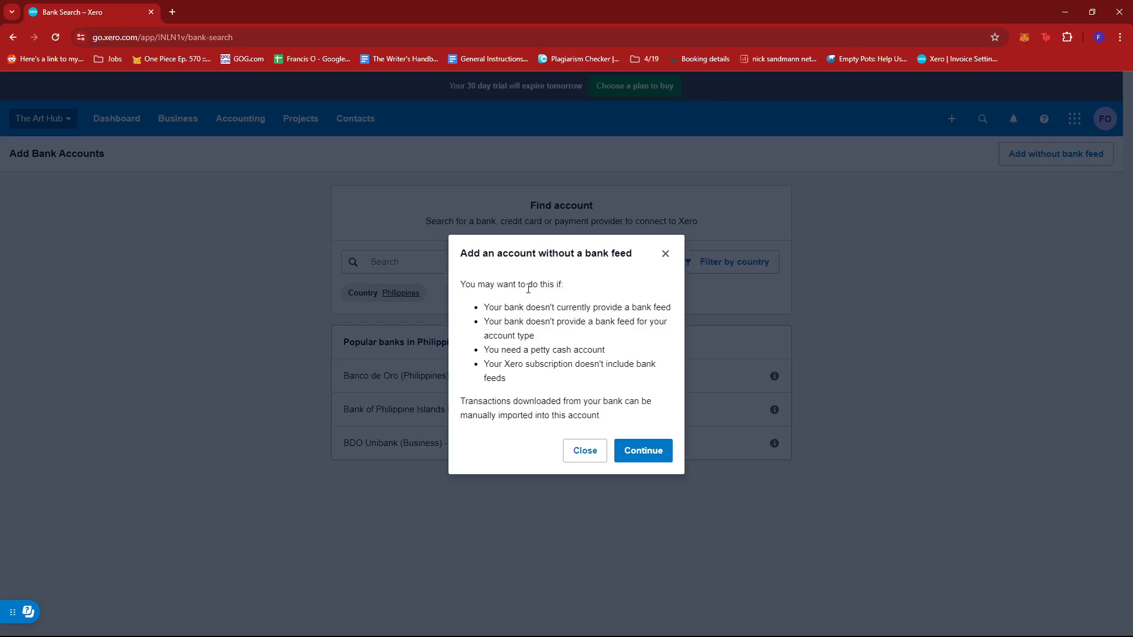
pyautogui.moveTo(593, 310)
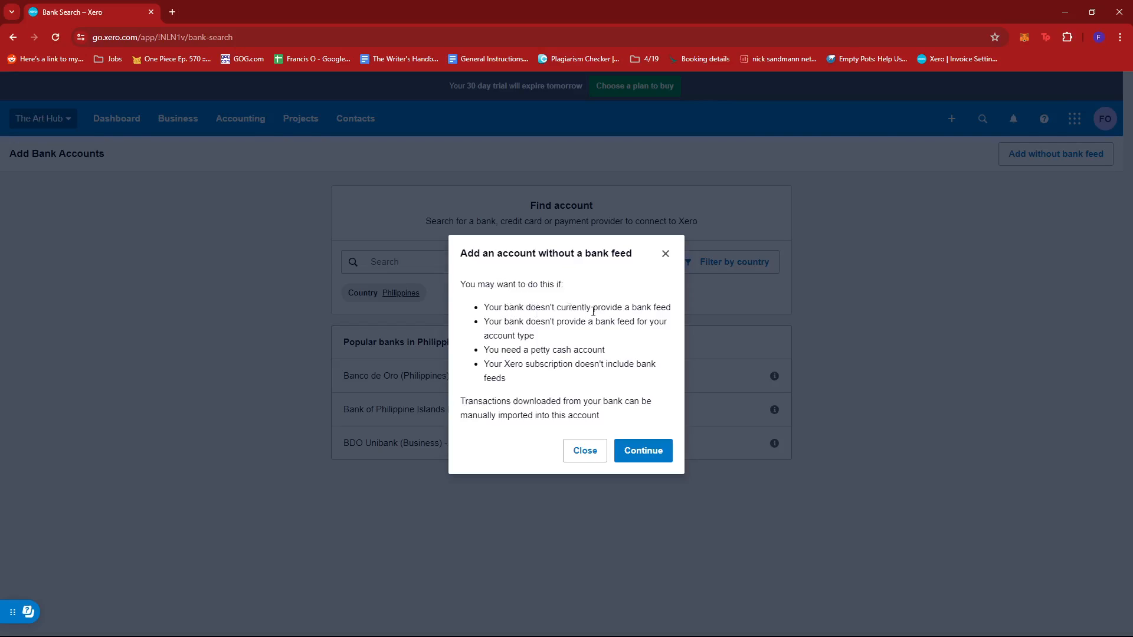
pyautogui.moveTo(512, 333)
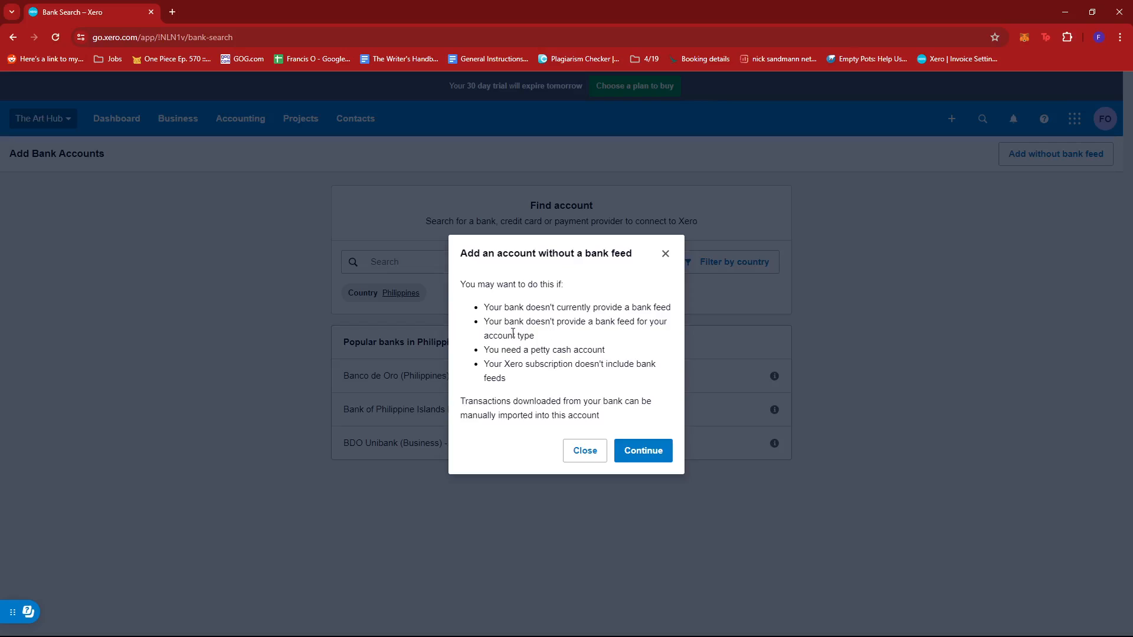
pyautogui.moveTo(609, 334)
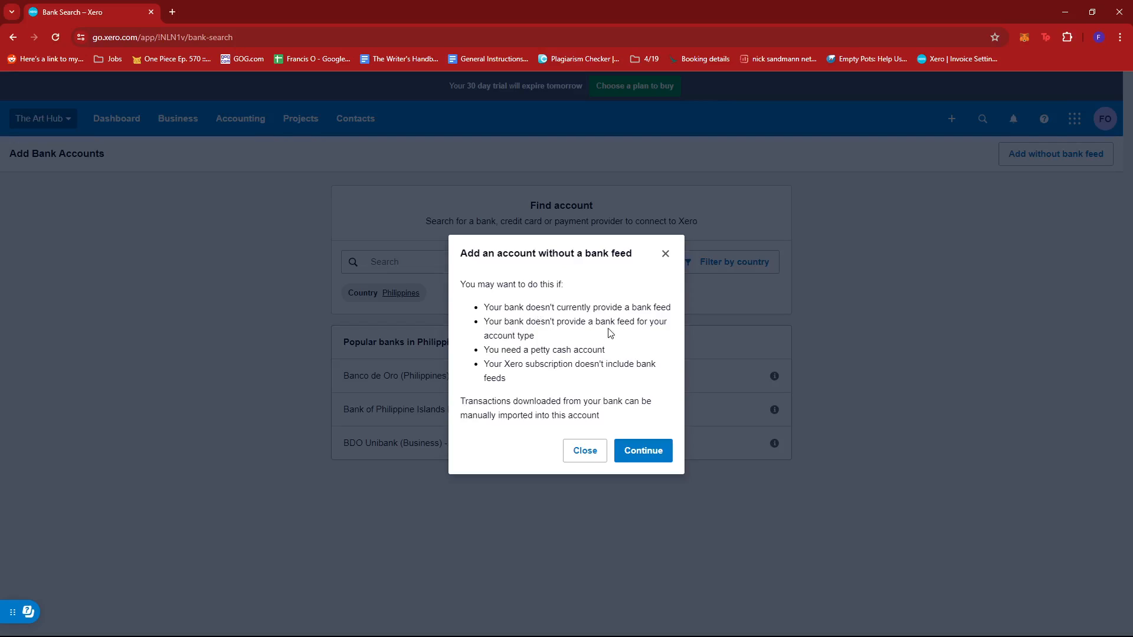
pyautogui.moveTo(561, 338)
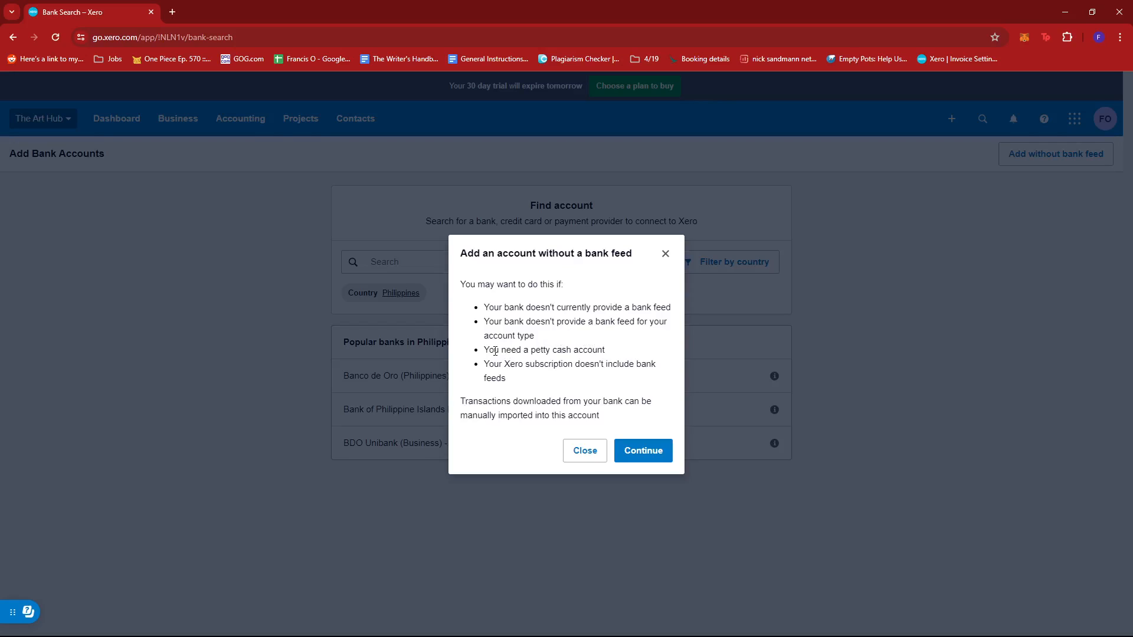
pyautogui.moveTo(540, 354)
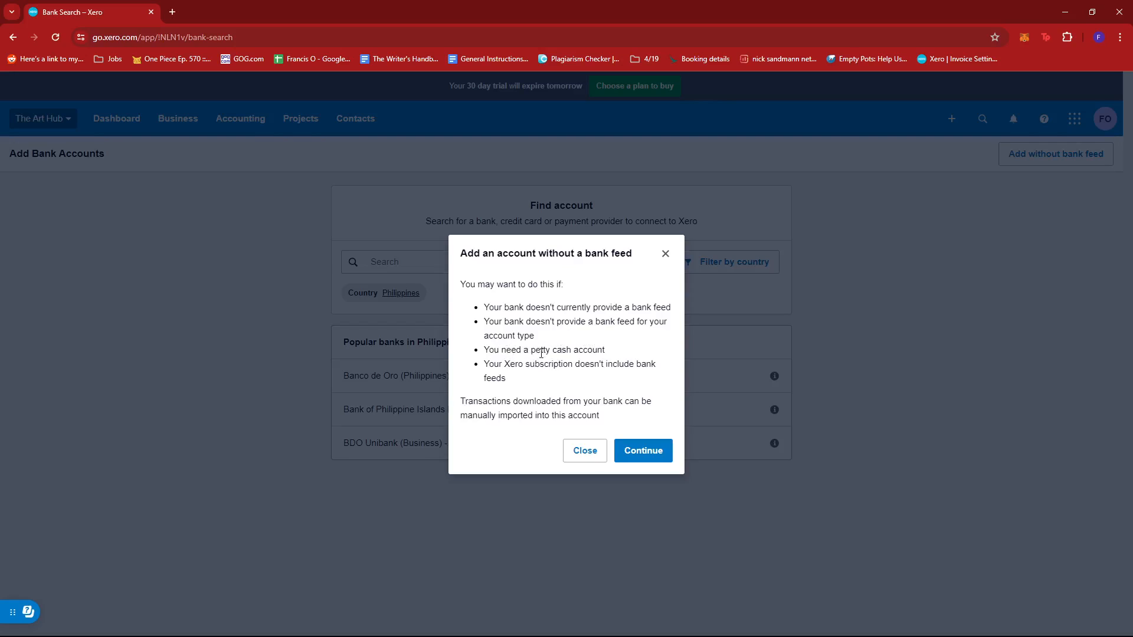
pyautogui.moveTo(517, 366)
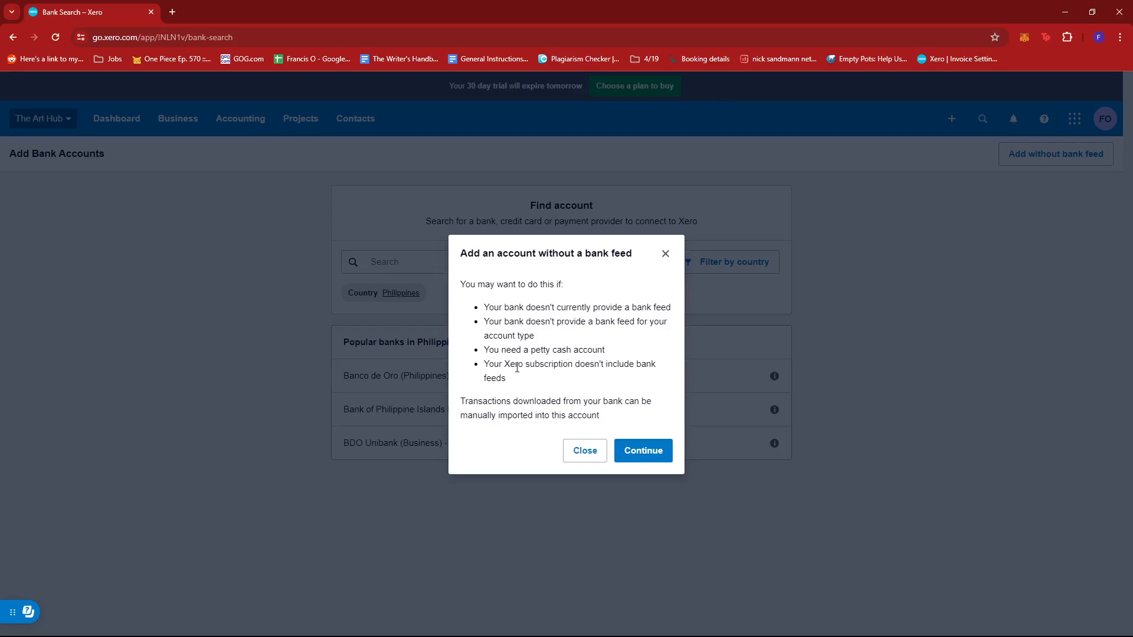
pyautogui.moveTo(587, 382)
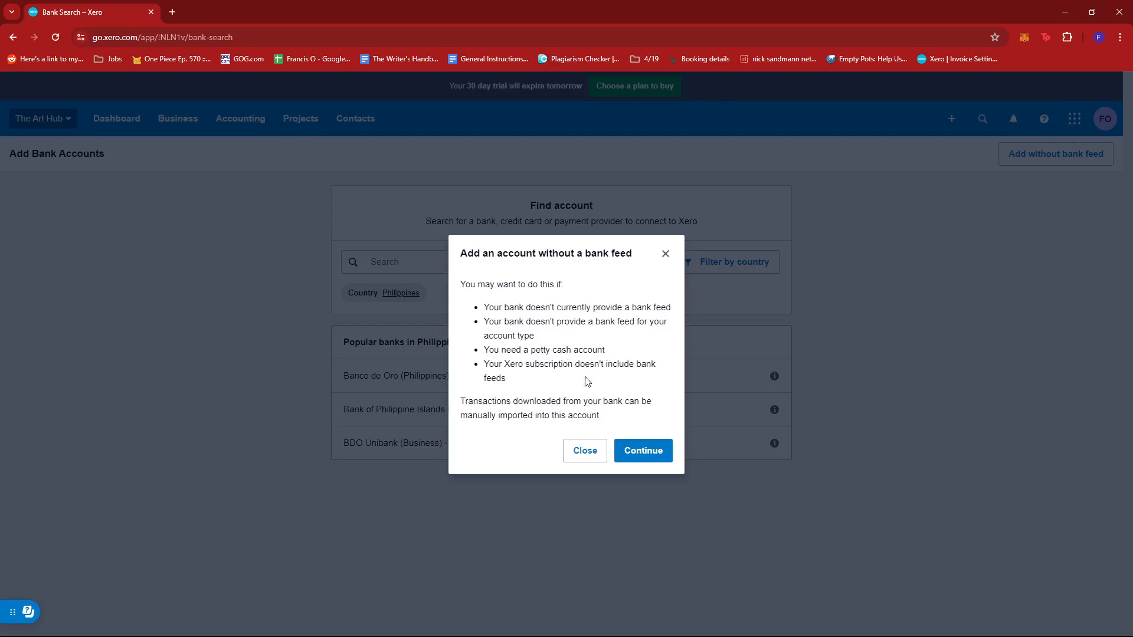
pyautogui.moveTo(617, 357)
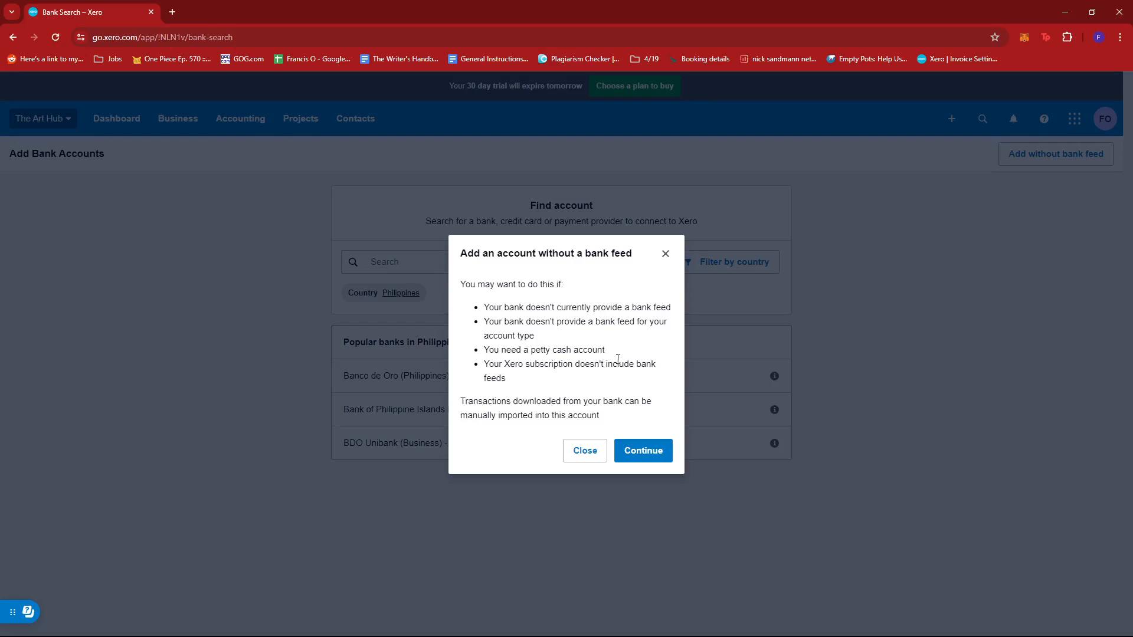
pyautogui.moveTo(540, 370)
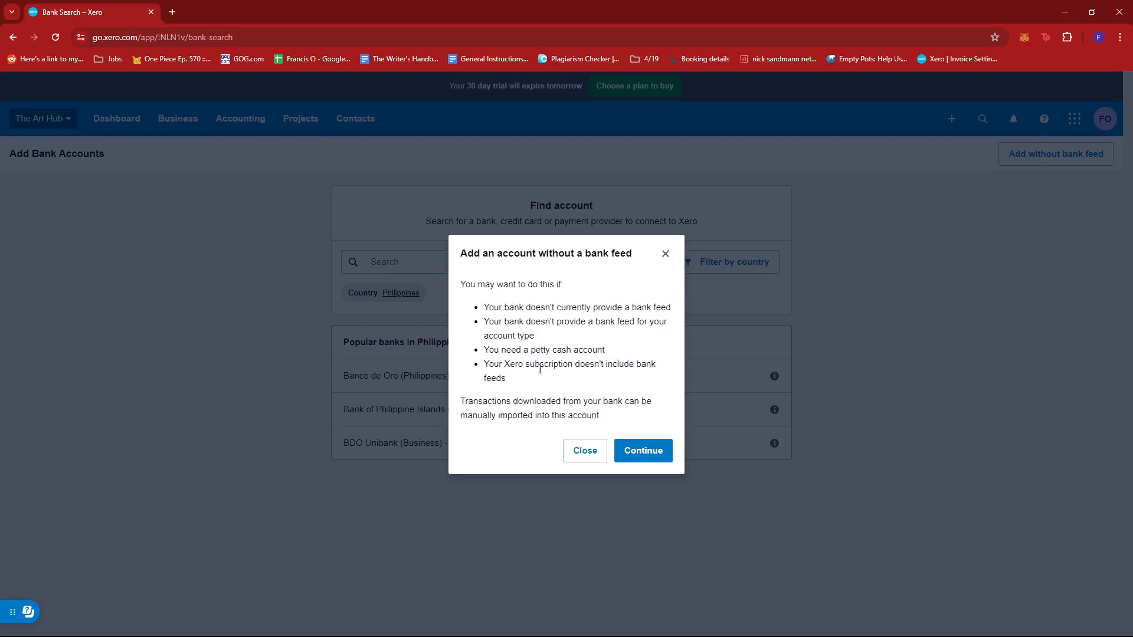
pyautogui.moveTo(563, 331)
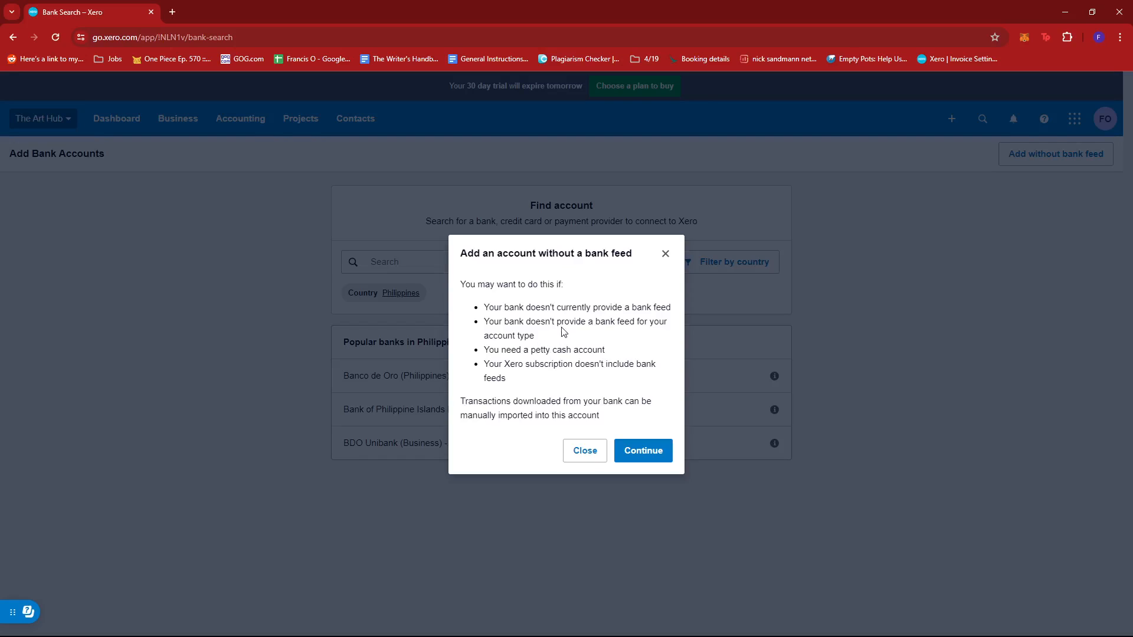
pyautogui.moveTo(532, 351)
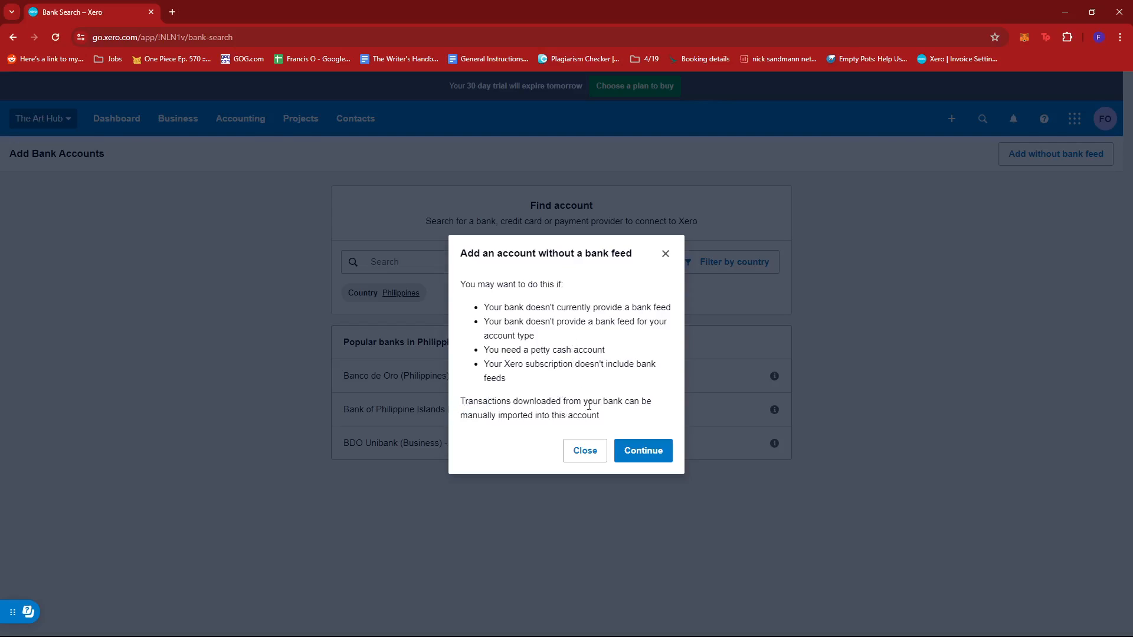
pyautogui.moveTo(557, 416)
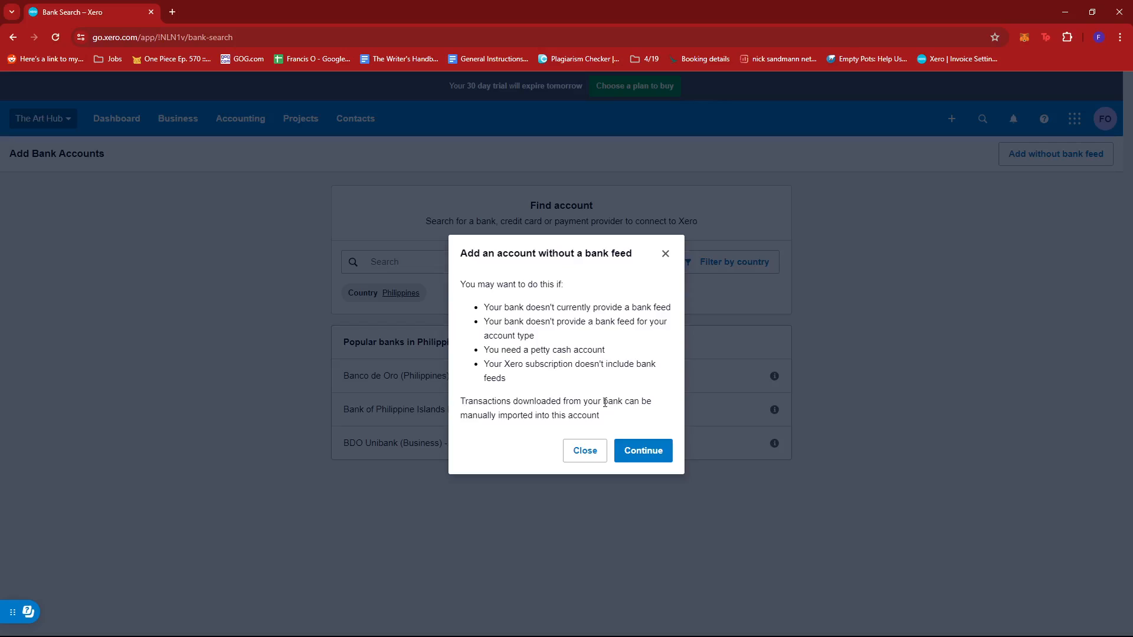
pyautogui.moveTo(645, 451)
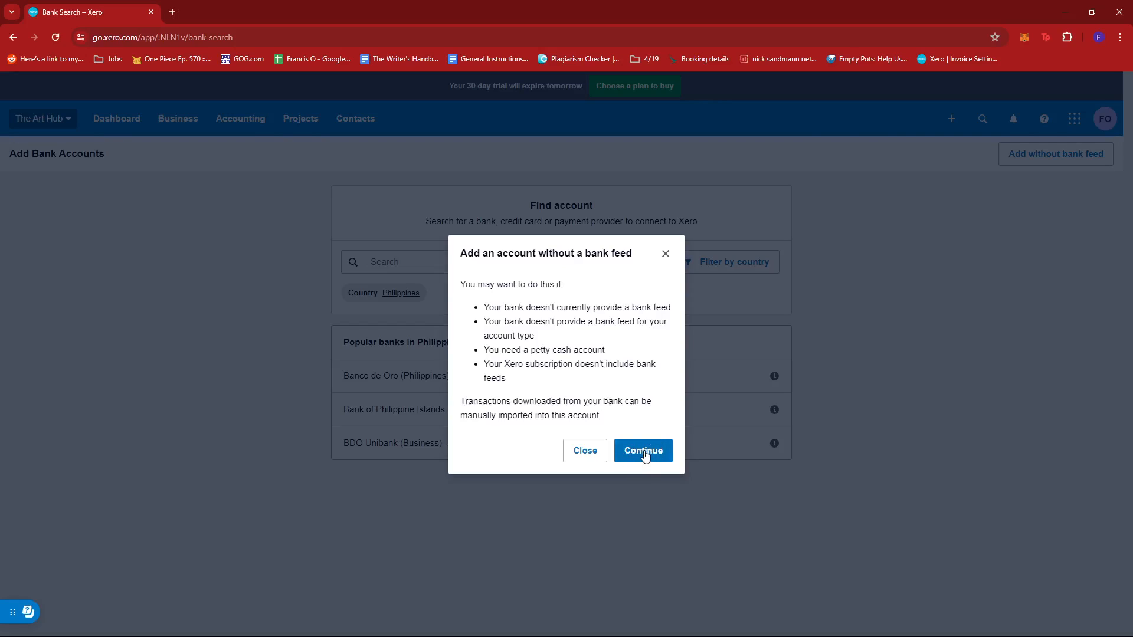
# Step: Continue without a bank feed; enter bank name 'Cash Account Sample' and account name 'Cash Account'
pyautogui.click(643, 450)
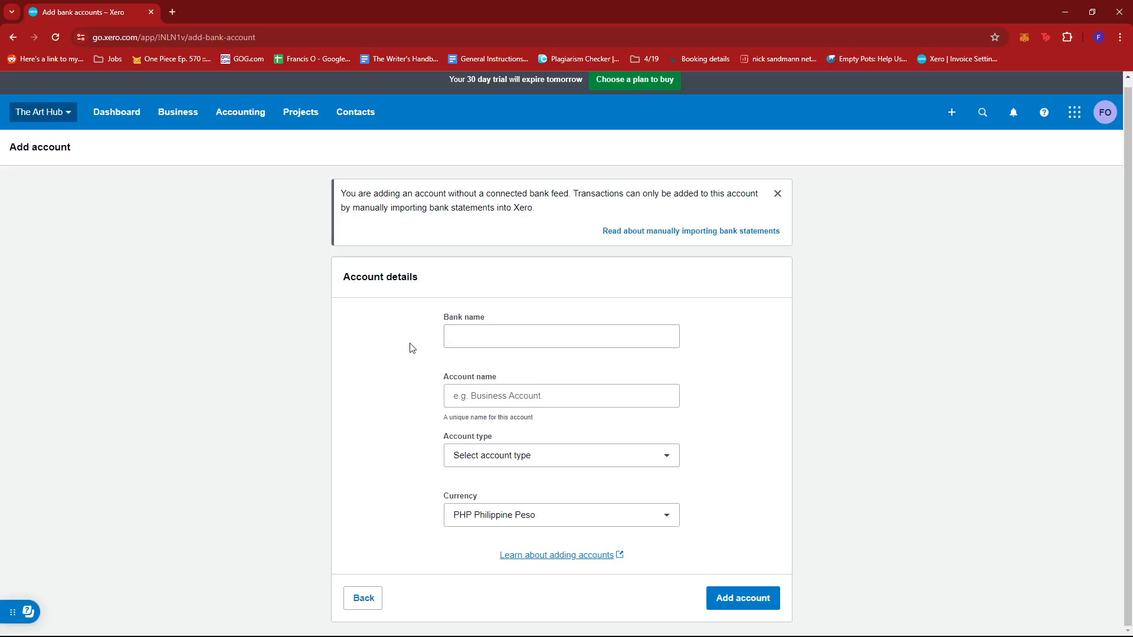
pyautogui.click(560, 336)
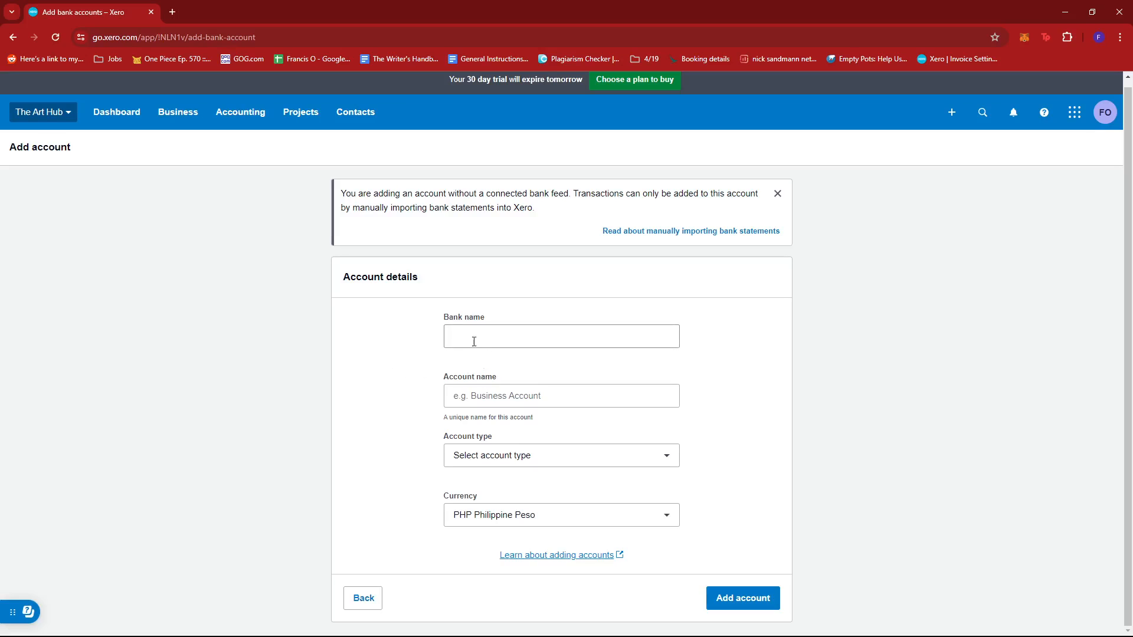
pyautogui.click(777, 194)
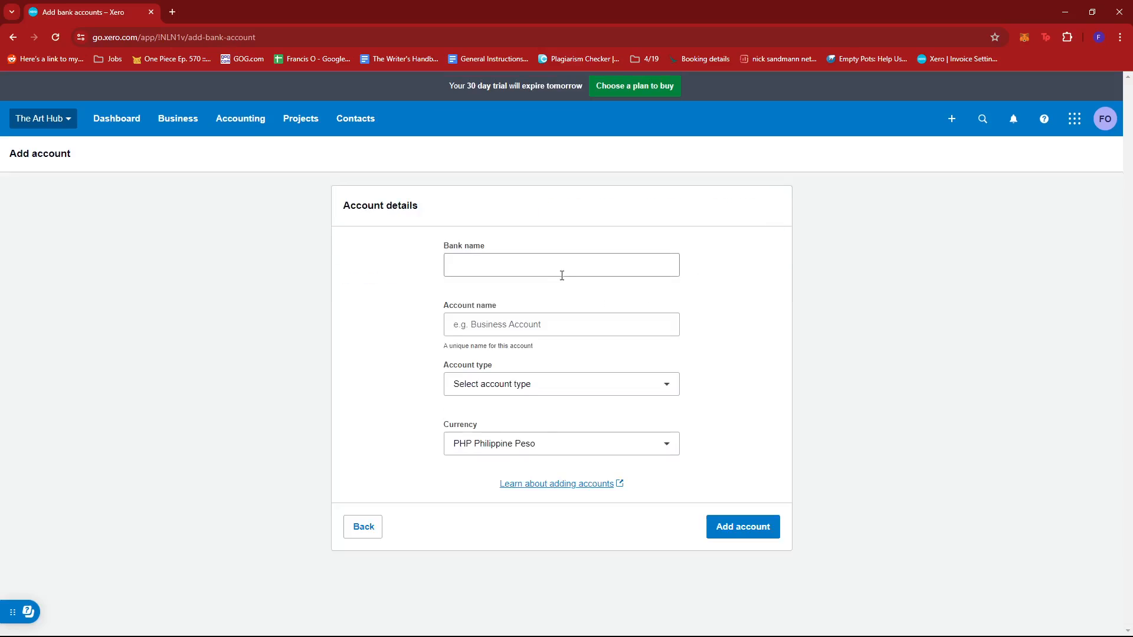
pyautogui.write('Cash Account Sample')
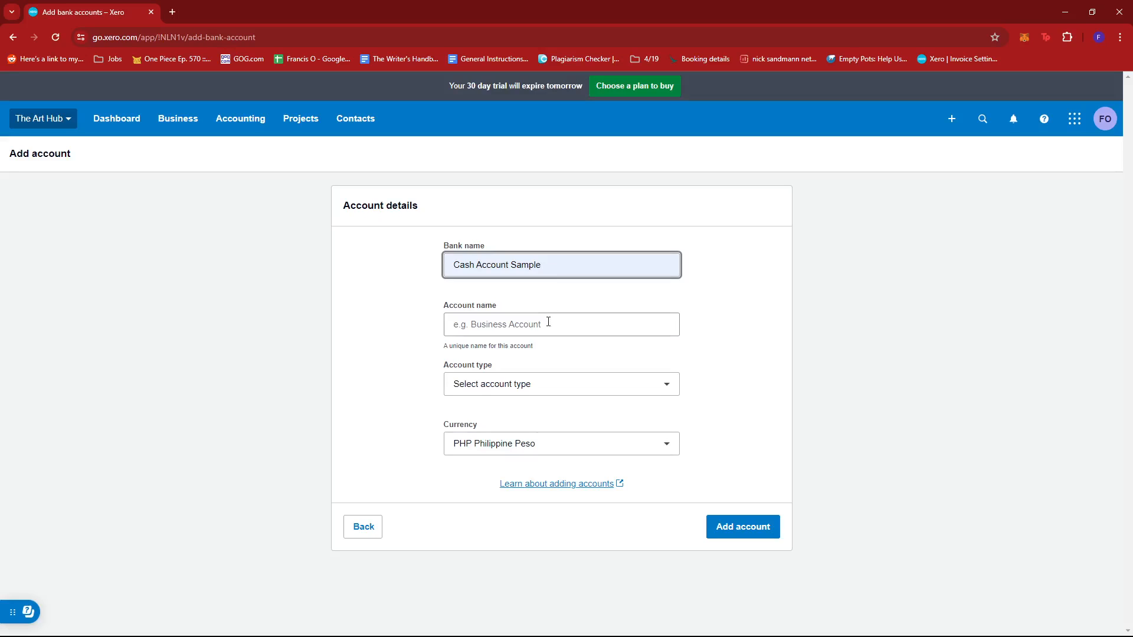
pyautogui.write('Cash Account')
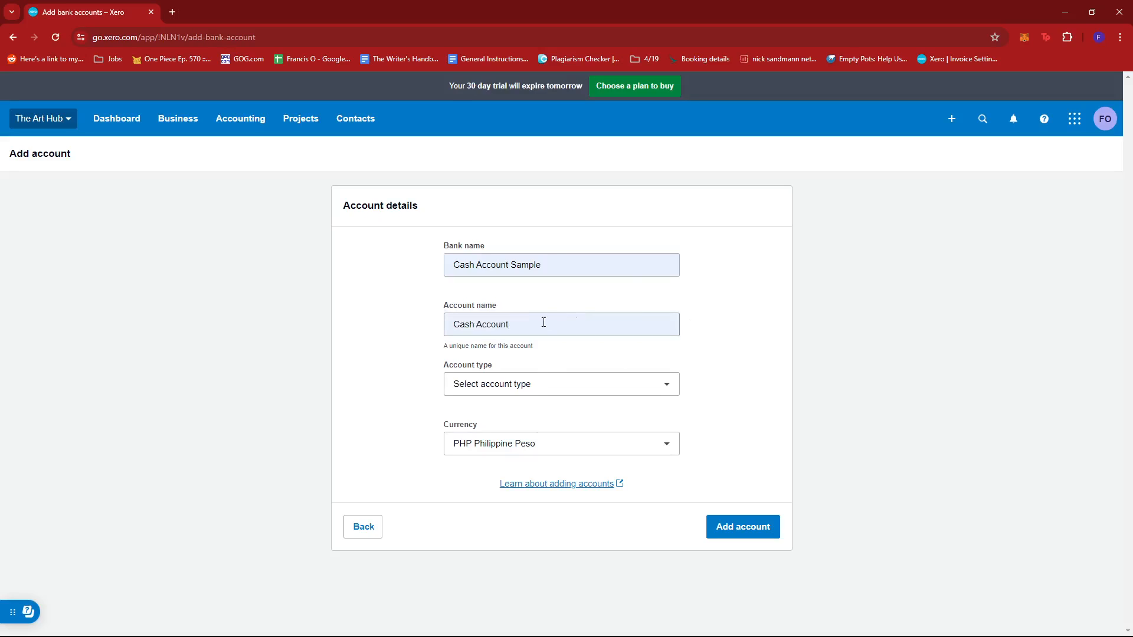
pyautogui.moveTo(546, 314)
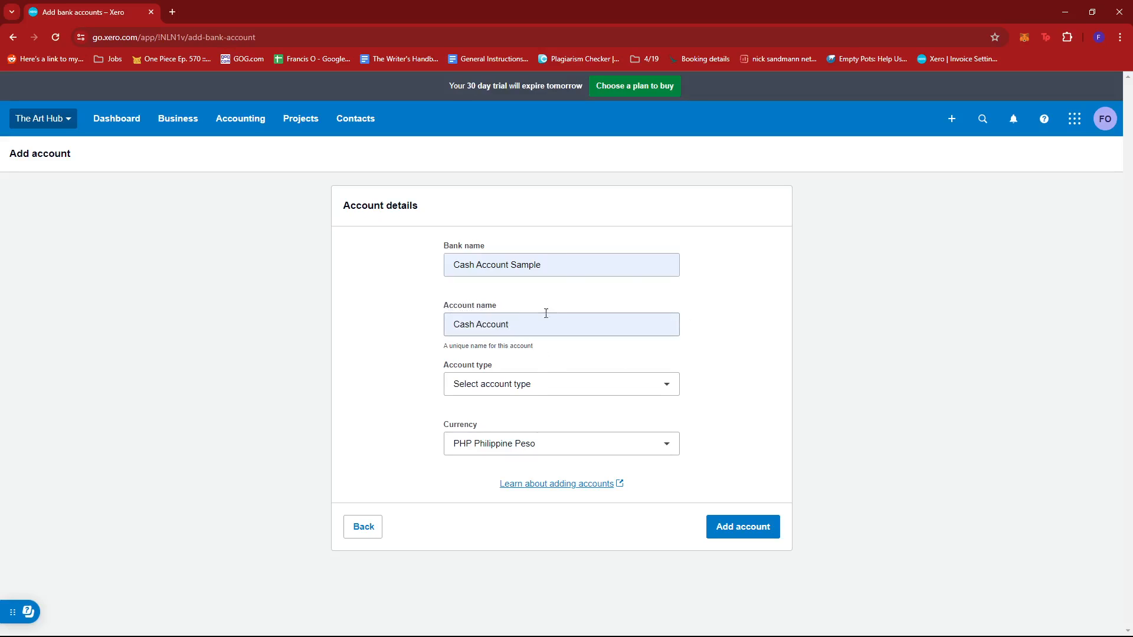
# Step: Switch the Account type between Credit card and Other, ending on Other
pyautogui.click(561, 384)
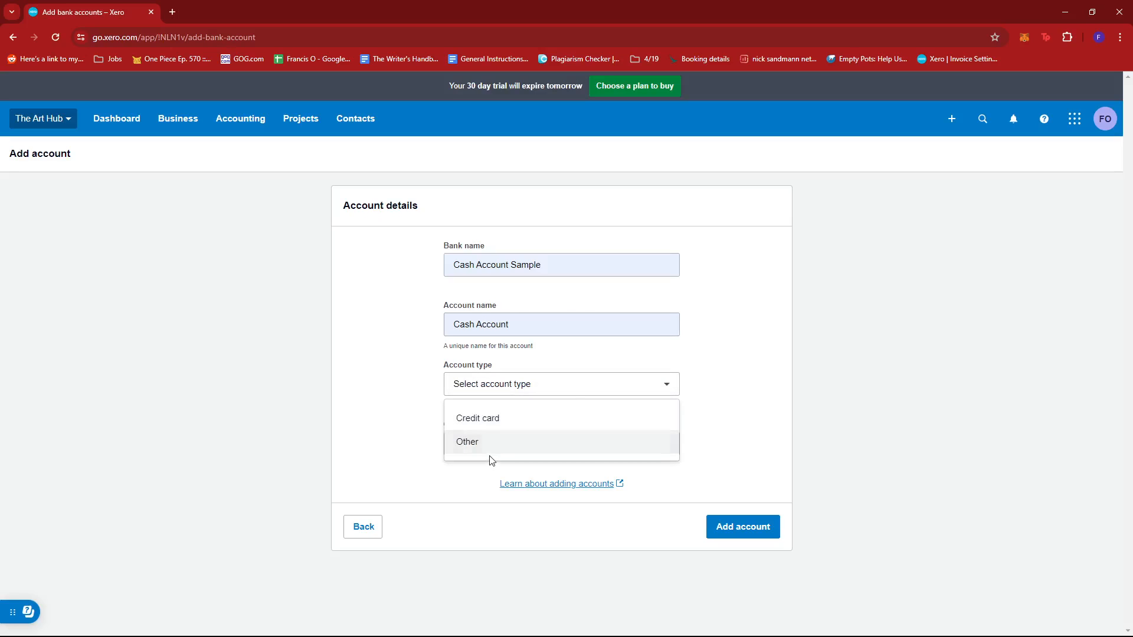
pyautogui.moveTo(502, 422)
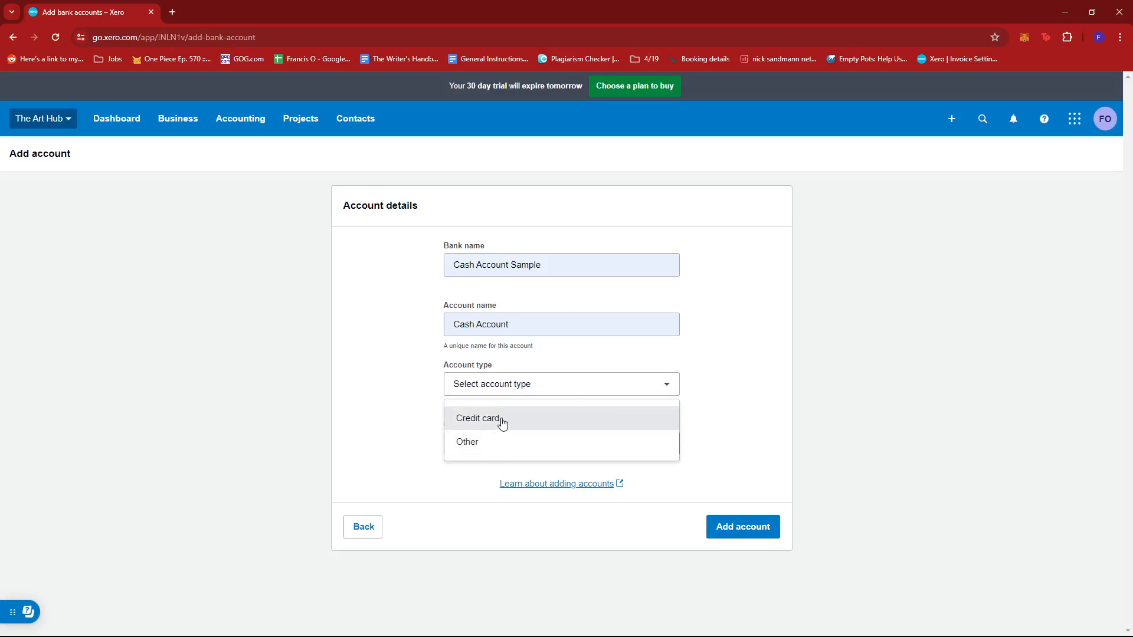
pyautogui.click(477, 418)
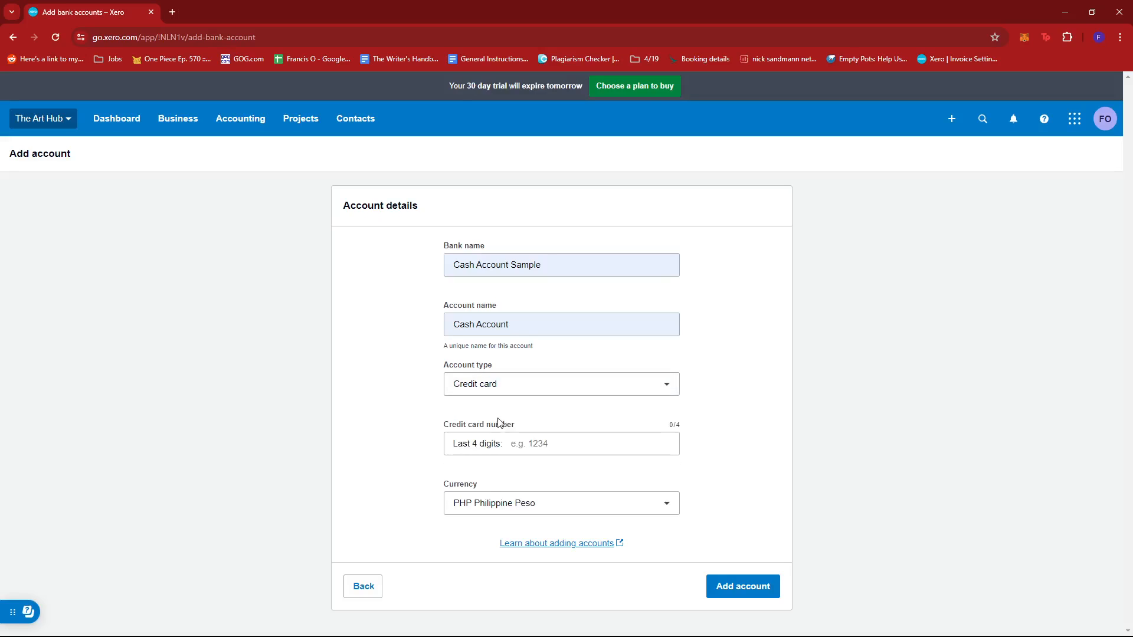
pyautogui.click(561, 384)
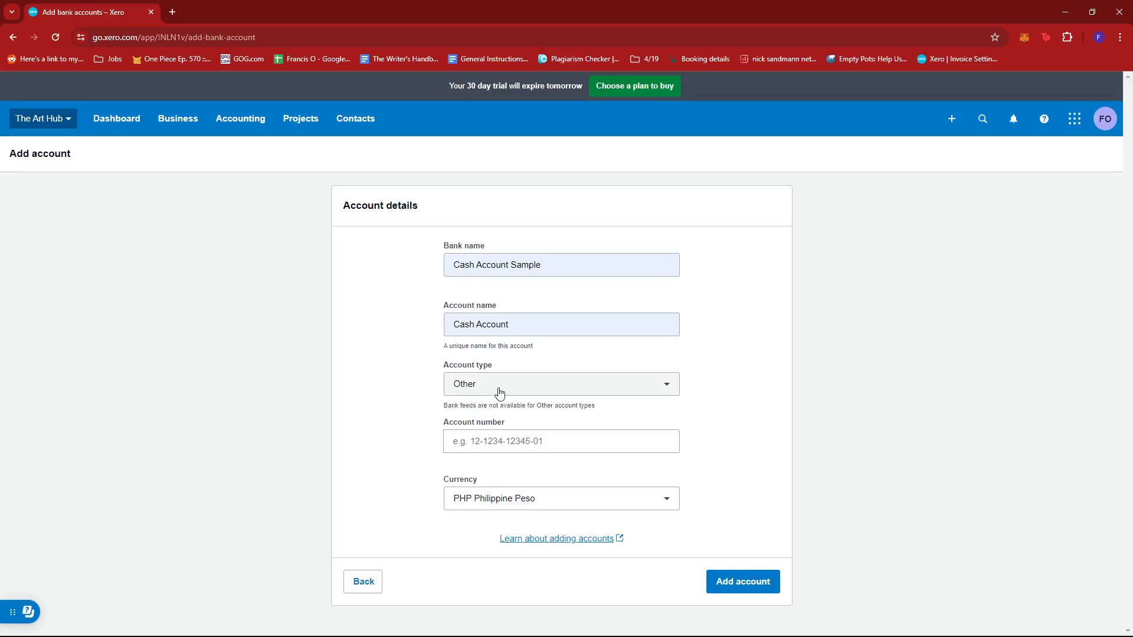
pyautogui.click(561, 384)
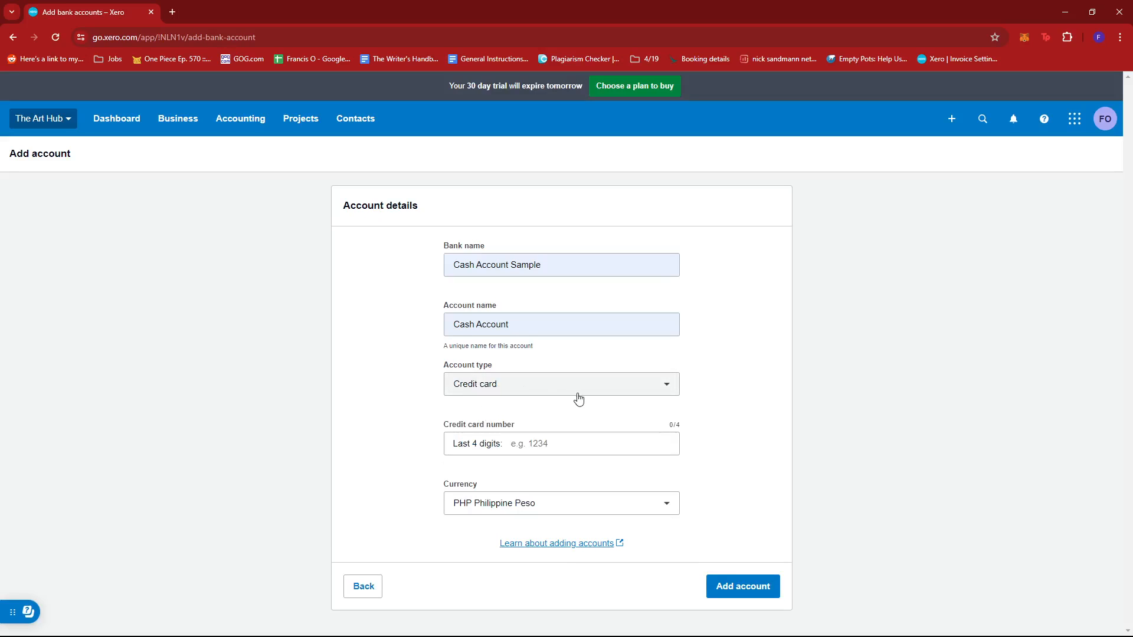
pyautogui.click(562, 444)
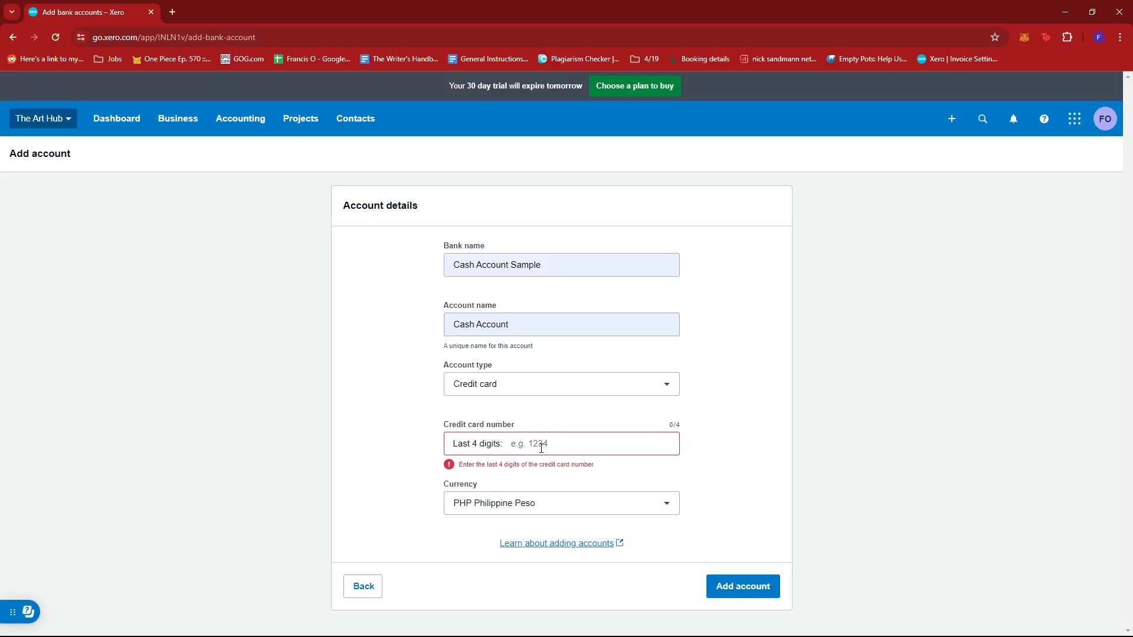
pyautogui.click(561, 384)
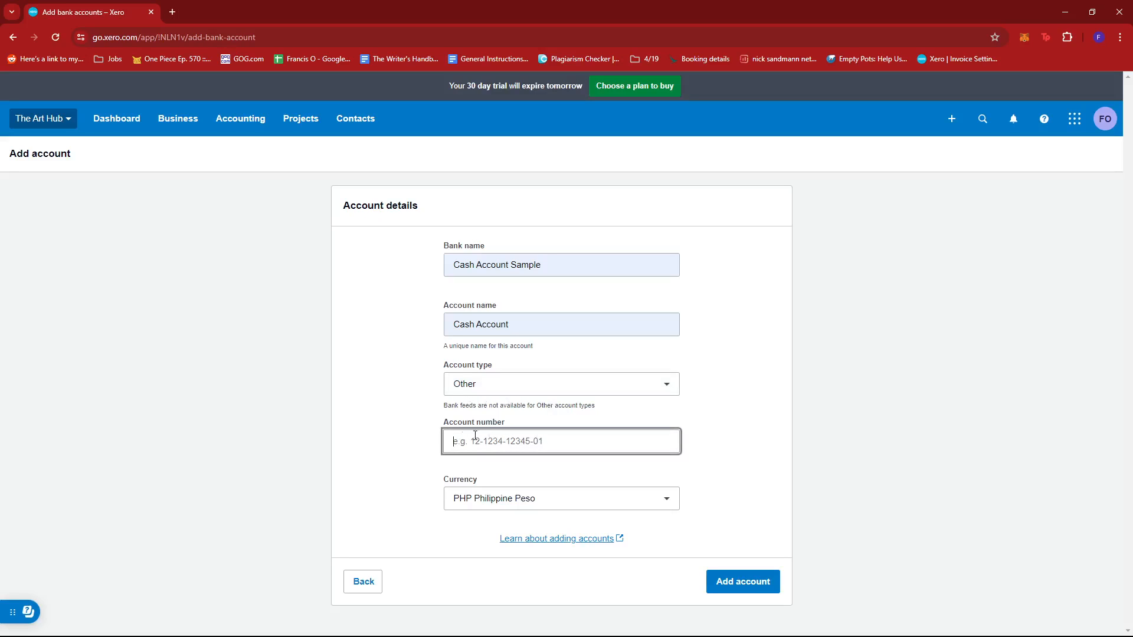
pyautogui.moveTo(500, 441)
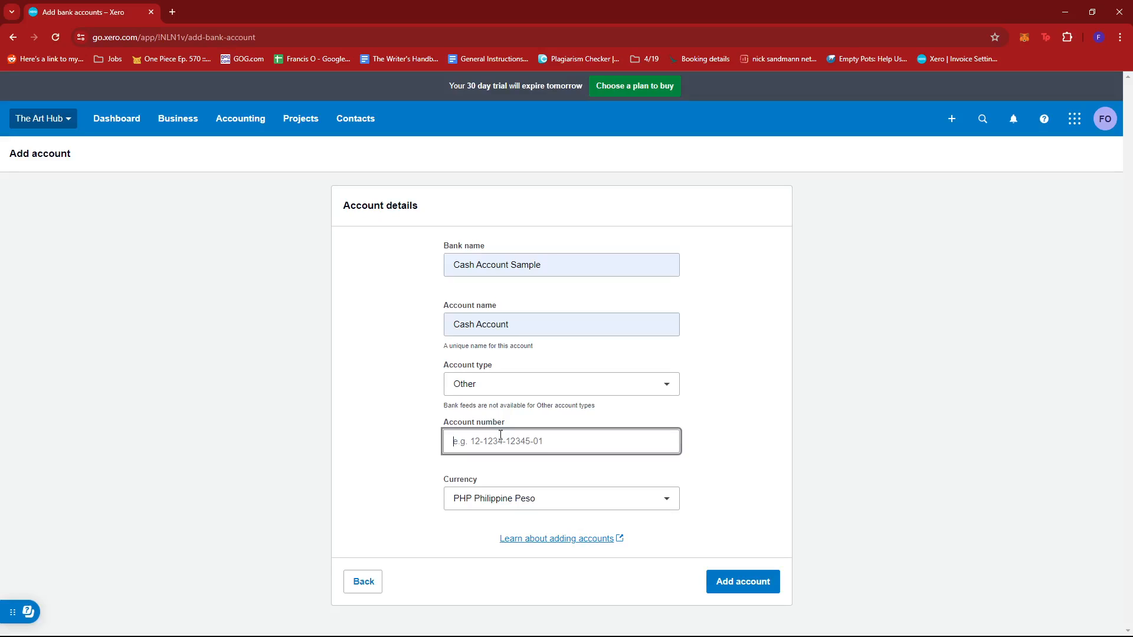
pyautogui.click(561, 384)
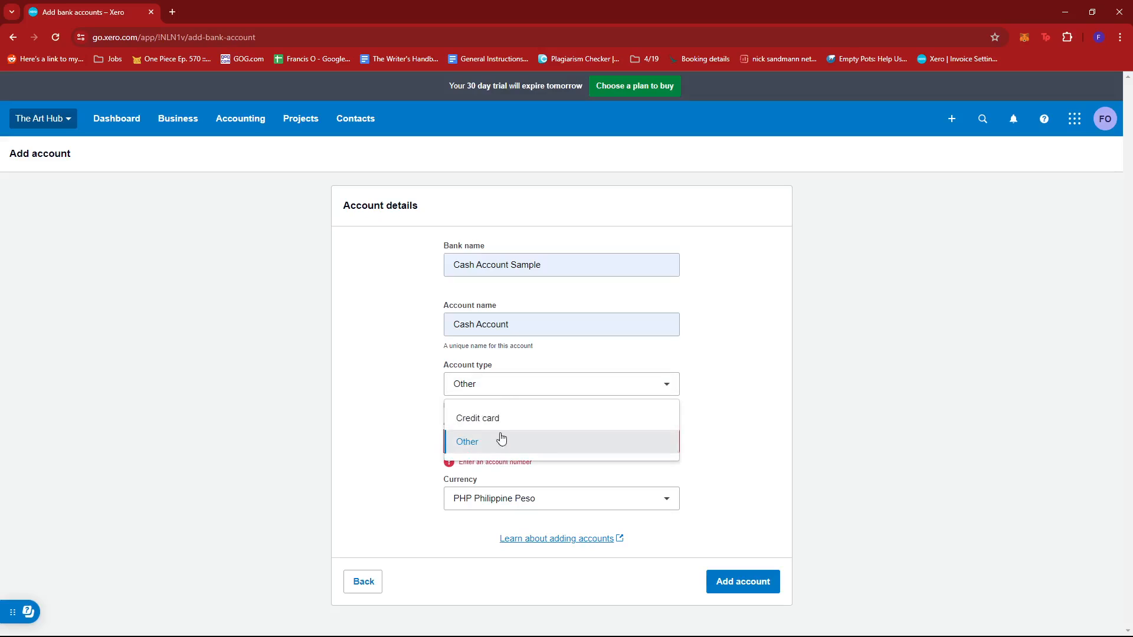
# Step: Set the account type to Credit card with last four digits 0000
pyautogui.click(477, 418)
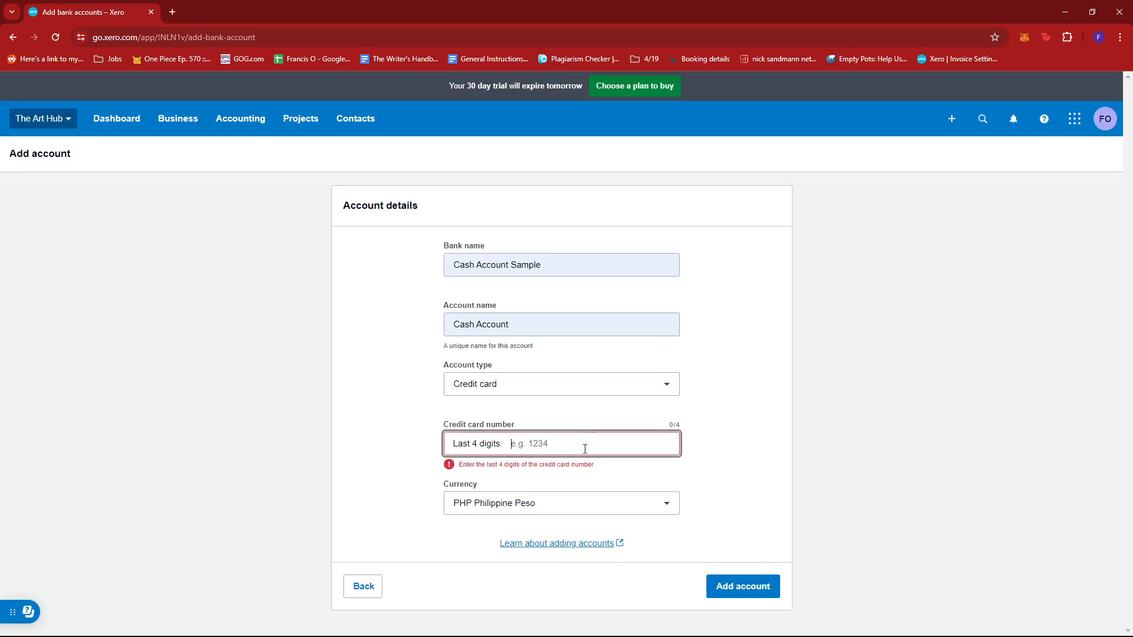
pyautogui.write('000')
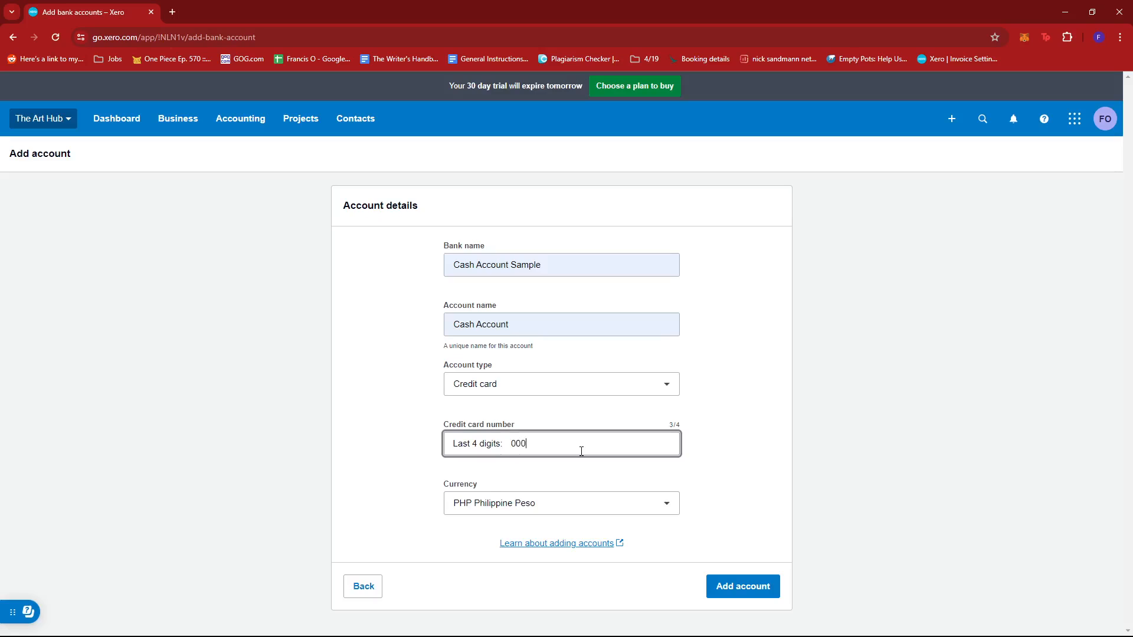
pyautogui.write('0')
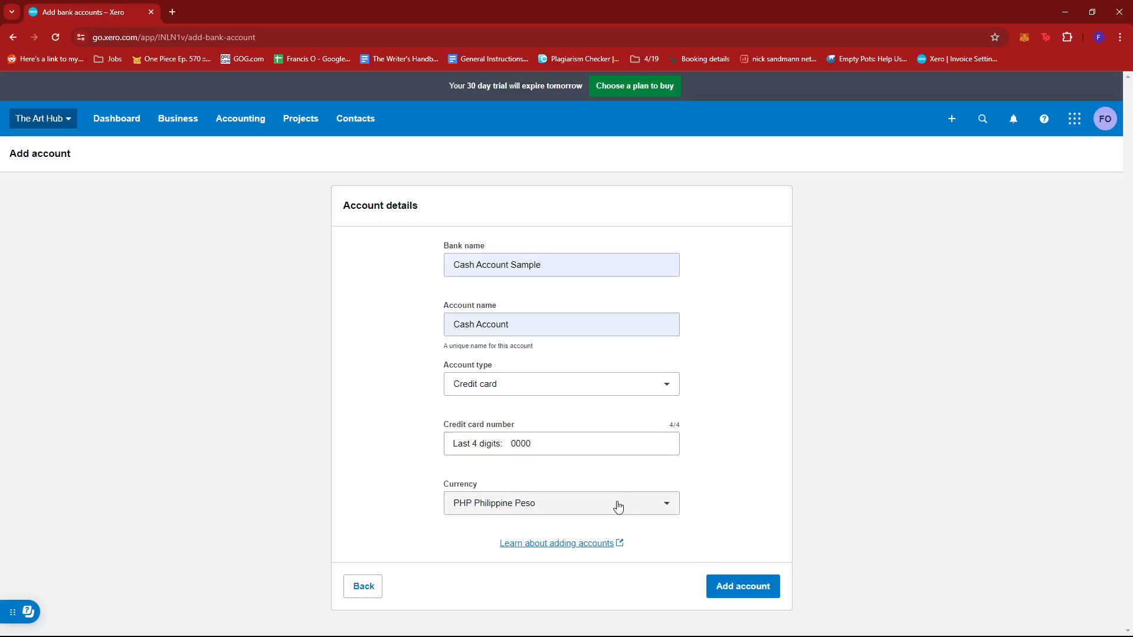
pyautogui.moveTo(632, 515)
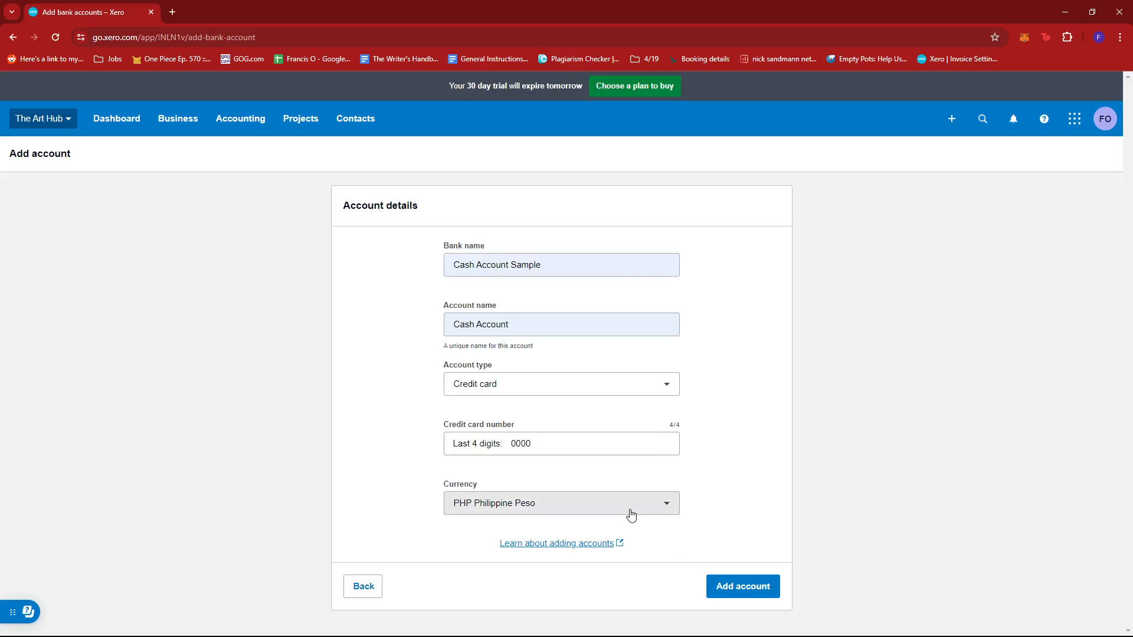
# Step: Keep PHP Philippine Peso as the currency and add the Cash Account
pyautogui.click(561, 503)
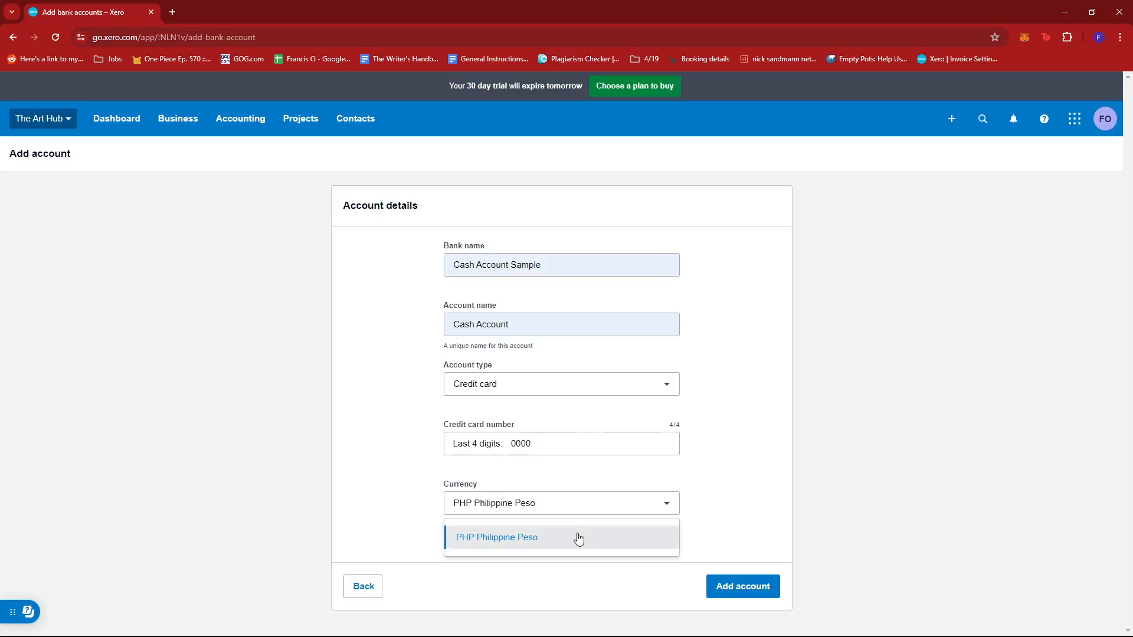
pyautogui.moveTo(565, 537)
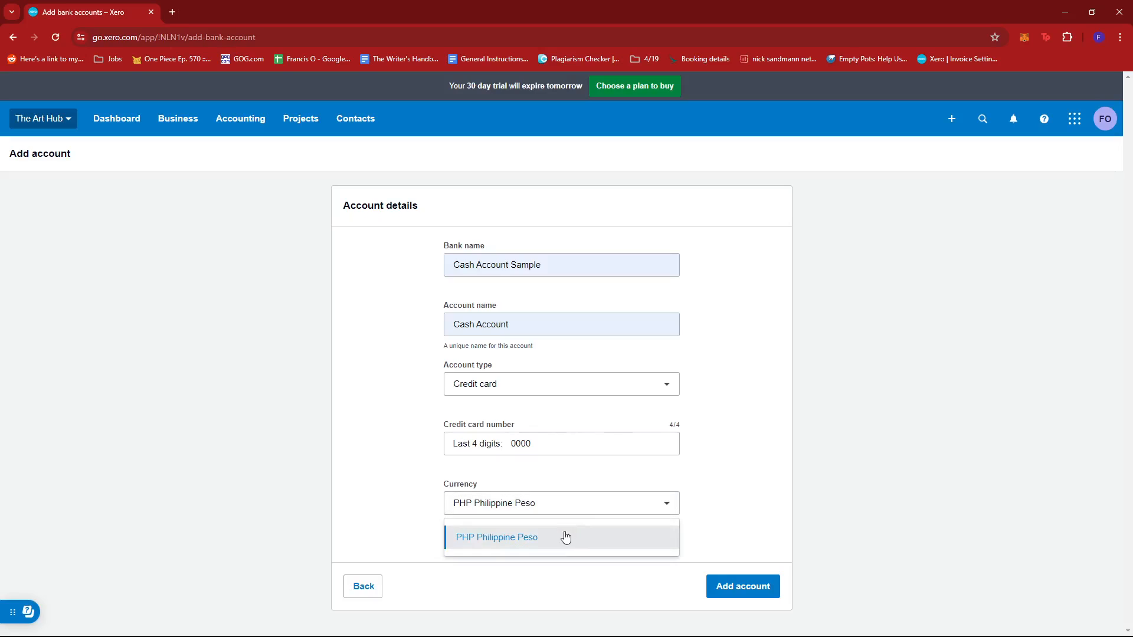
pyautogui.click(496, 537)
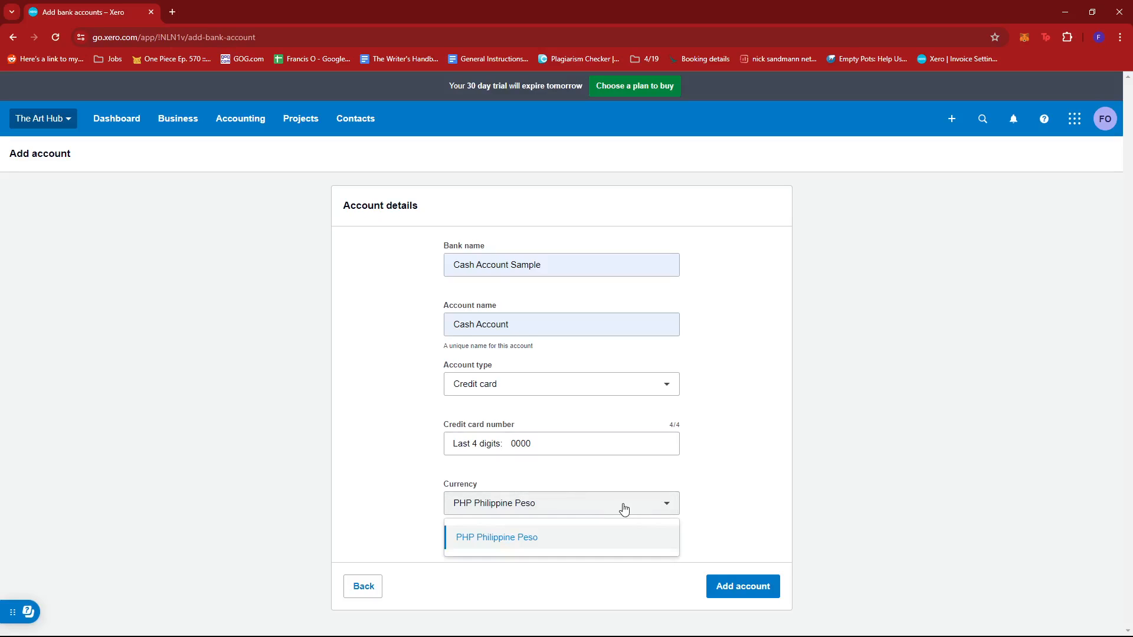
pyautogui.click(496, 537)
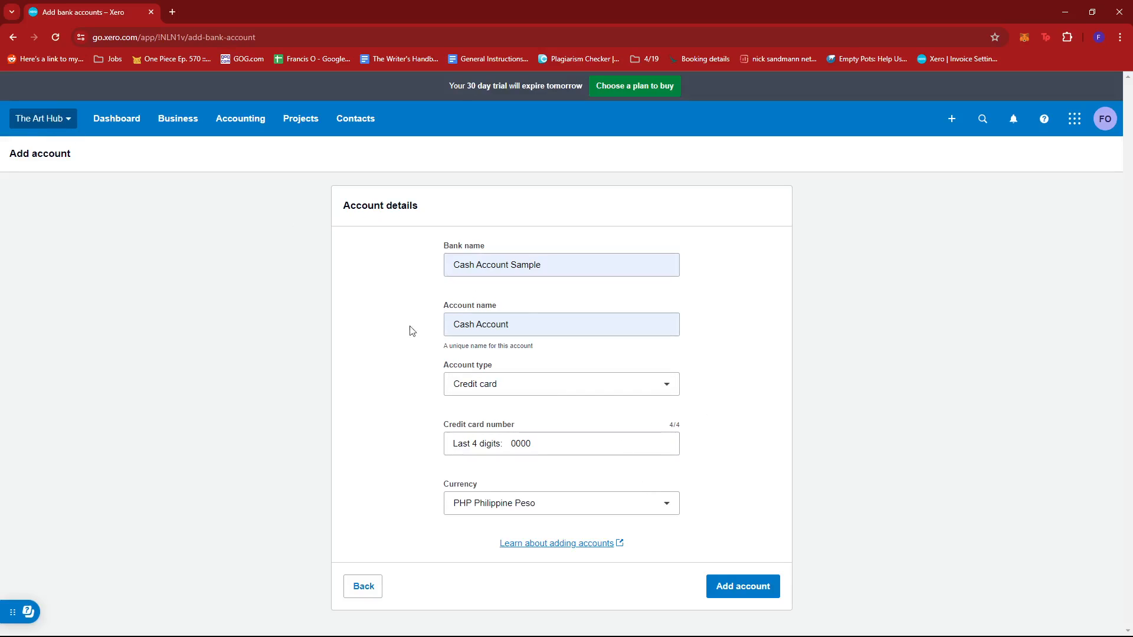
pyautogui.click(561, 503)
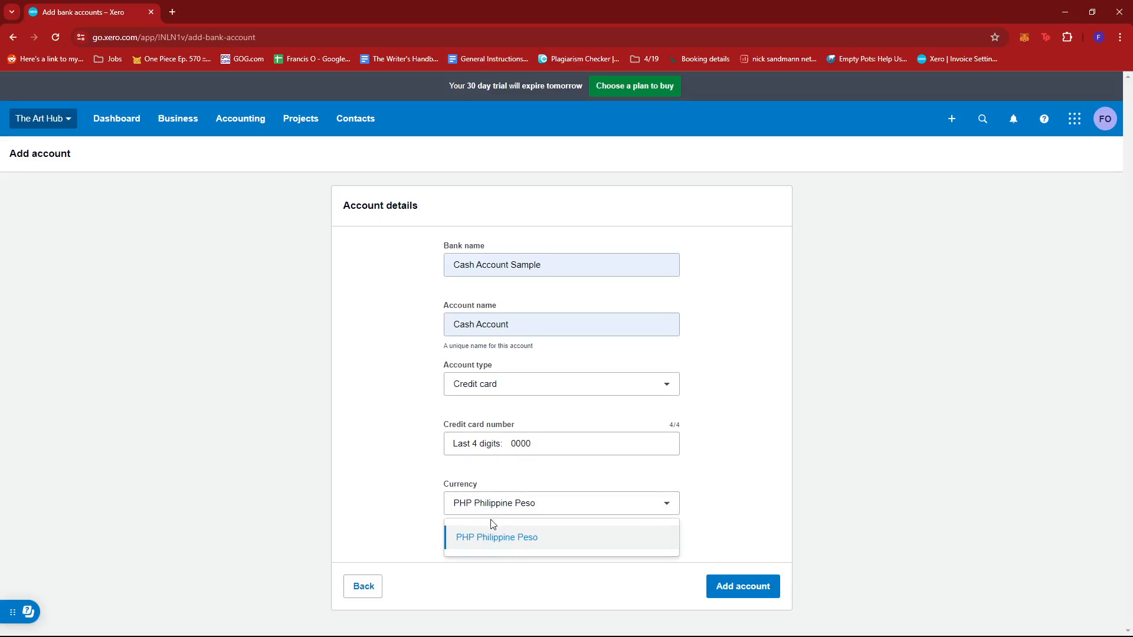
pyautogui.click(496, 537)
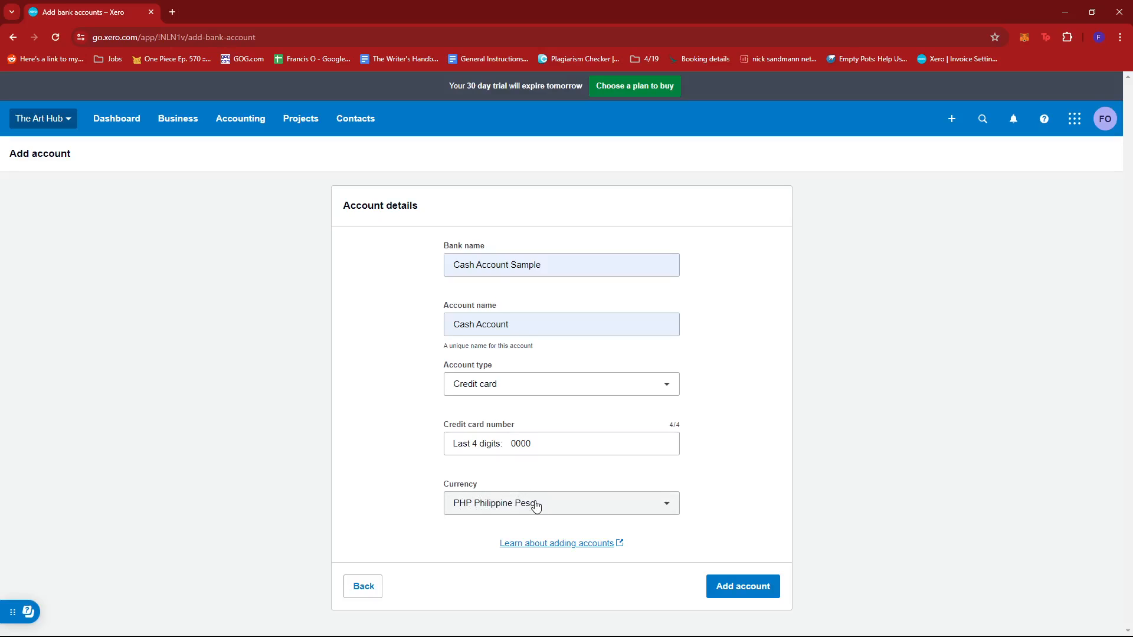
pyautogui.click(561, 503)
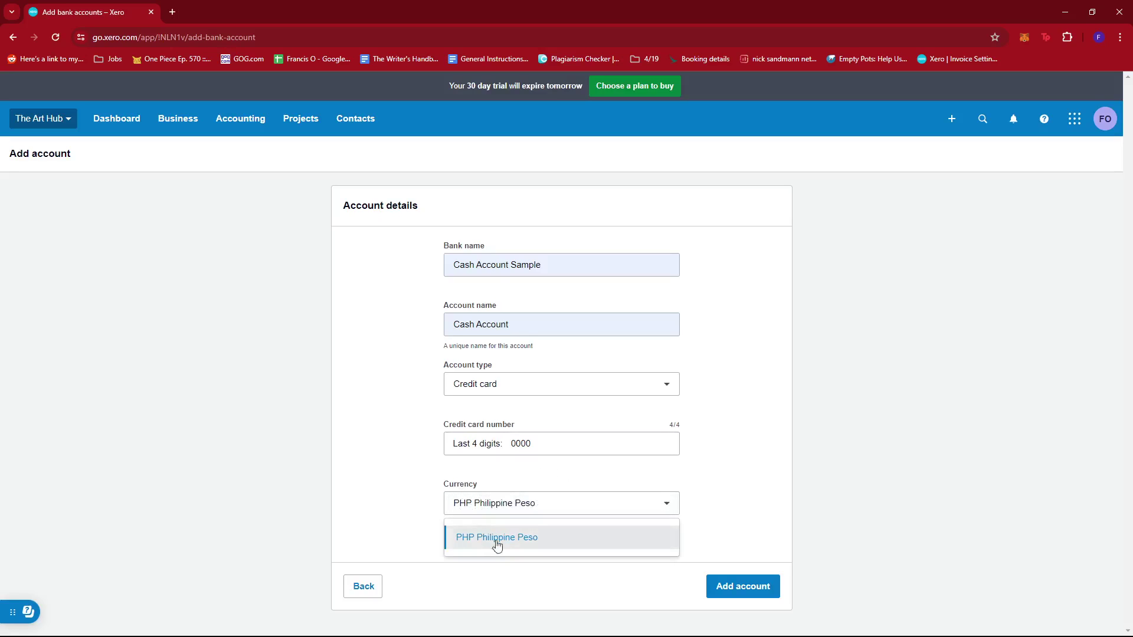
pyautogui.click(496, 537)
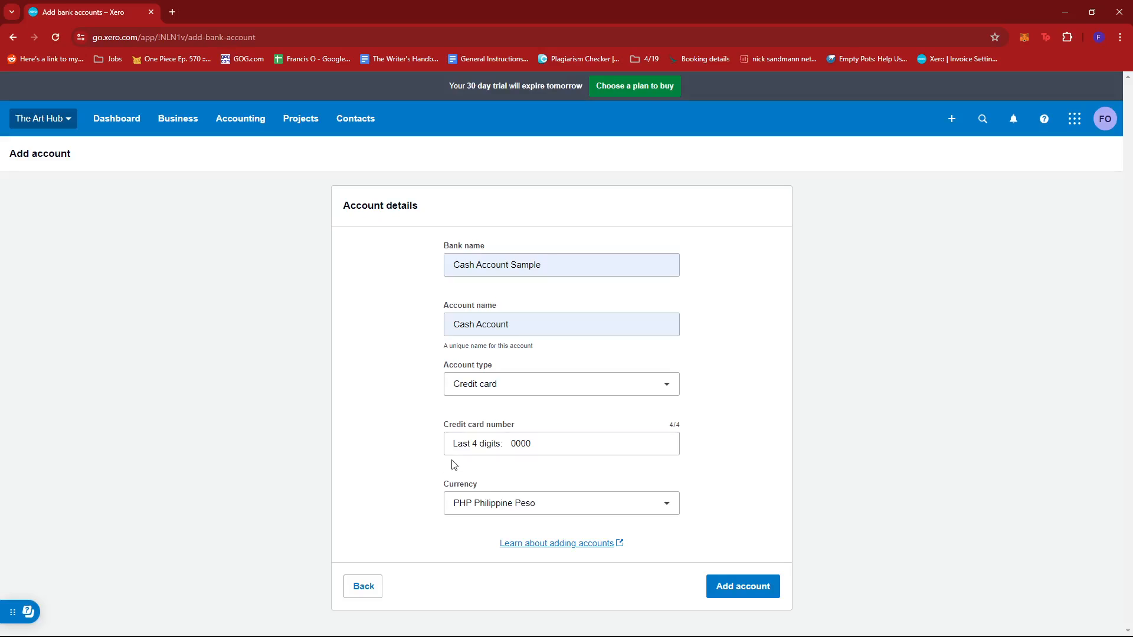
pyautogui.click(561, 503)
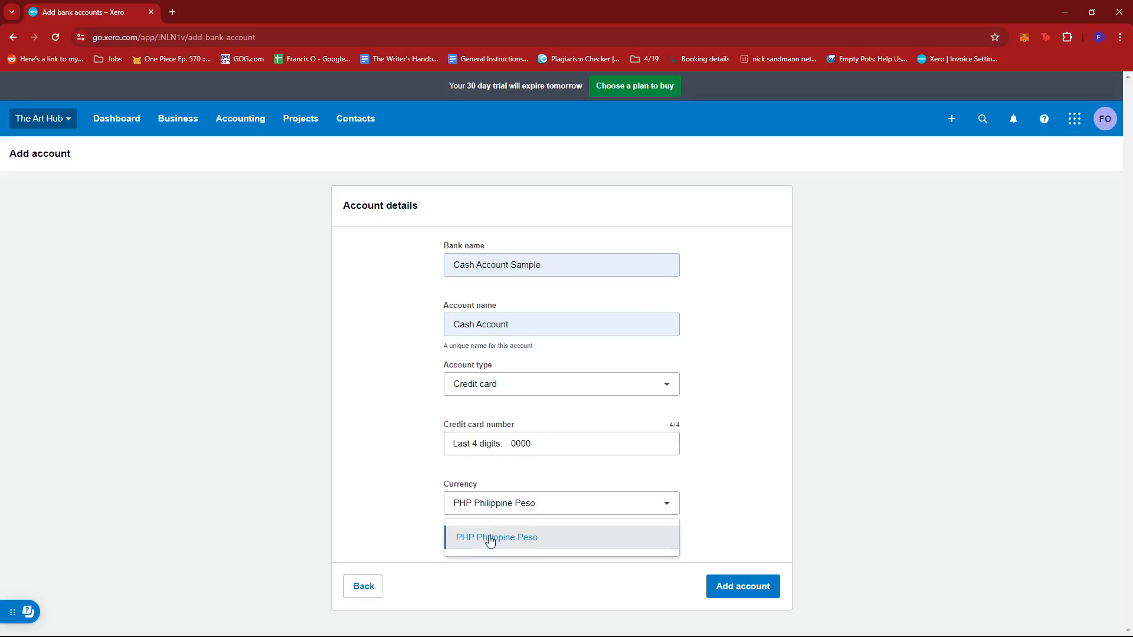
pyautogui.click(496, 537)
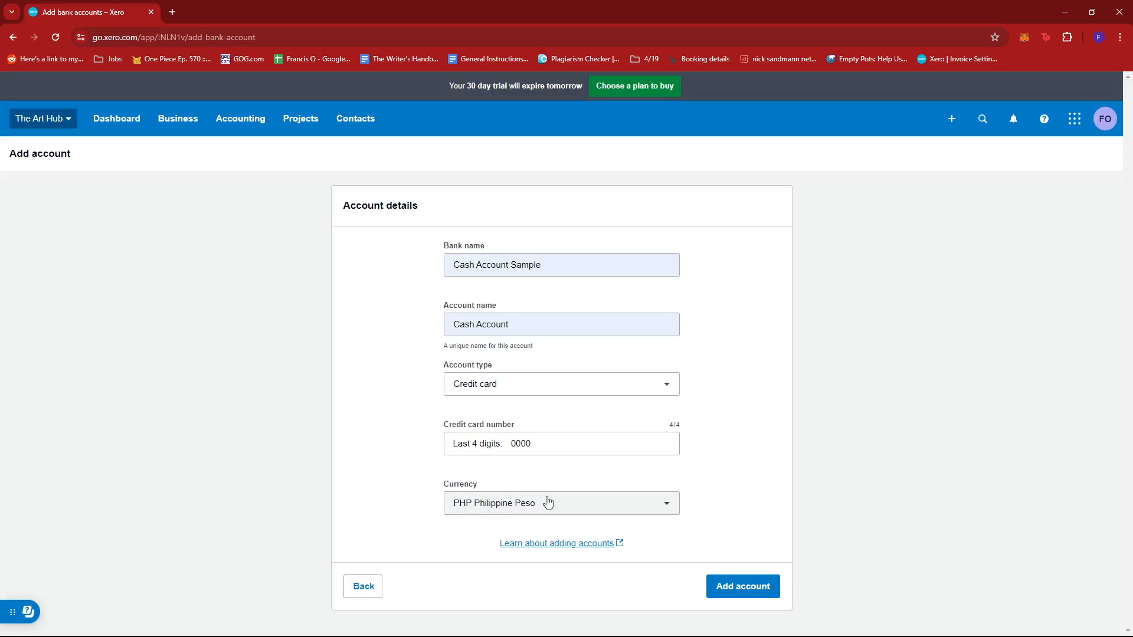
pyautogui.moveTo(627, 479)
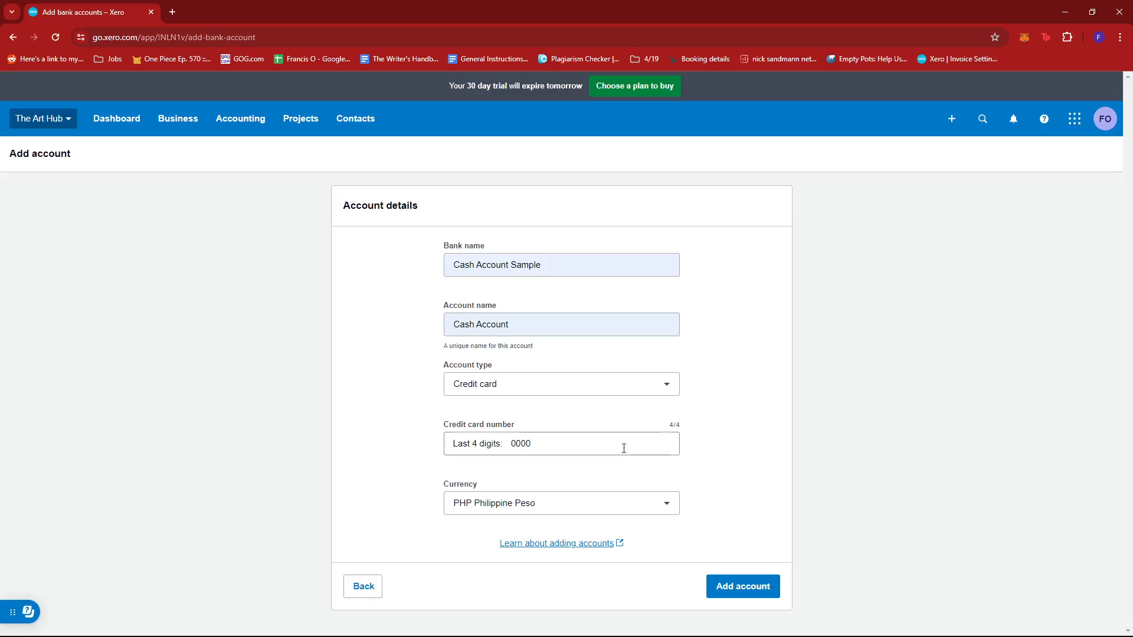
pyautogui.moveTo(524, 476)
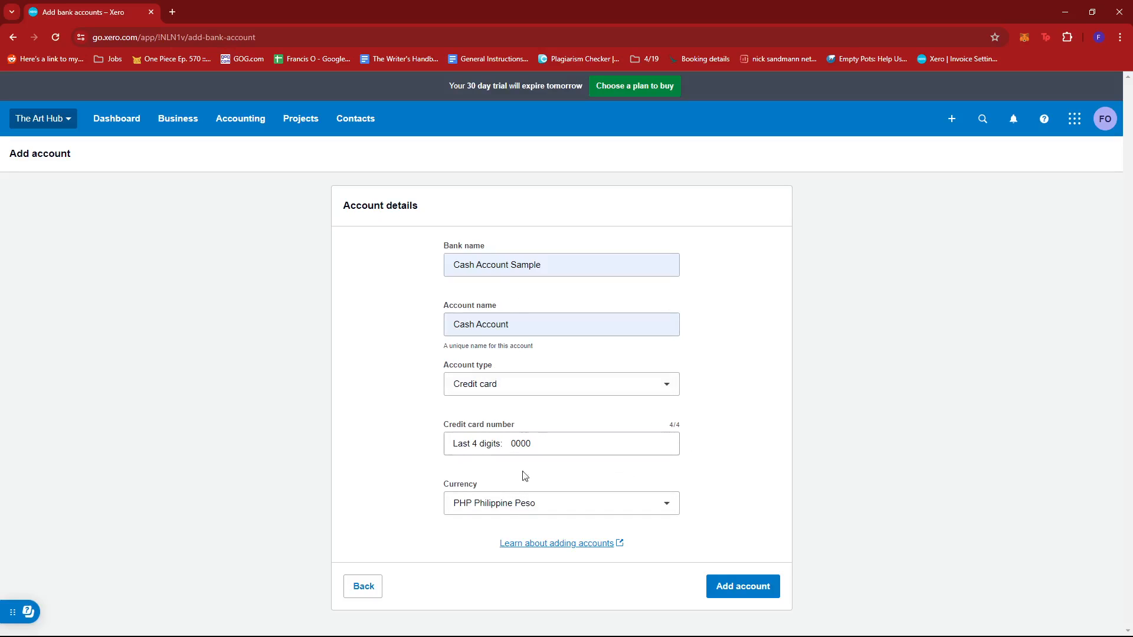
pyautogui.moveTo(689, 536)
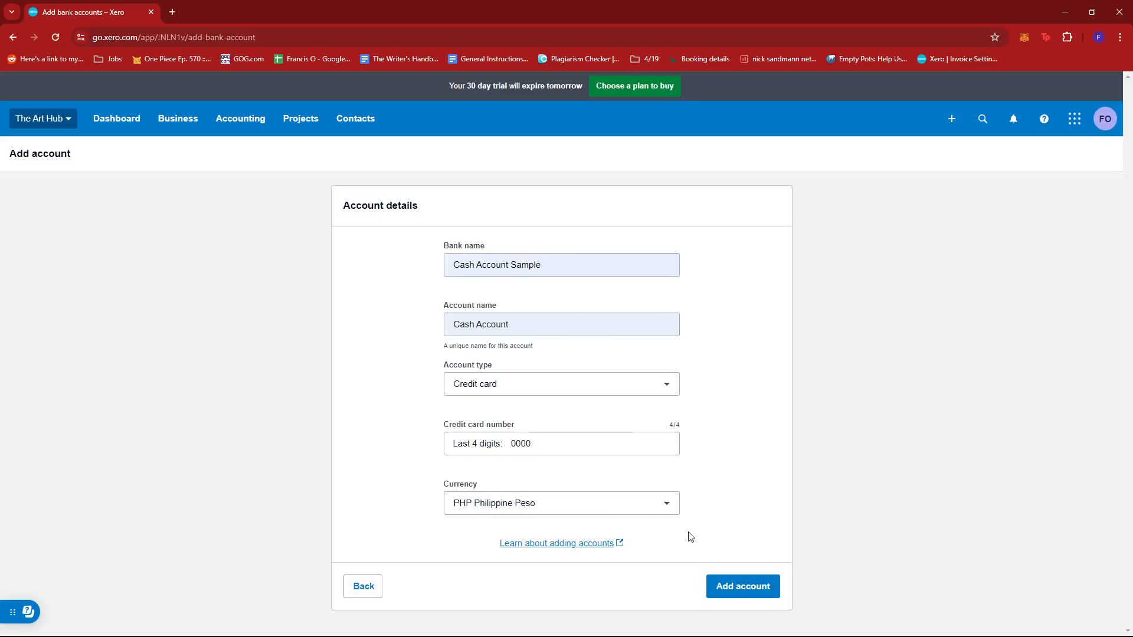
pyautogui.click(742, 586)
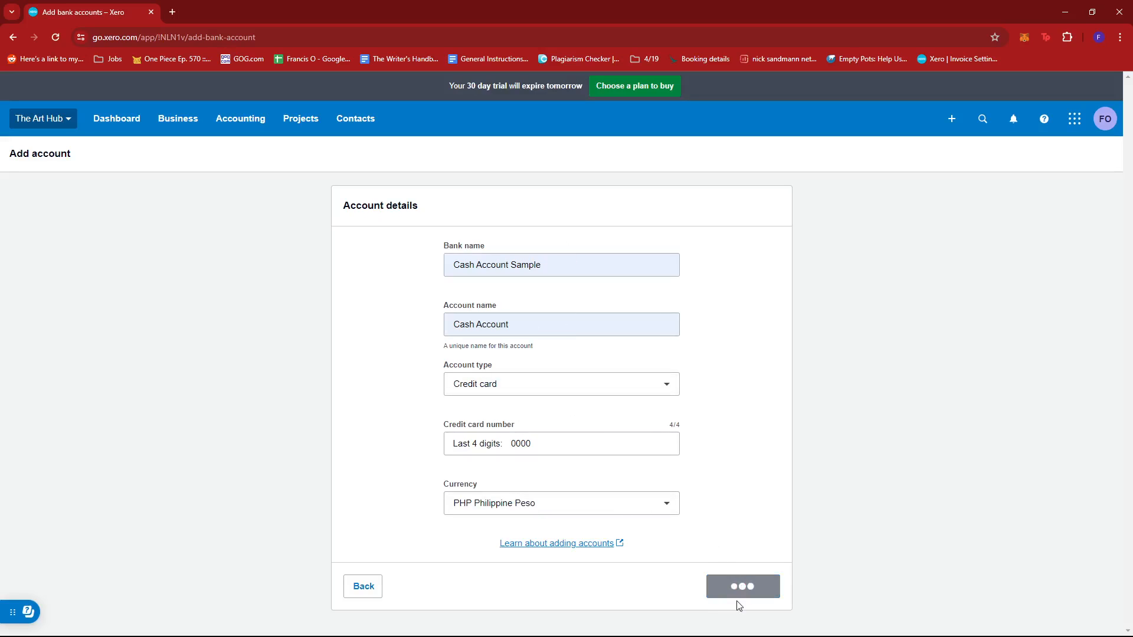
pyautogui.click(743, 586)
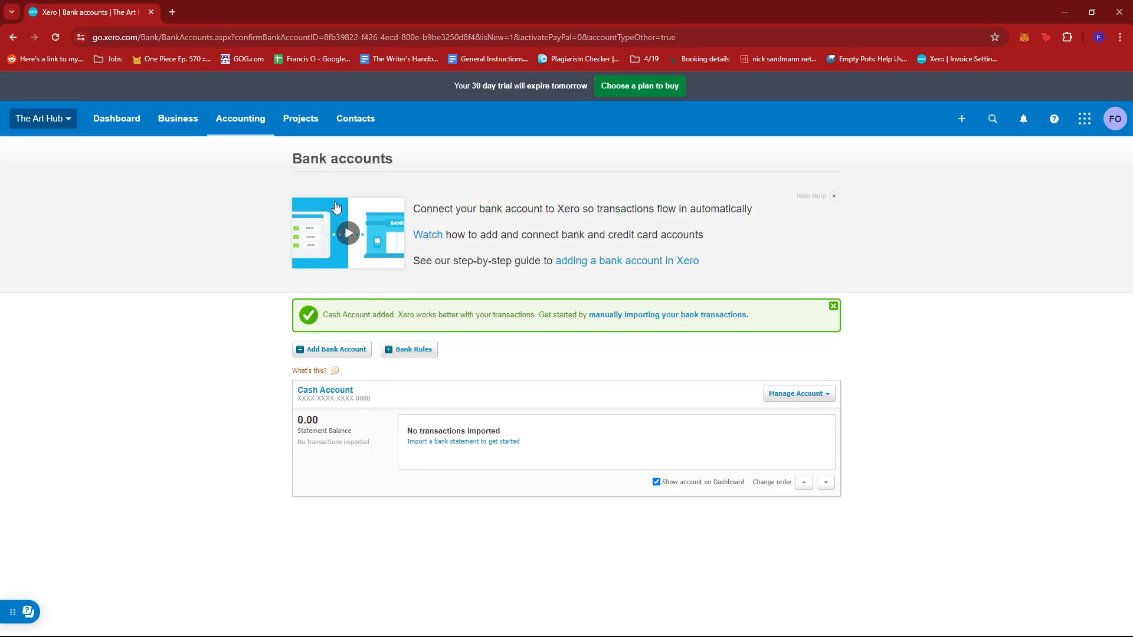
pyautogui.doubleClick(358, 159)
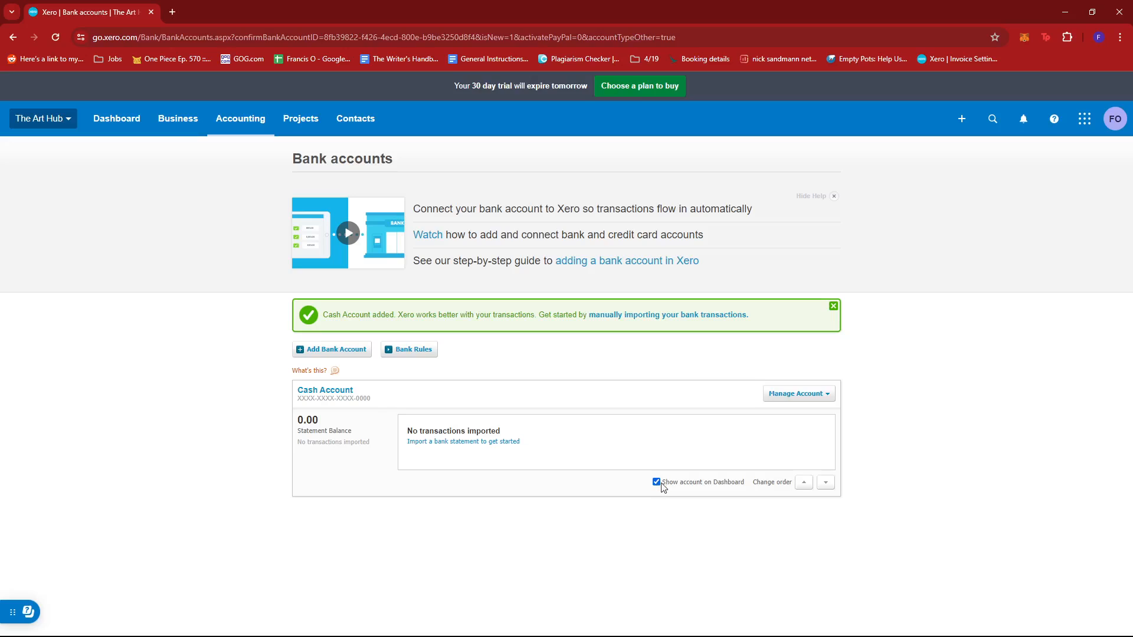
pyautogui.moveTo(668, 492)
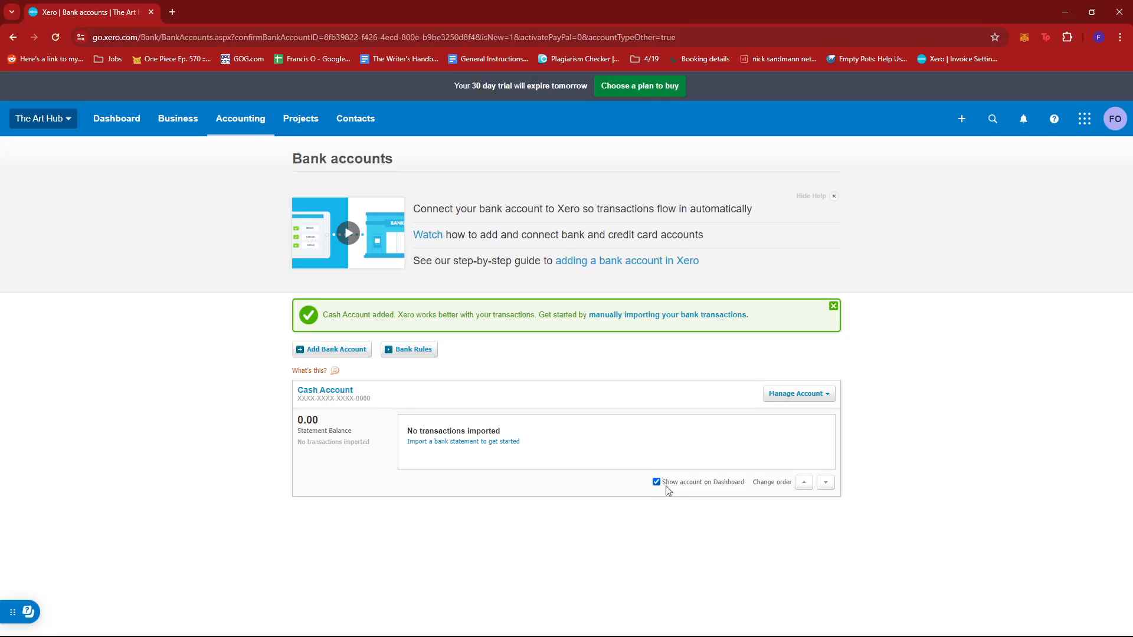
pyautogui.moveTo(705, 492)
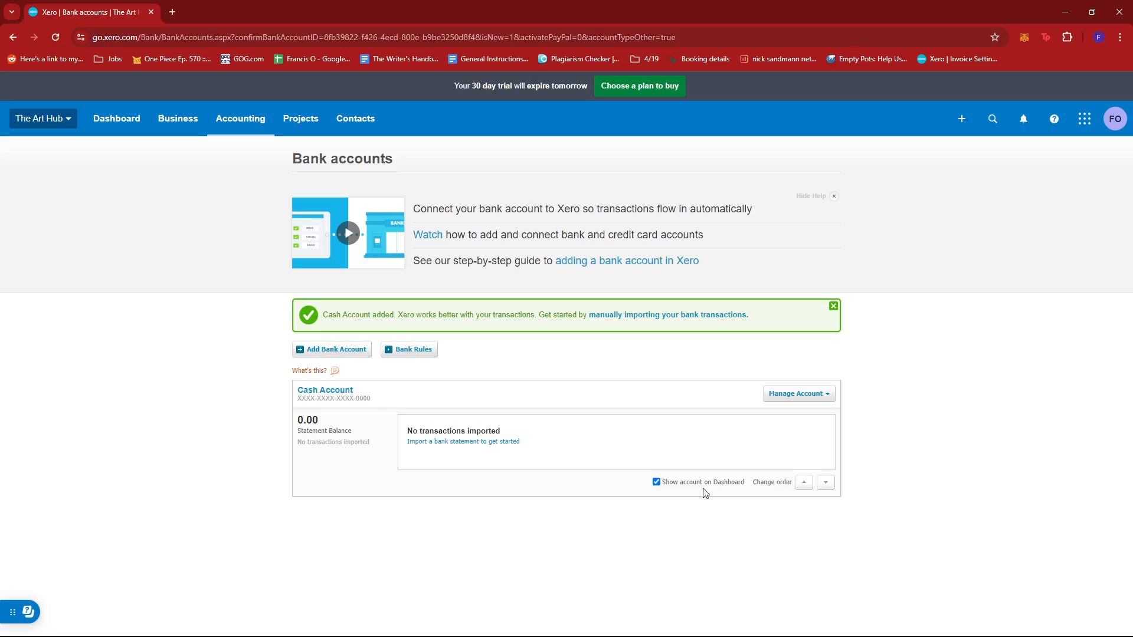
pyautogui.moveTo(690, 489)
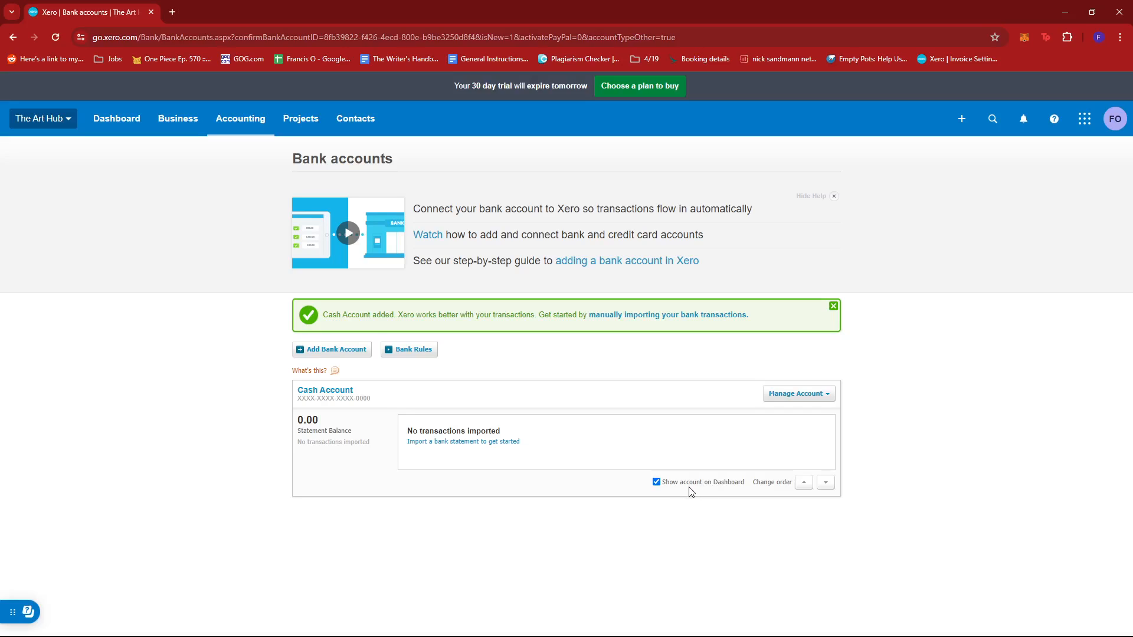
pyautogui.moveTo(698, 482)
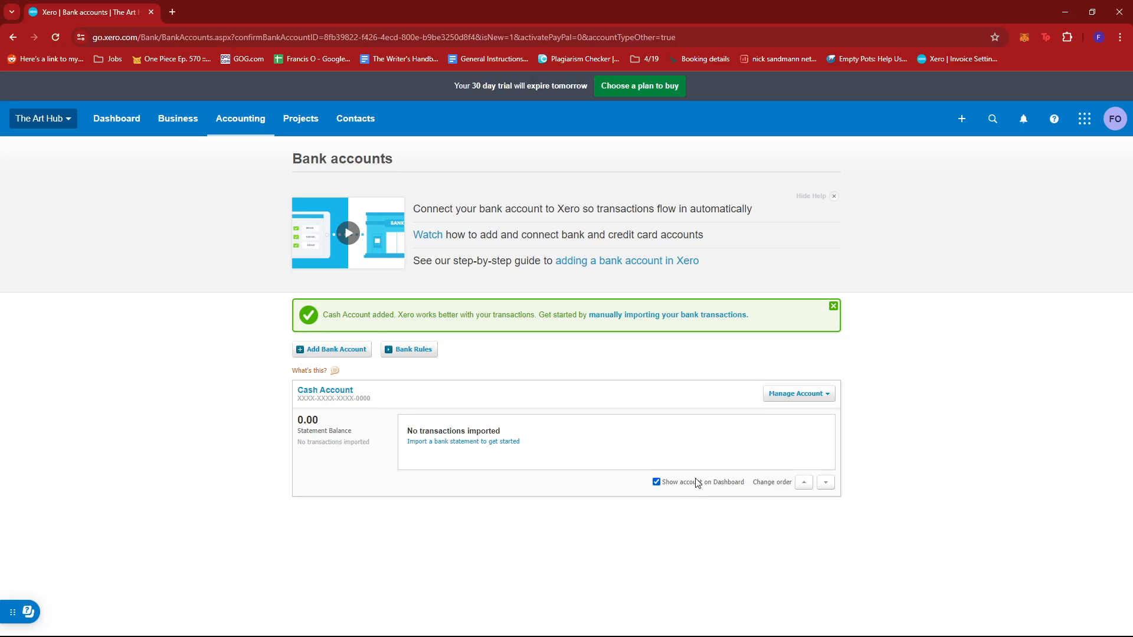
pyautogui.moveTo(700, 485)
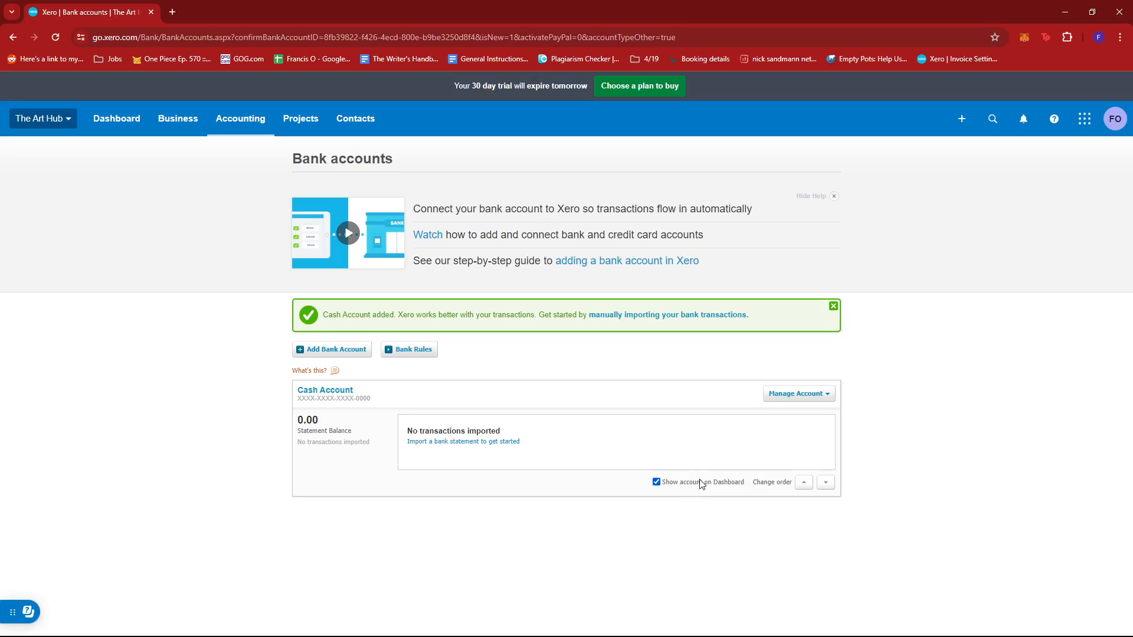
pyautogui.moveTo(691, 474)
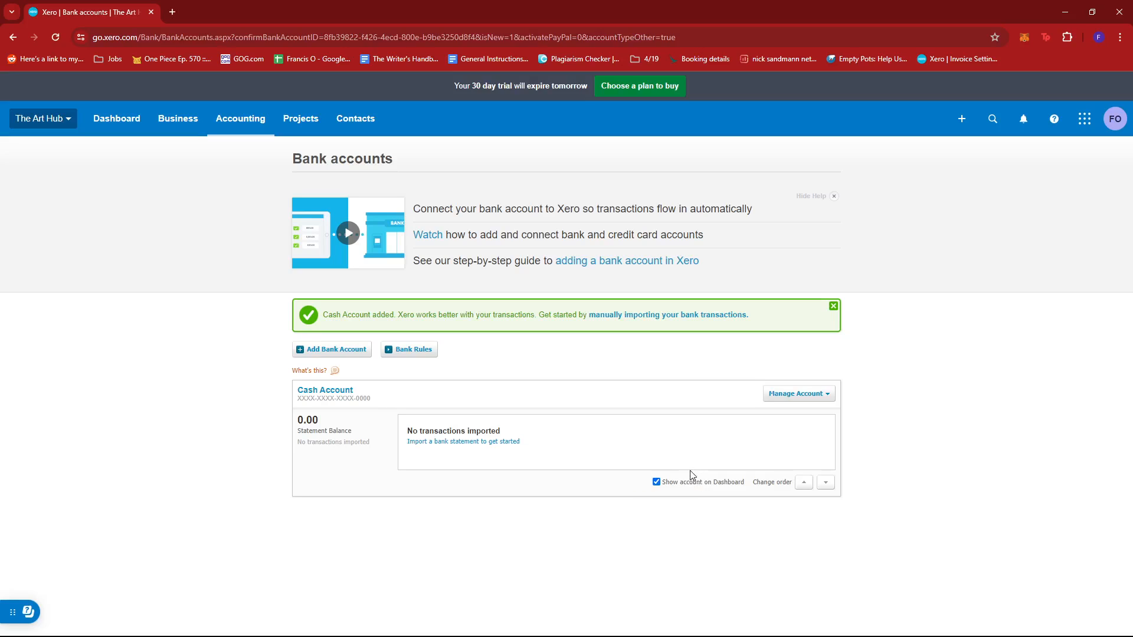
pyautogui.moveTo(725, 473)
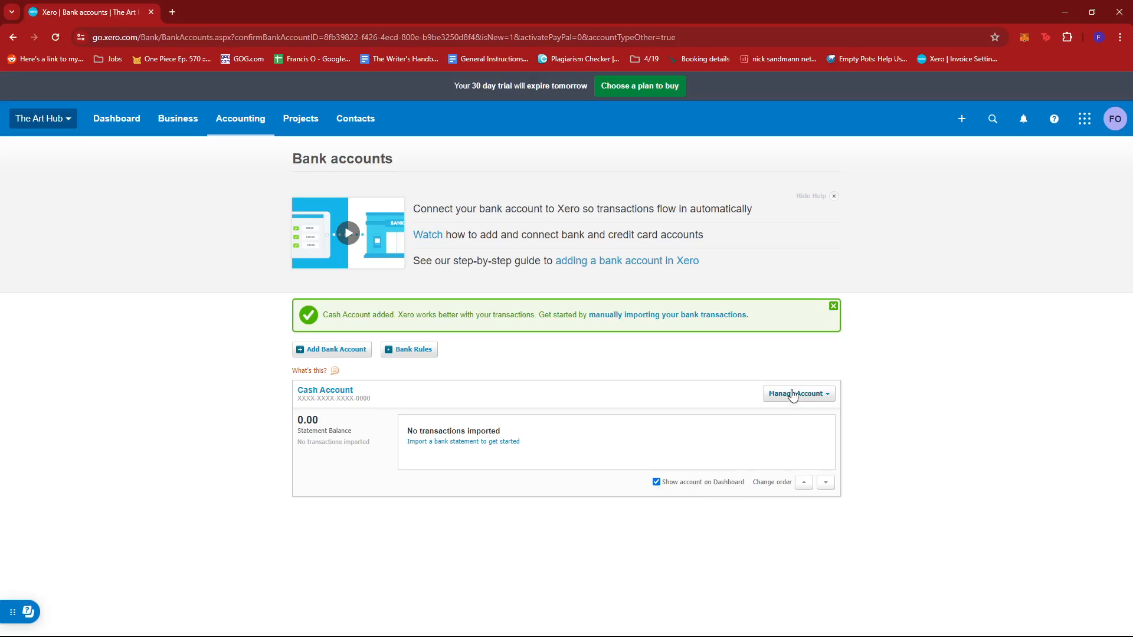
# Step: Open the Manage Account menu on the Cash Account panel
pyautogui.click(798, 394)
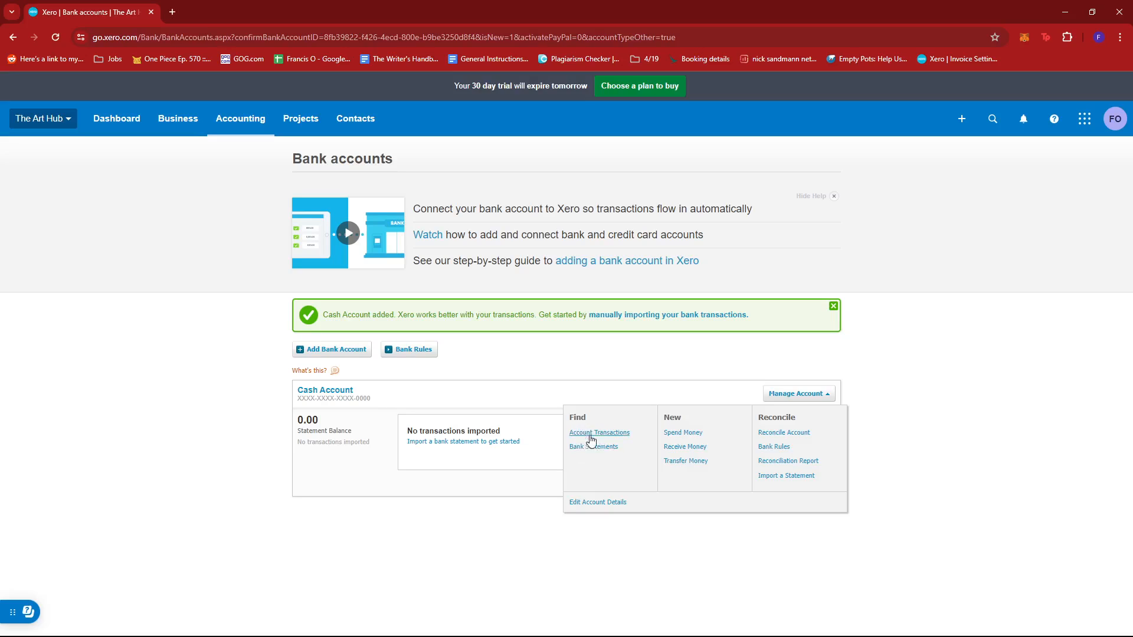
pyautogui.moveTo(541, 458)
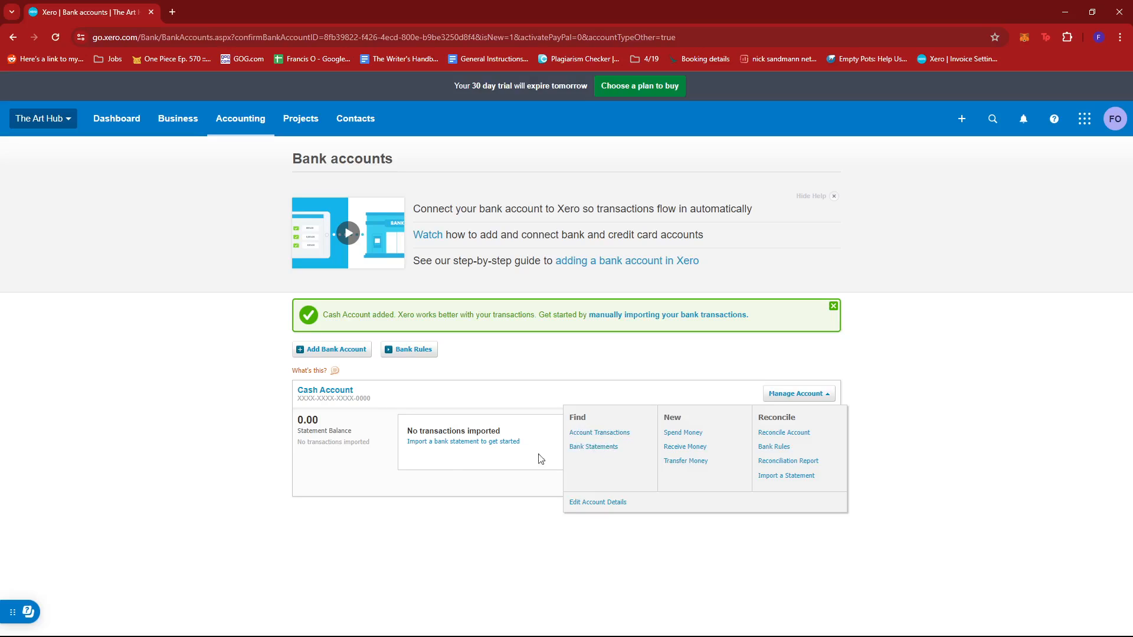
pyautogui.moveTo(354, 413)
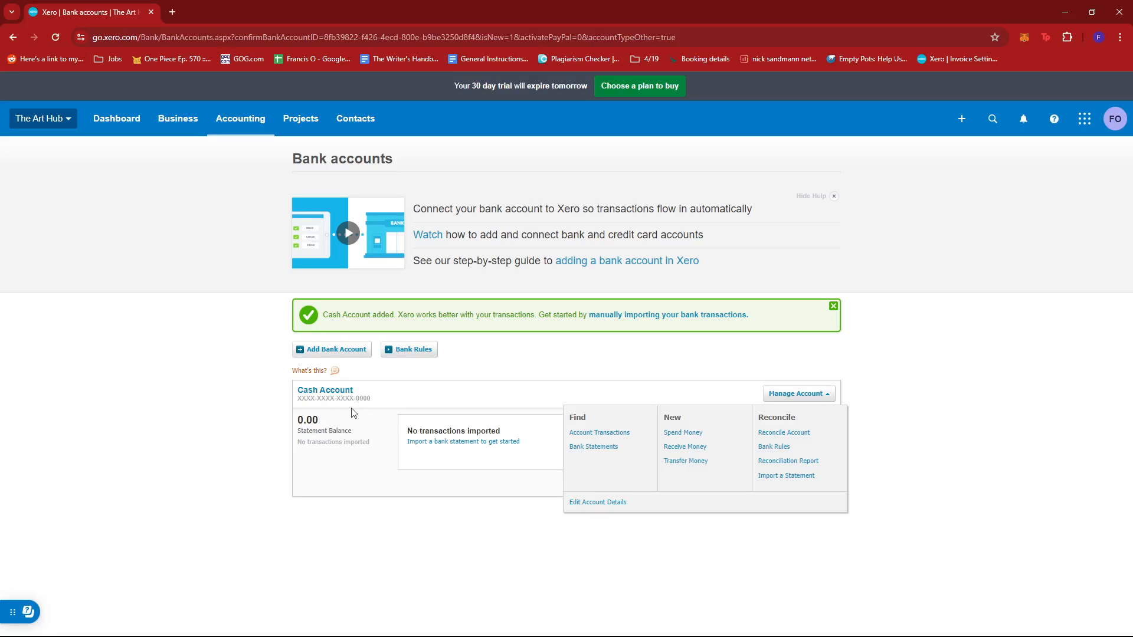
pyautogui.moveTo(686, 426)
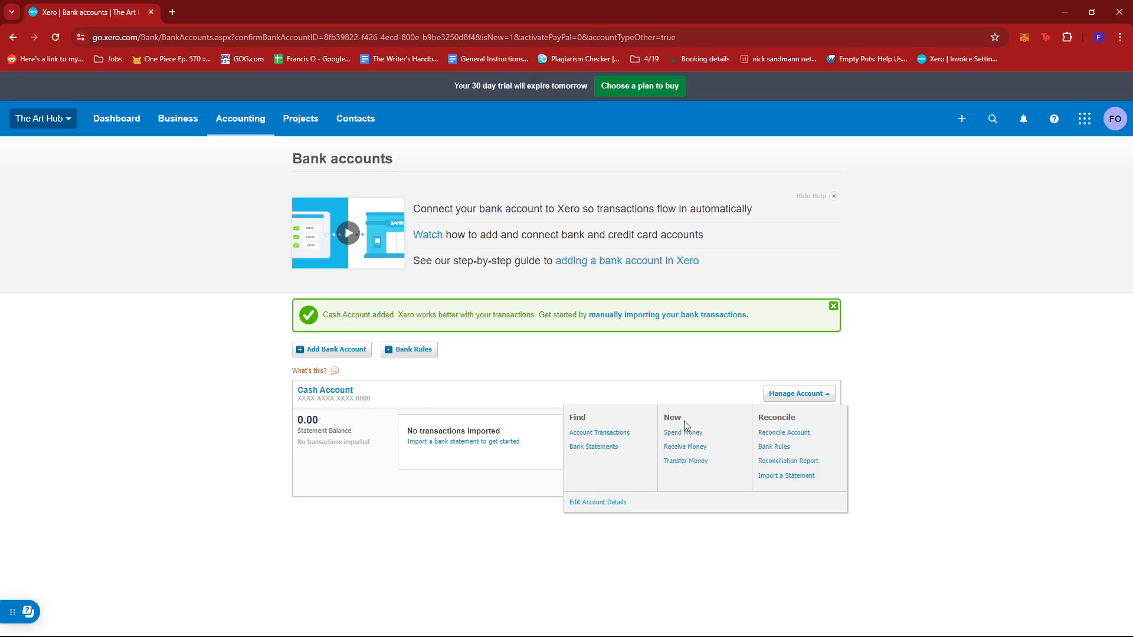
pyautogui.moveTo(673, 439)
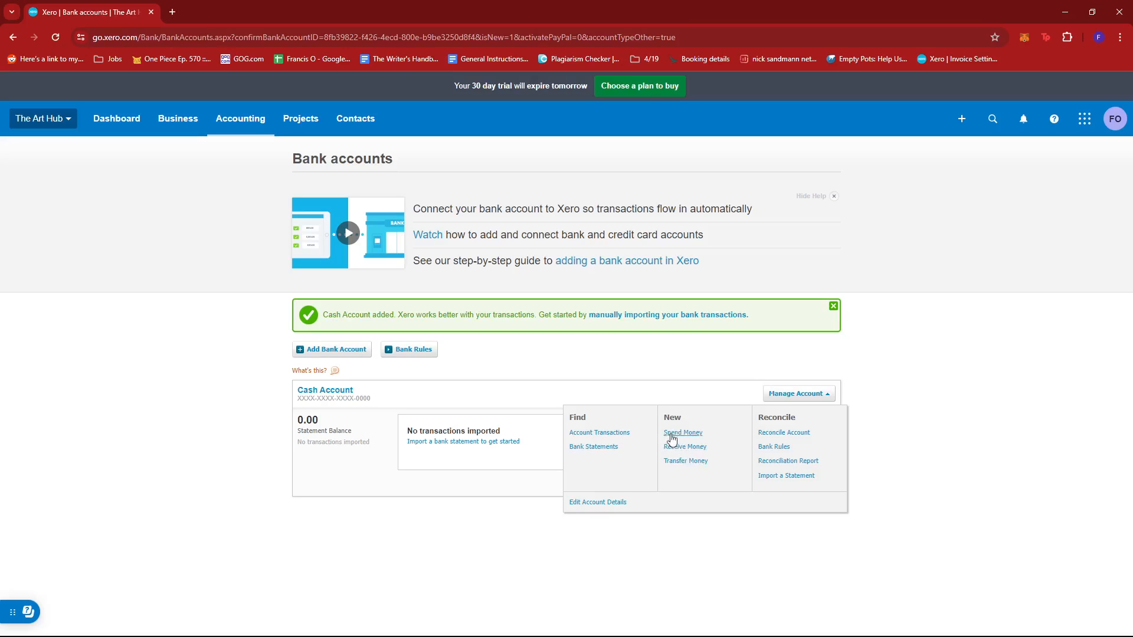
pyautogui.moveTo(687, 468)
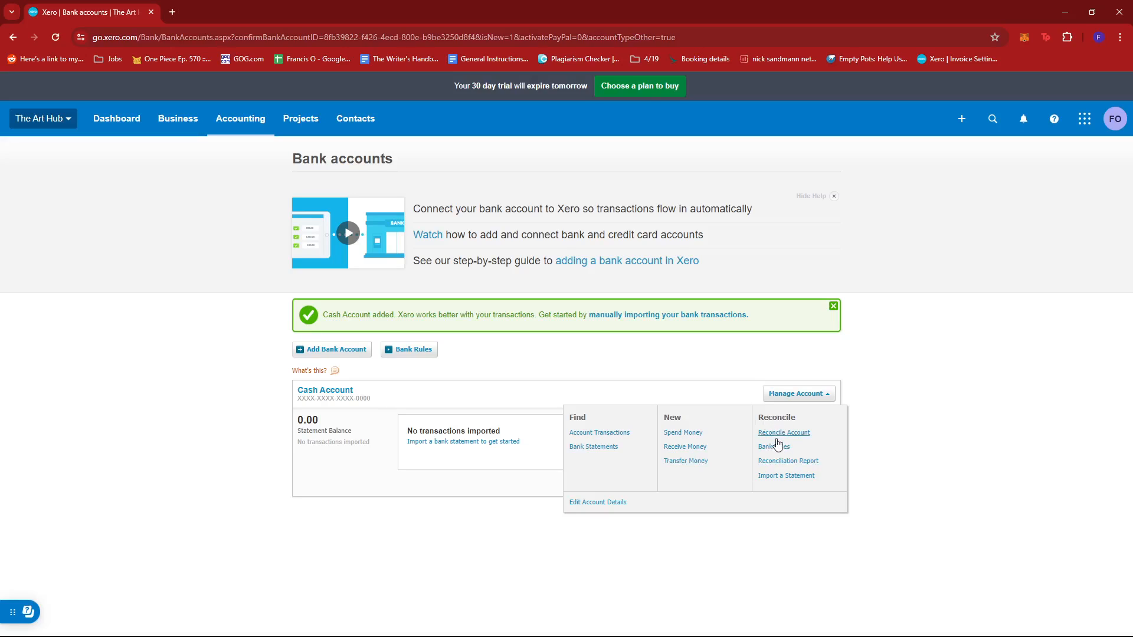
pyautogui.moveTo(792, 435)
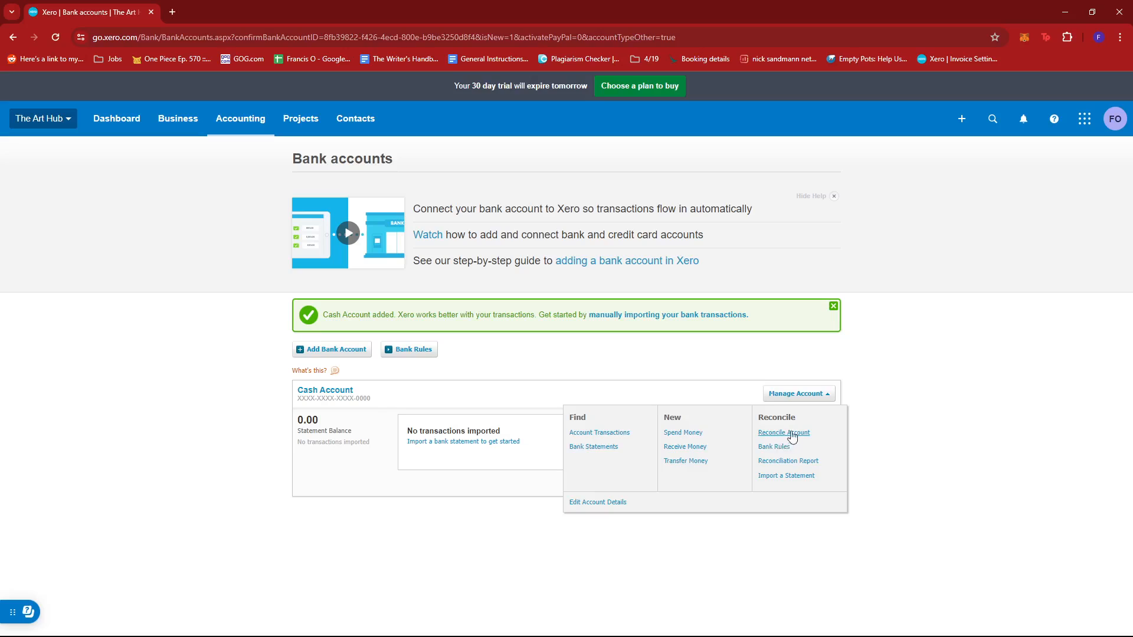
pyautogui.moveTo(794, 443)
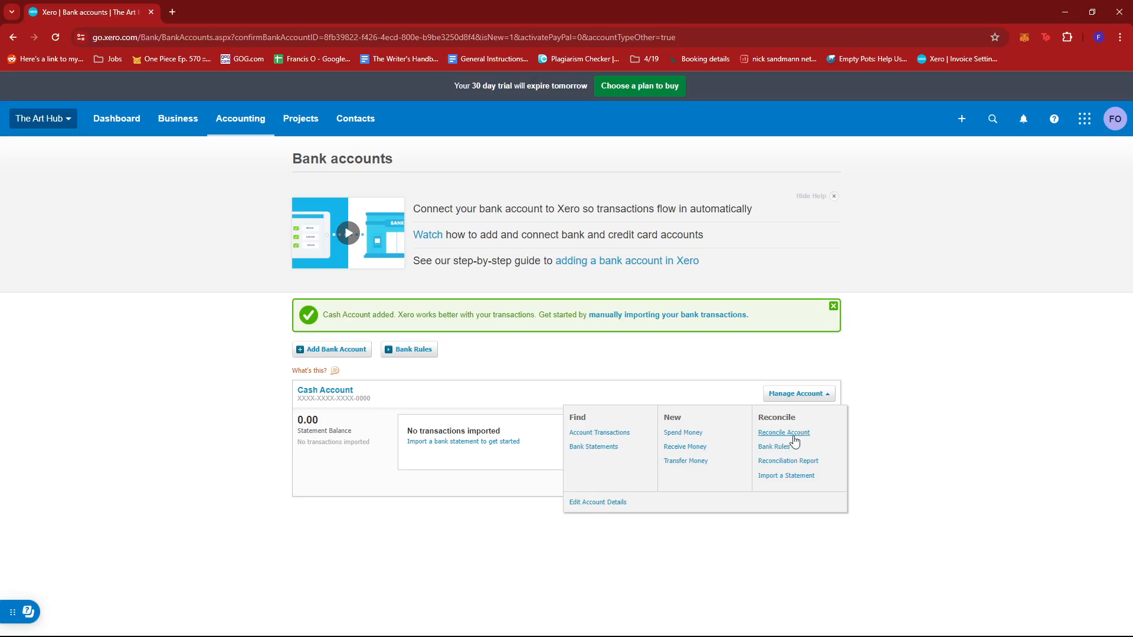
pyautogui.moveTo(781, 450)
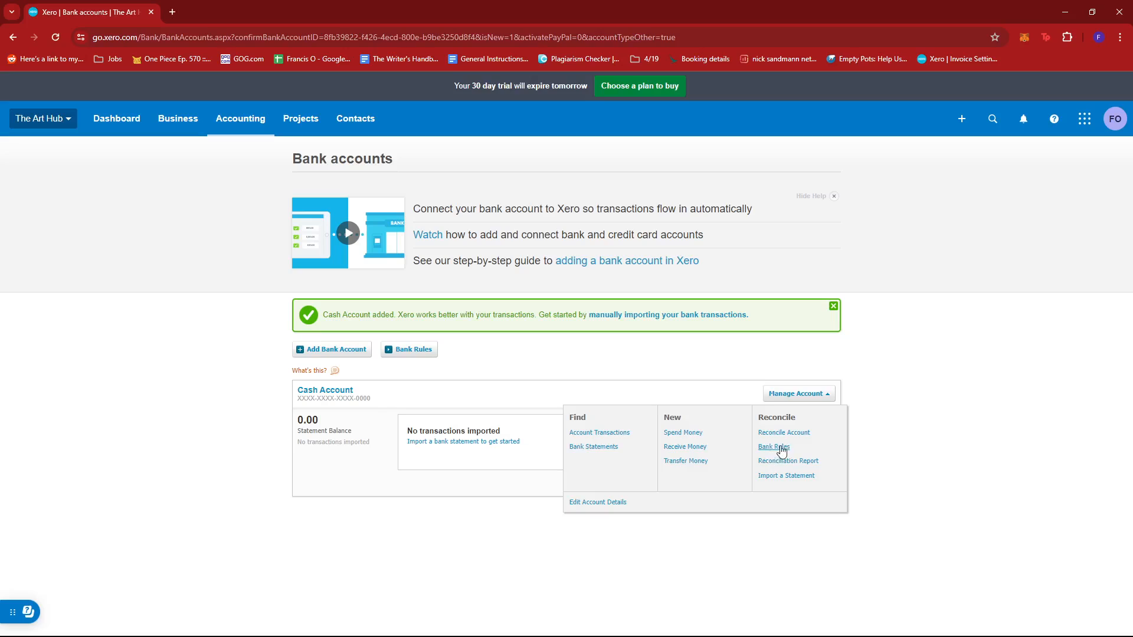
pyautogui.moveTo(789, 468)
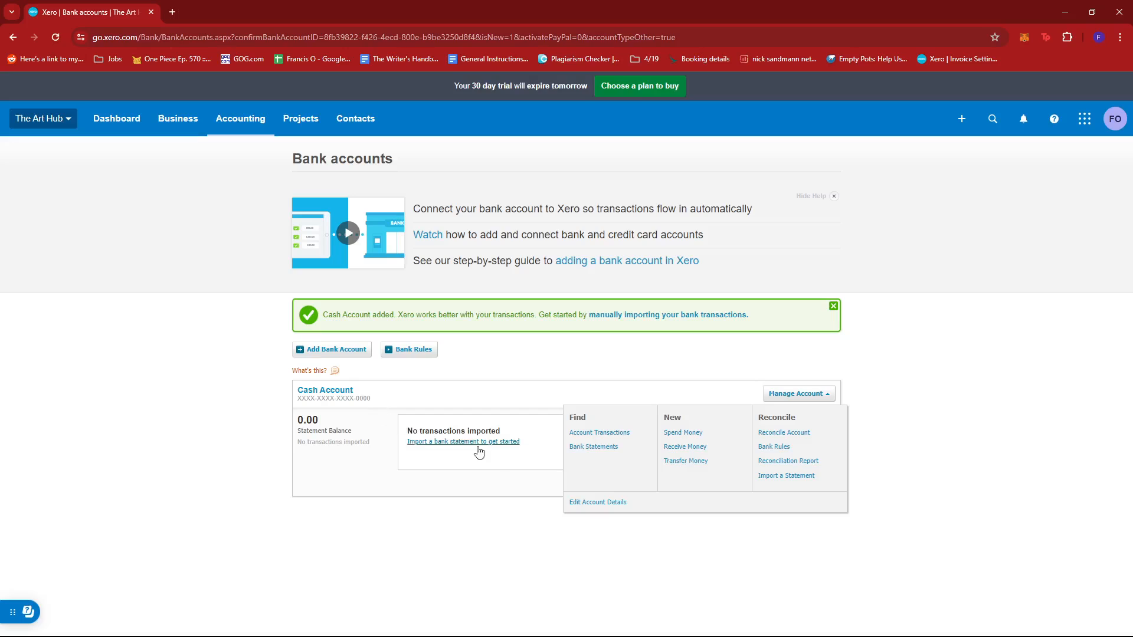
pyautogui.moveTo(595, 504)
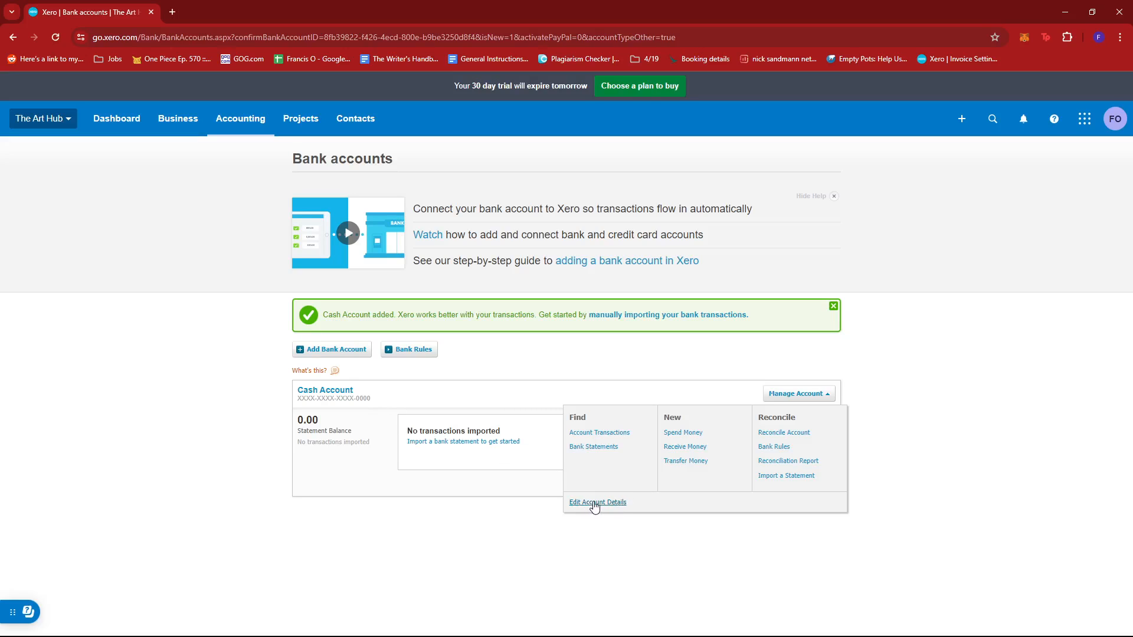
# Step: Review the Cash Account's bank details, then go to Account Transactions
pyautogui.click(597, 502)
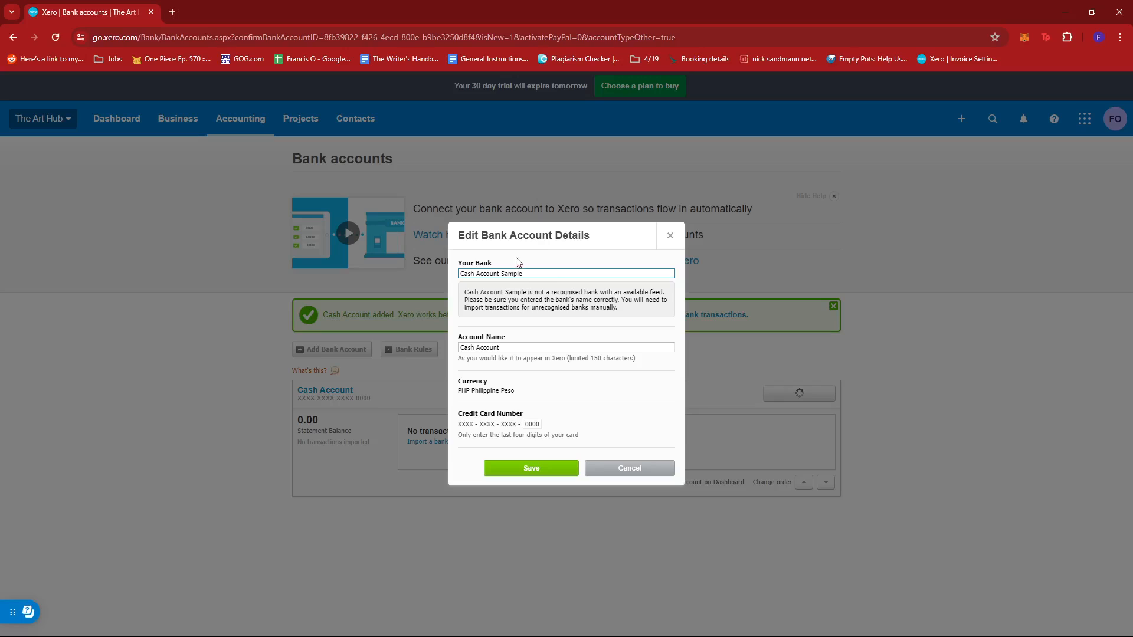
pyautogui.moveTo(499, 325)
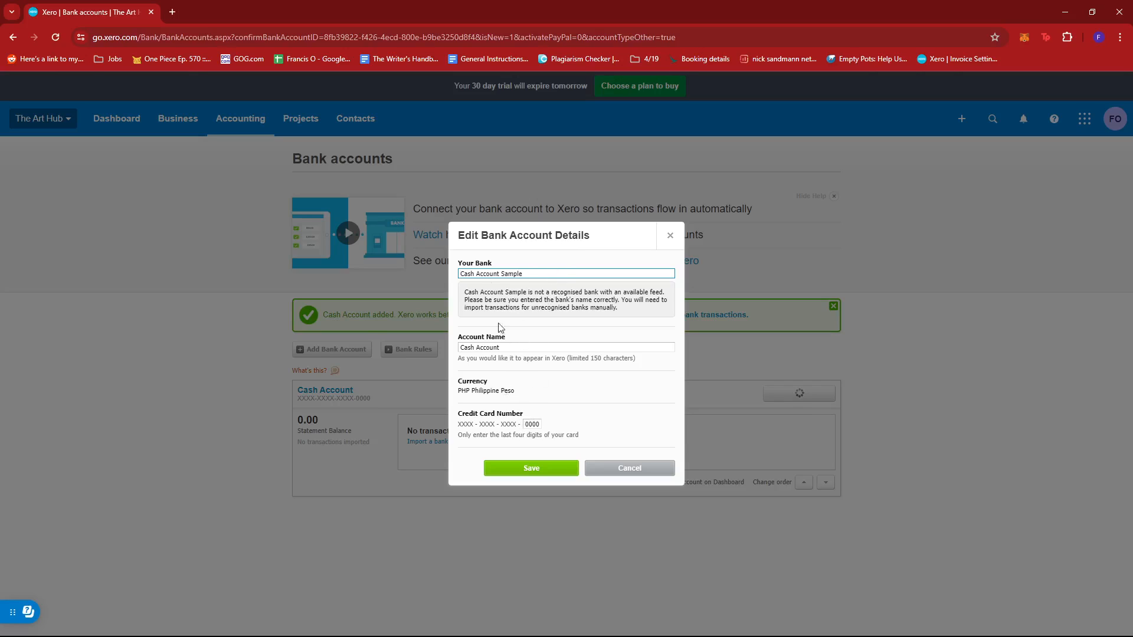
pyautogui.moveTo(619, 344)
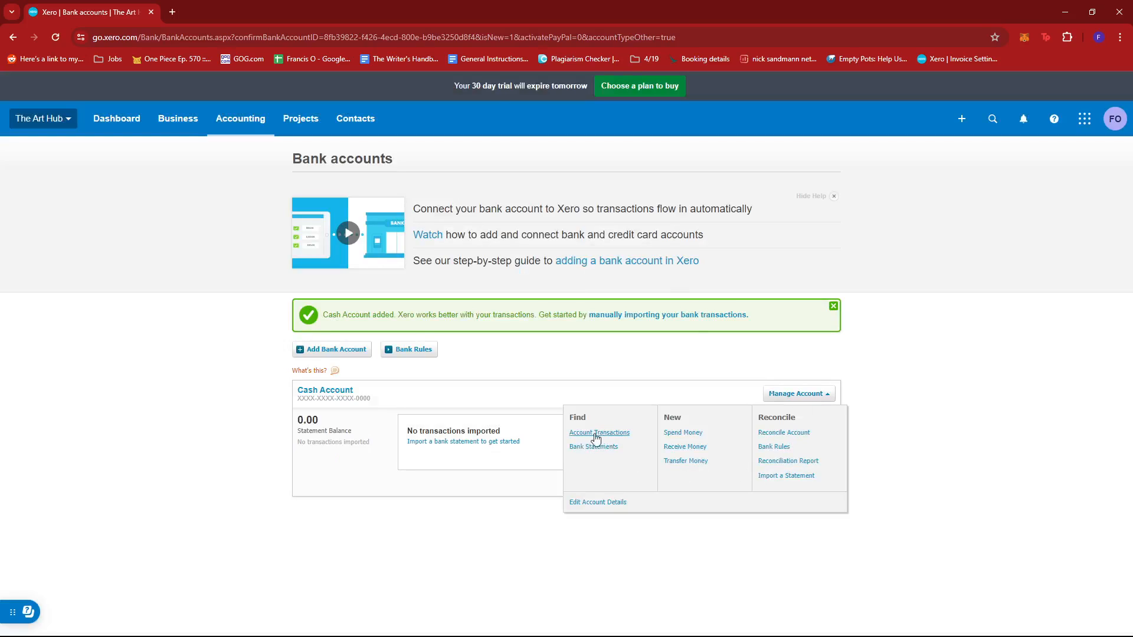
pyautogui.click(598, 432)
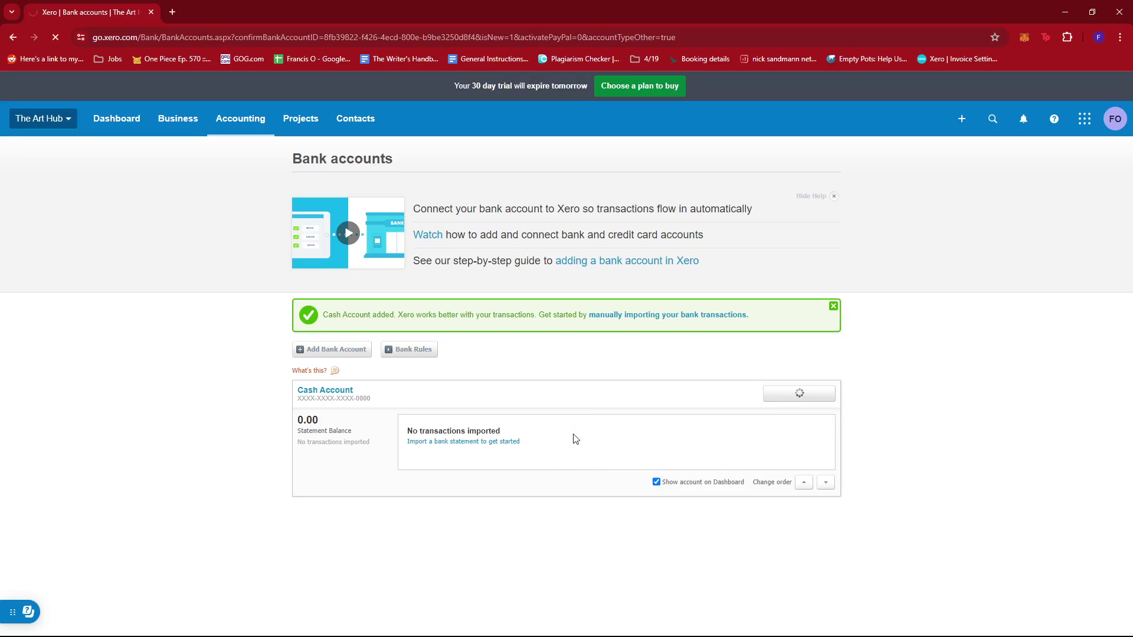
# Step: Start a new transaction from the Cash Account's empty transactions list
pyautogui.click(325, 390)
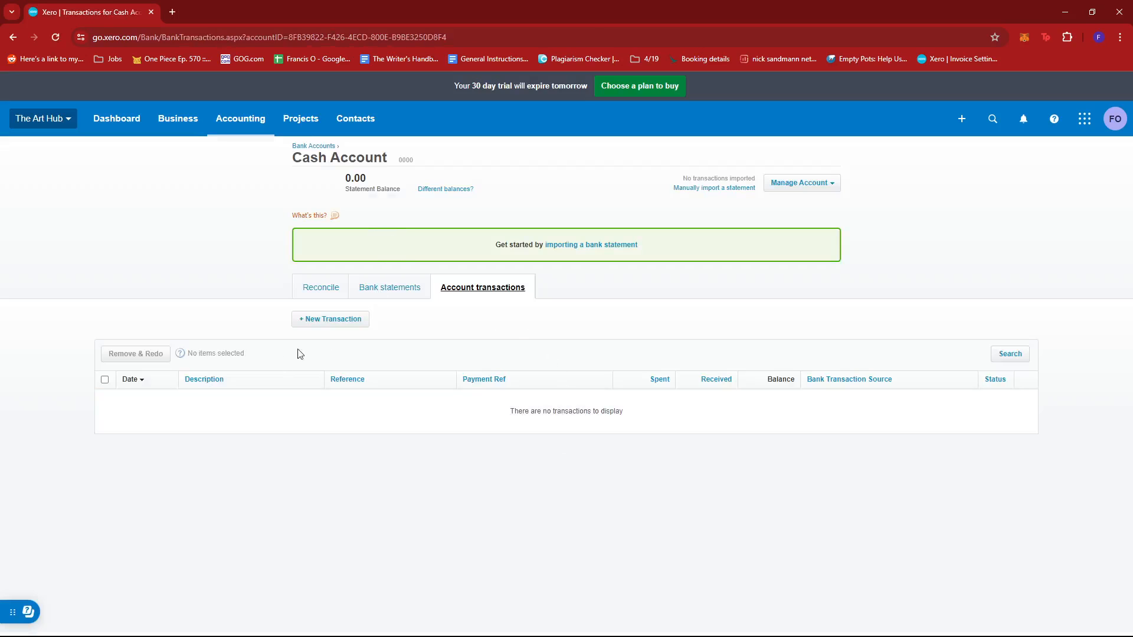
pyautogui.moveTo(646, 337)
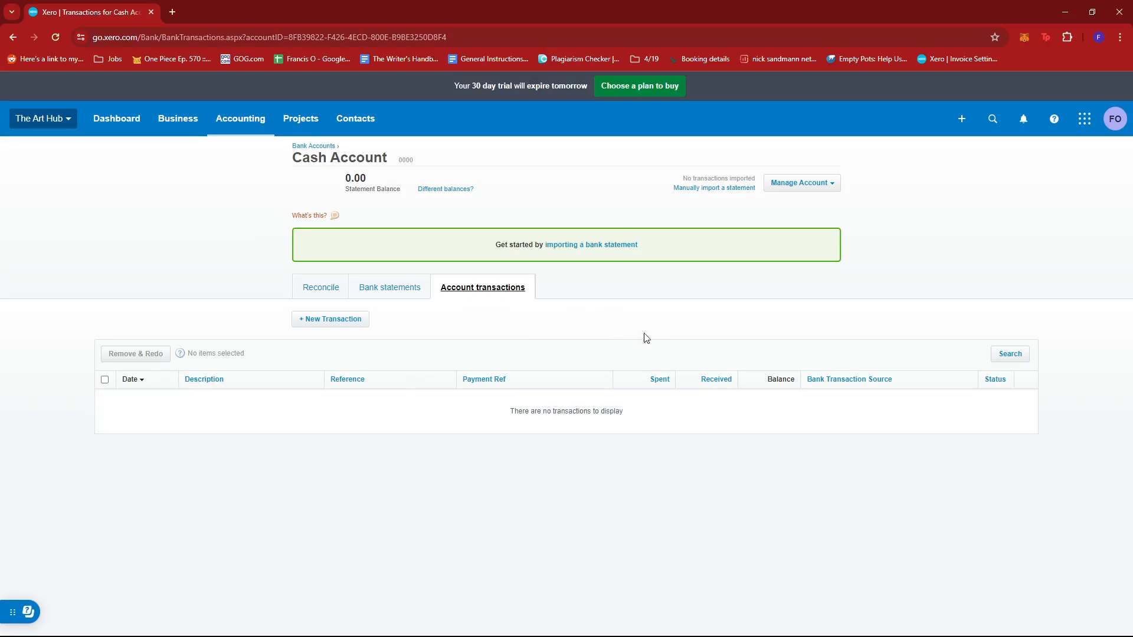
pyautogui.moveTo(570, 417)
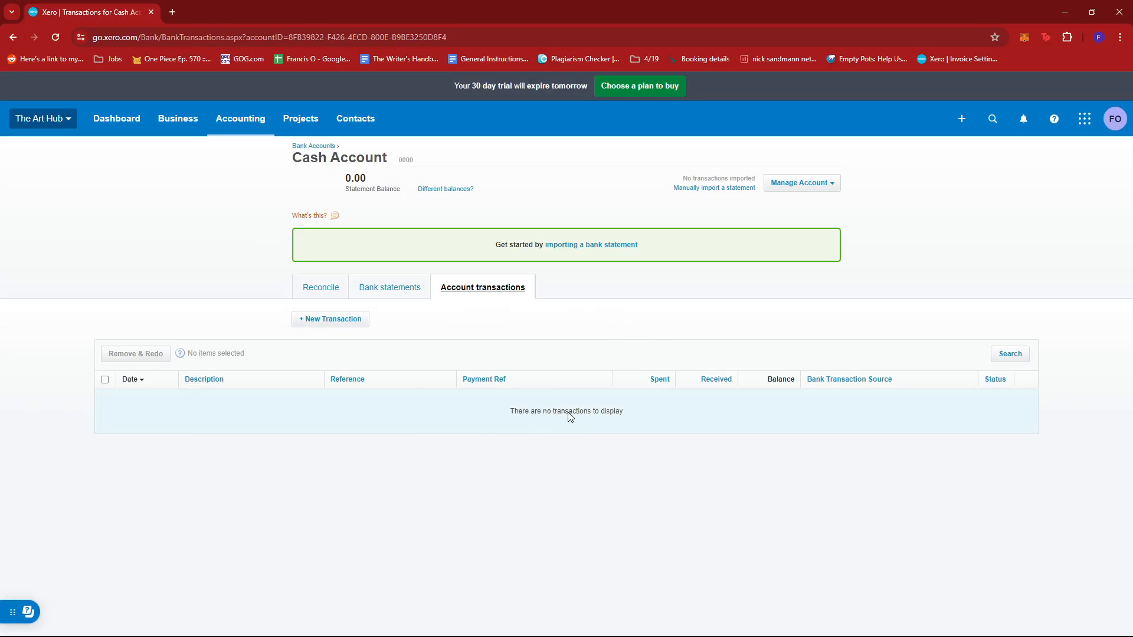
pyautogui.moveTo(513, 418)
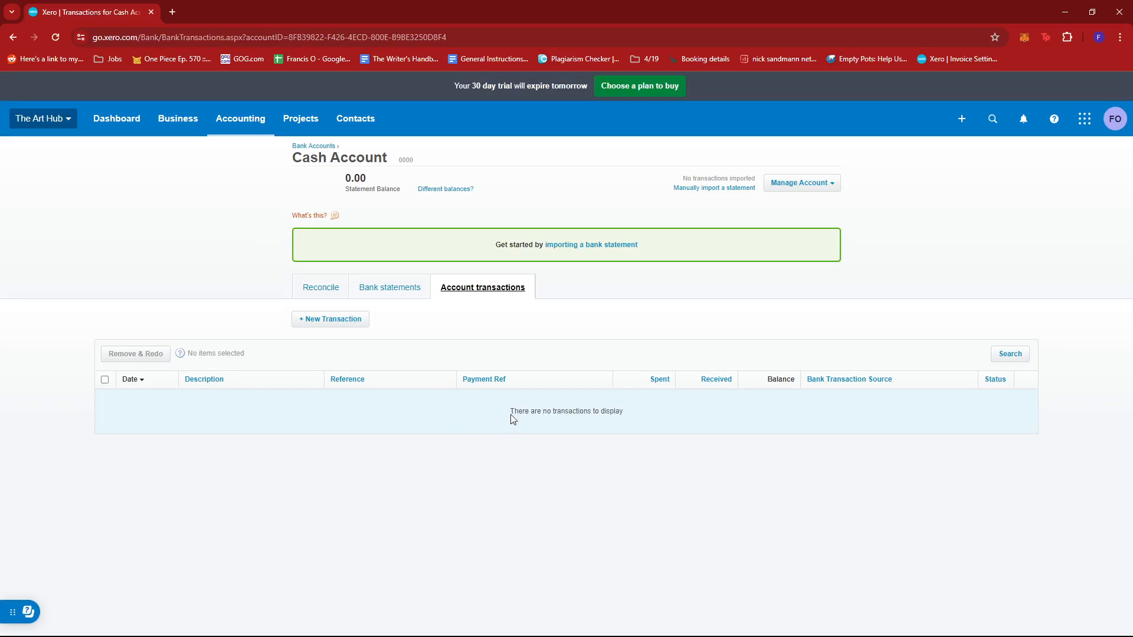
pyautogui.click(330, 319)
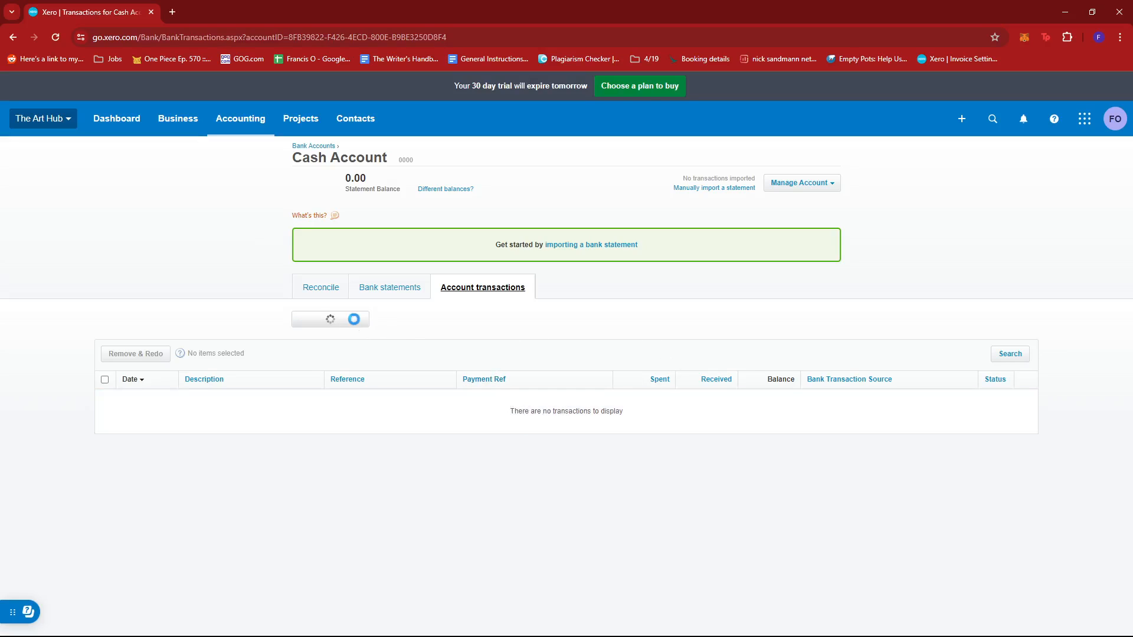